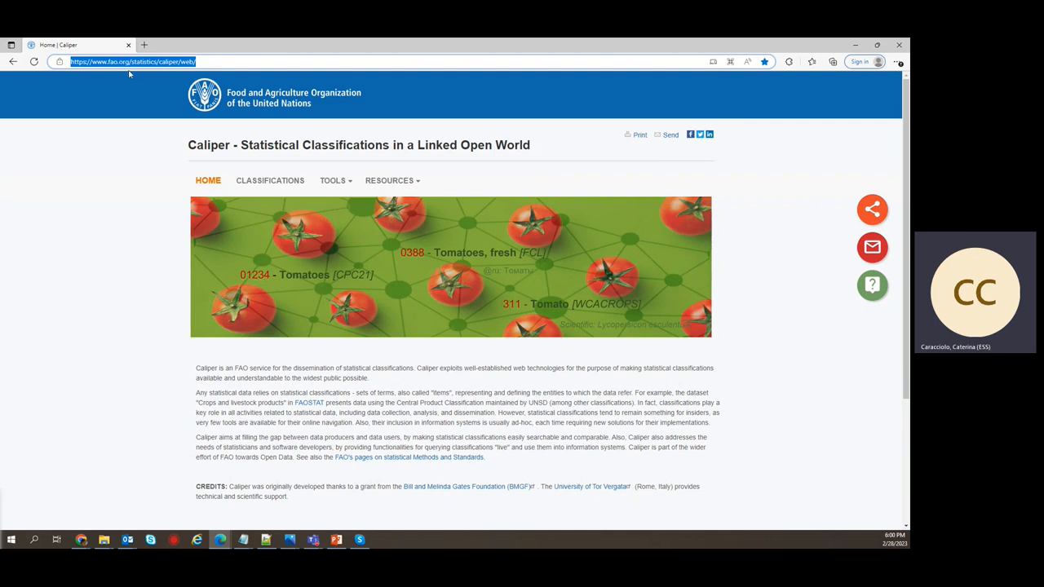
mouse_move(155, 75)
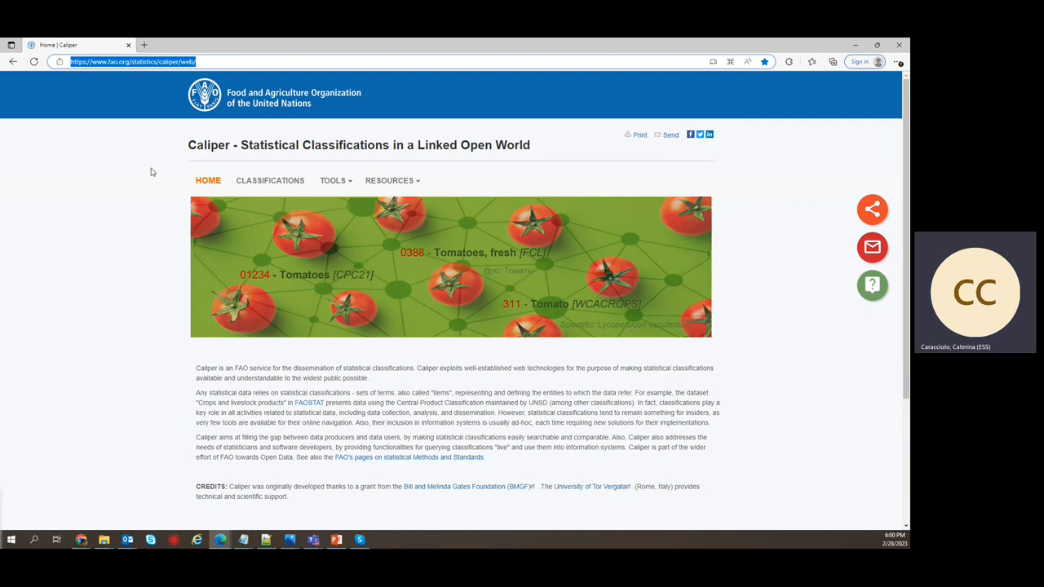
mouse_move(138, 232)
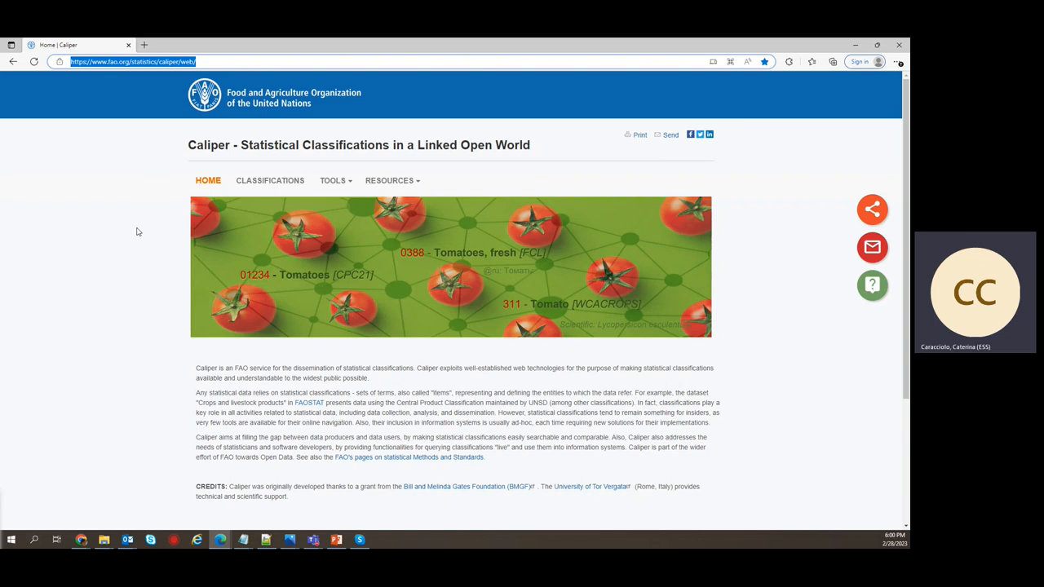
mouse_move(128, 215)
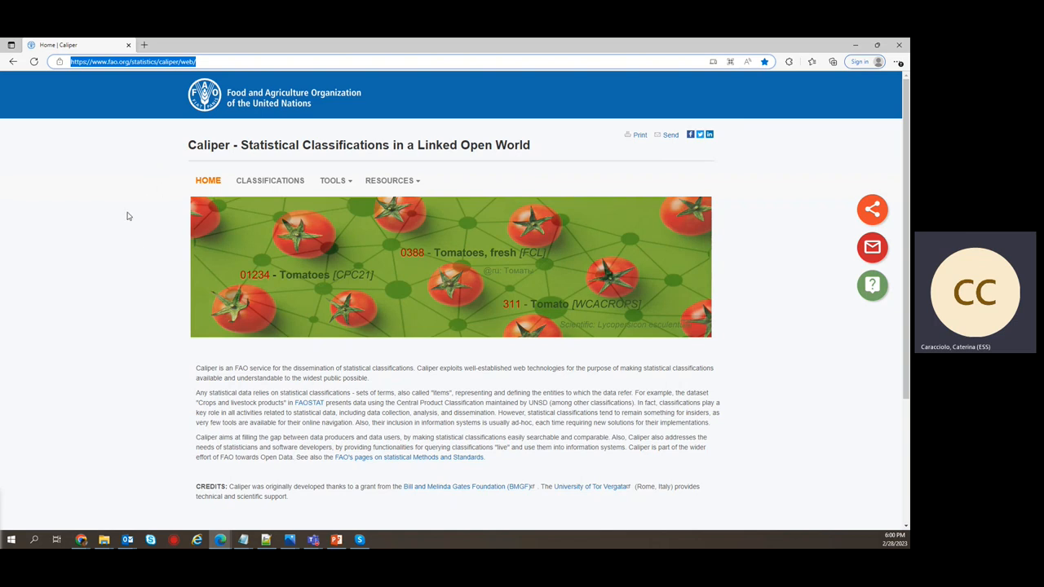
mouse_move(189, 130)
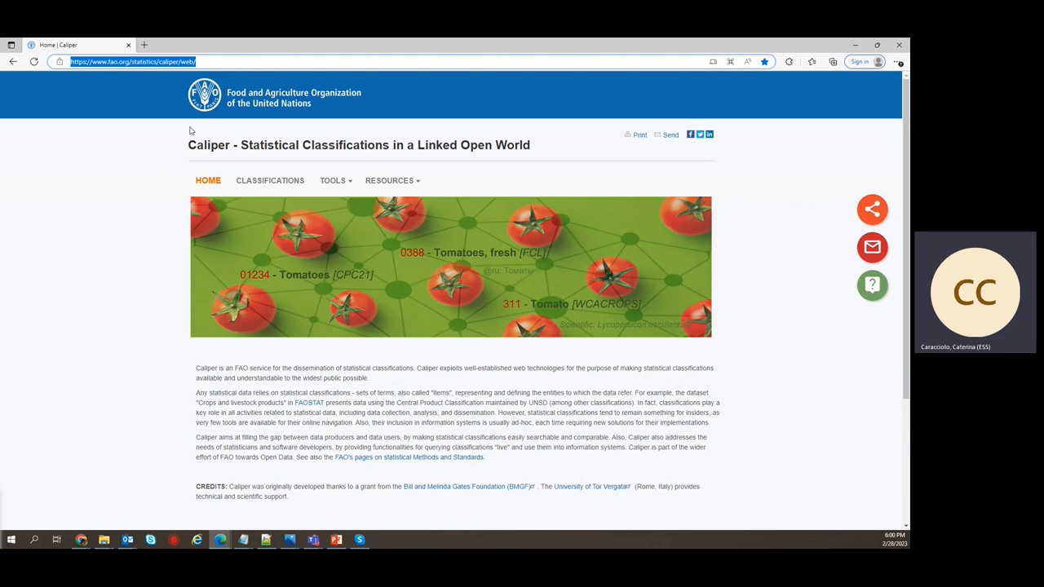
mouse_move(110, 239)
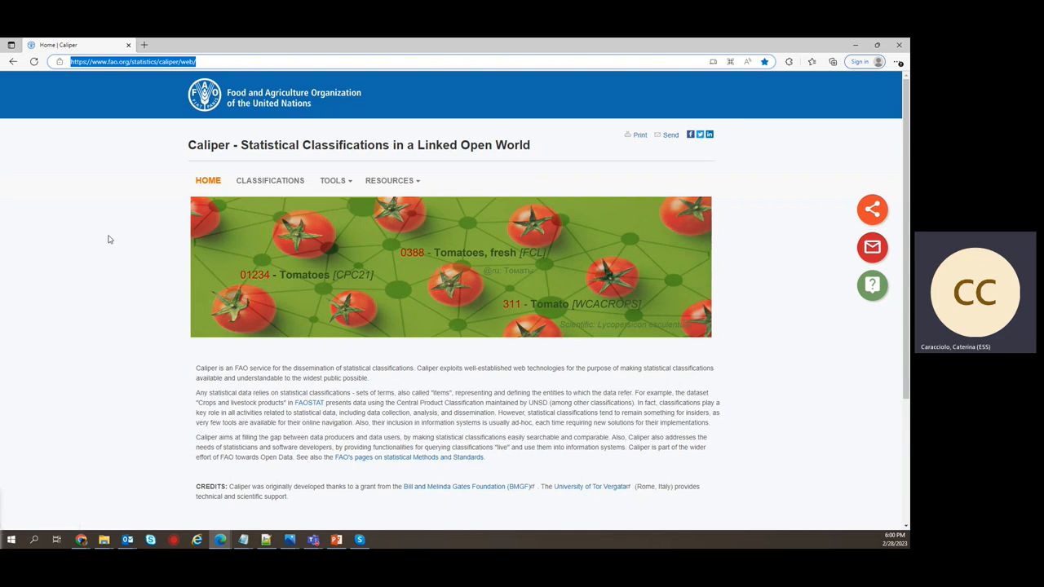
mouse_move(98, 400)
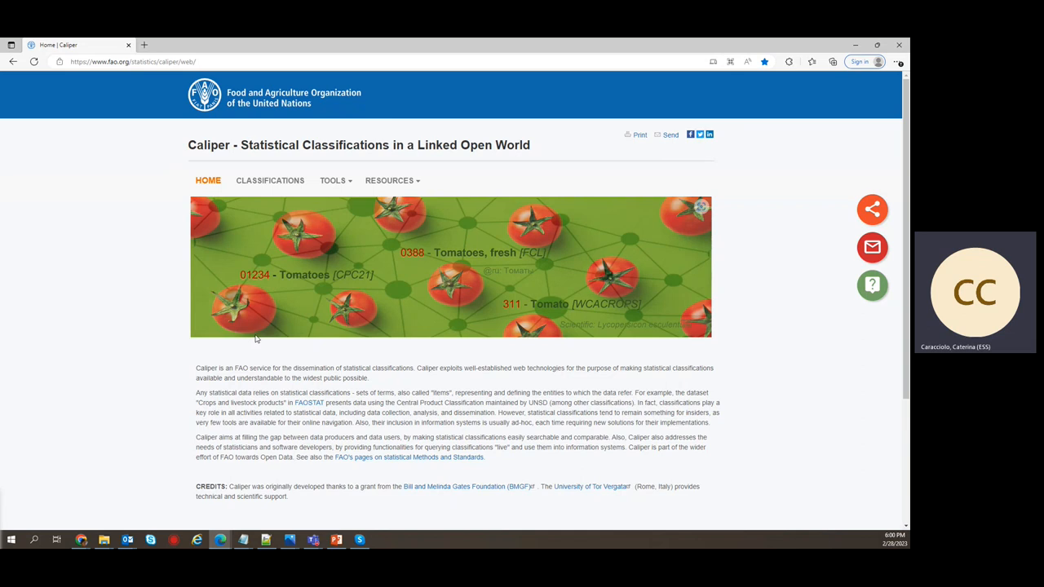
mouse_move(354, 366)
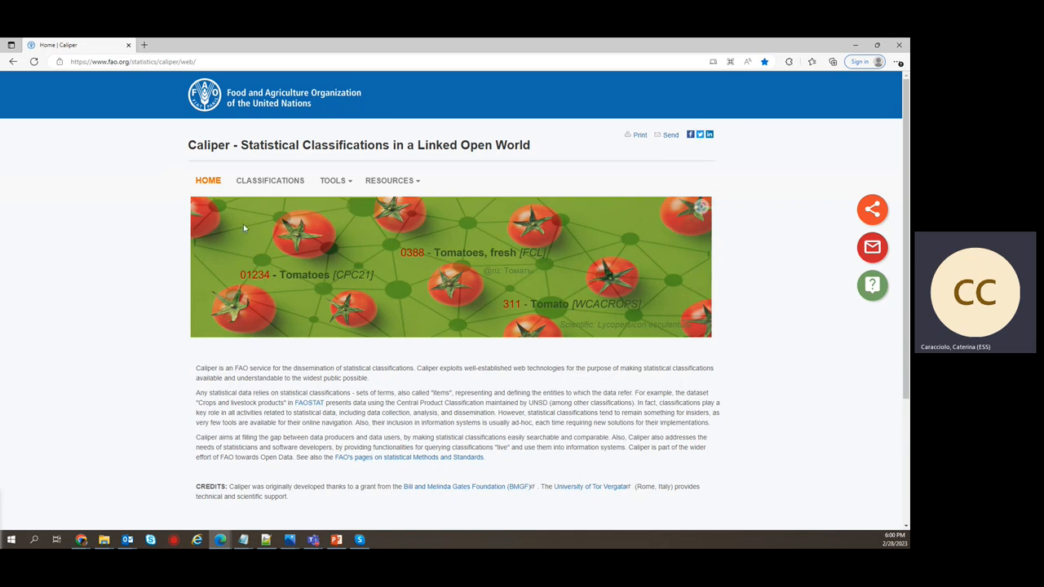
mouse_move(299, 229)
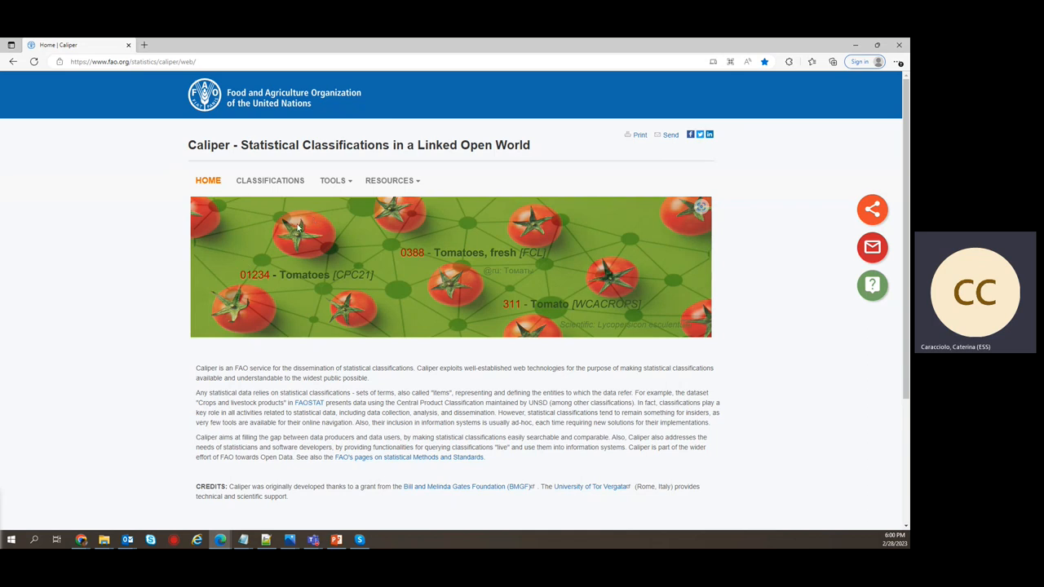
mouse_move(277, 347)
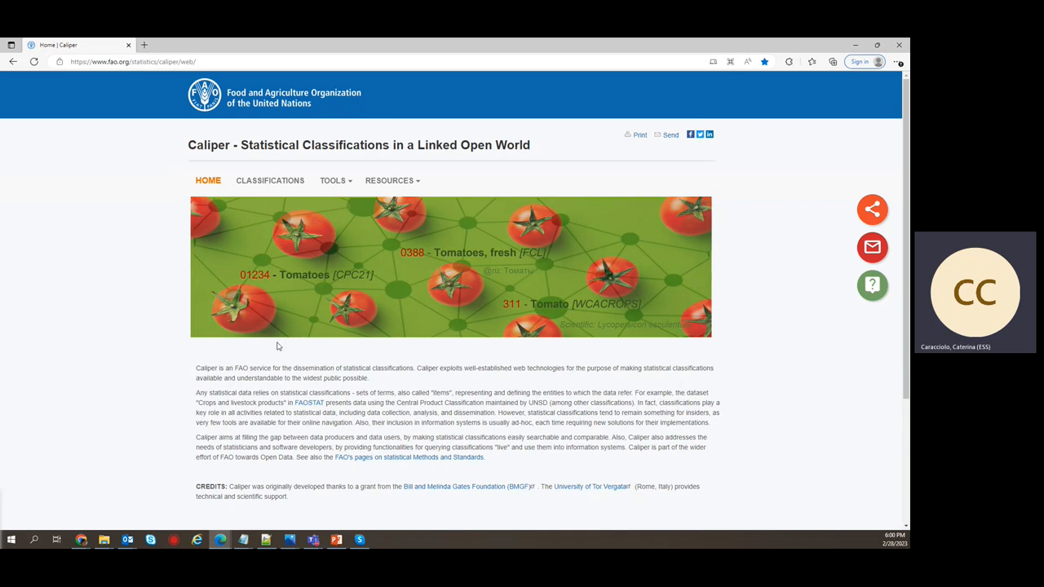
Step: Review the Caliper classifications list, including ICC 1.1, ICC 1.0 and WCA2020 Crops
click(270, 180)
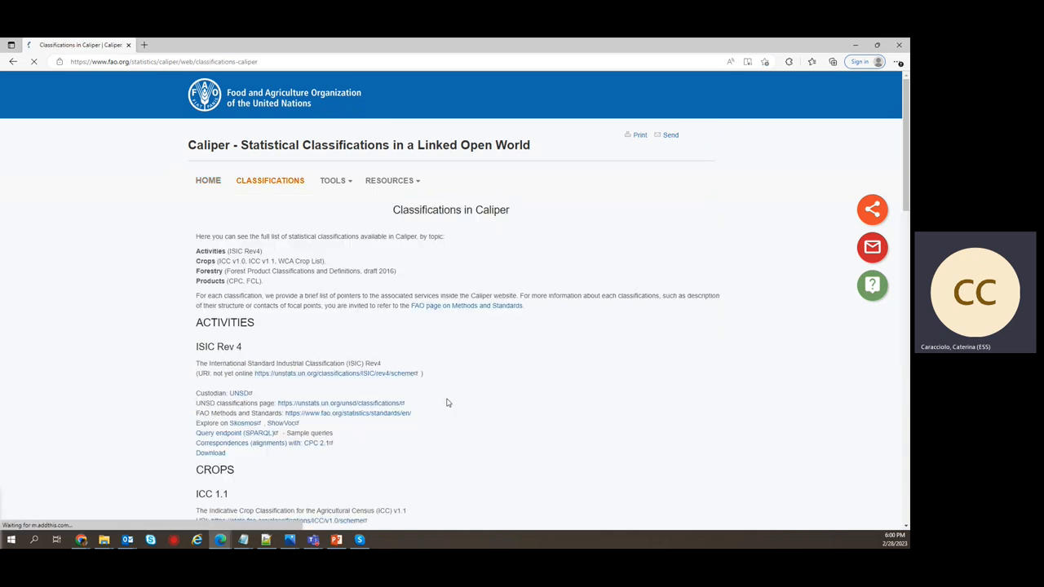
scroll(down, 3)
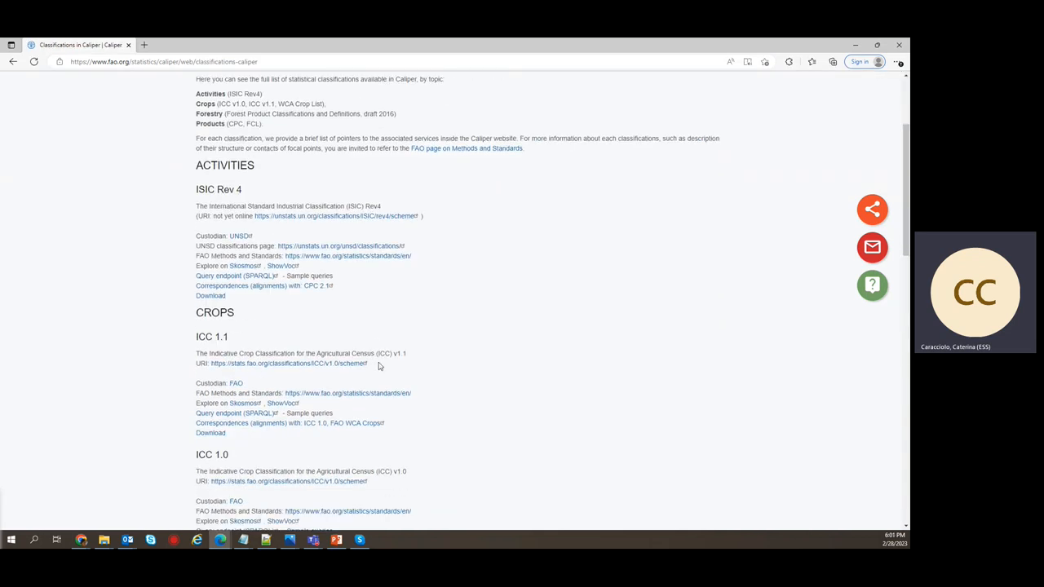
scroll(down, 3)
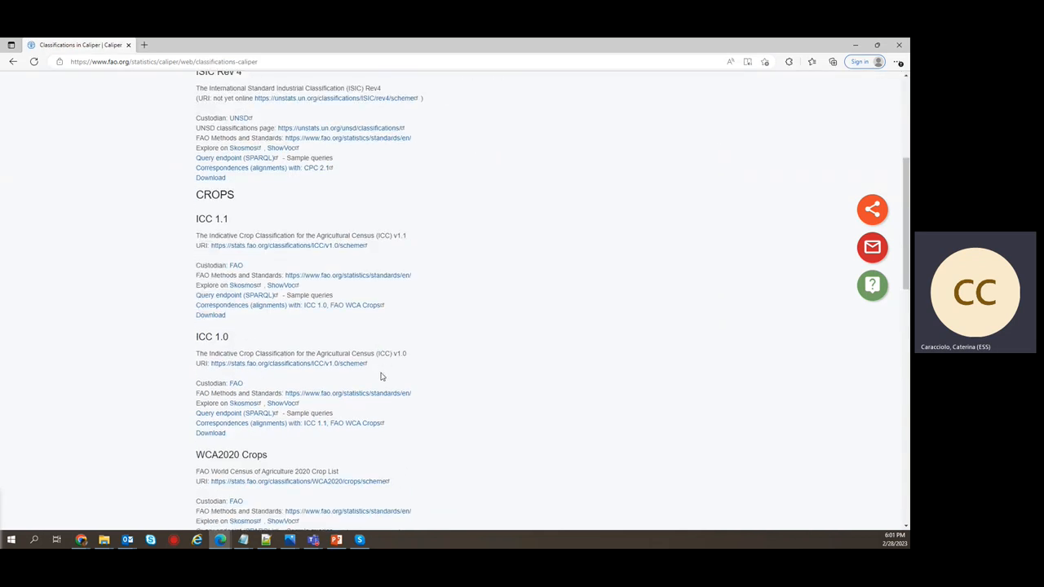
scroll(up, 3)
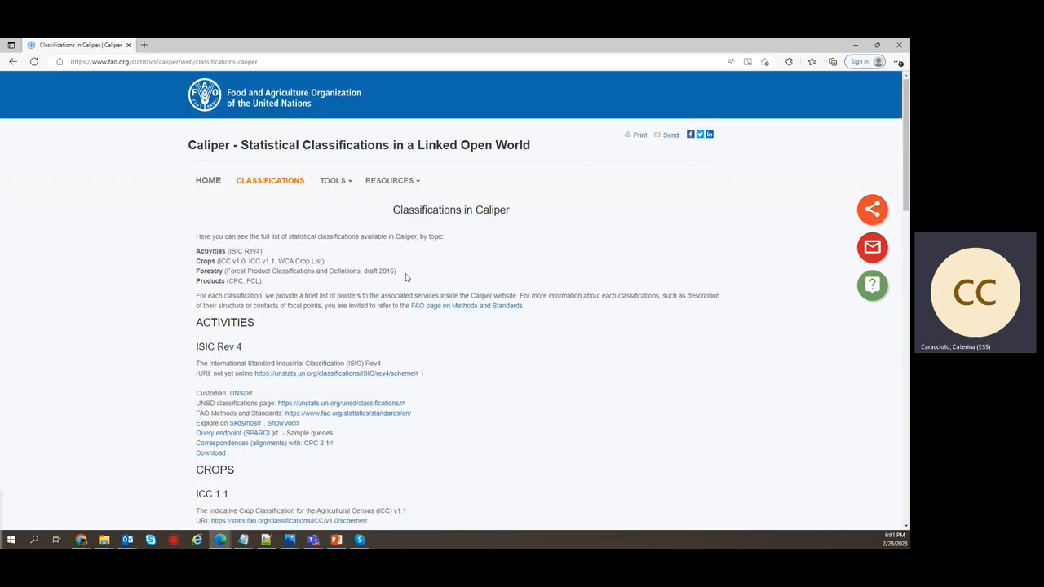
click(333, 180)
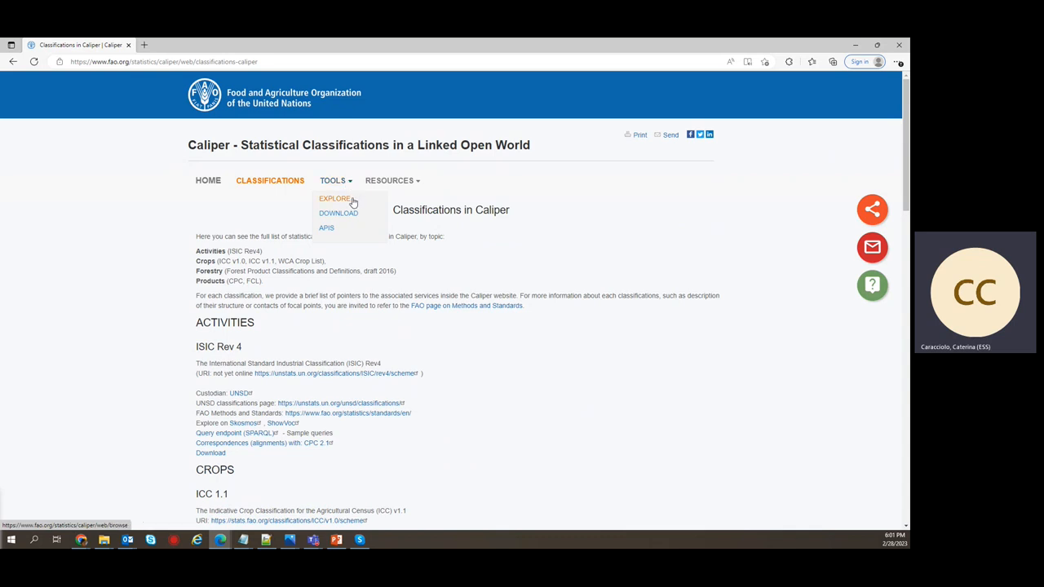
mouse_move(336, 199)
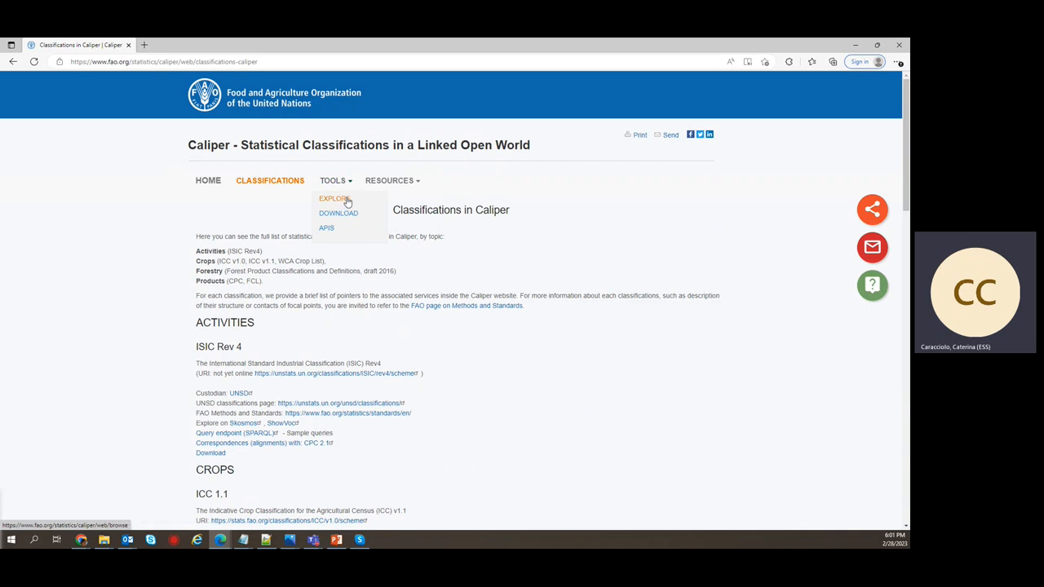
mouse_move(351, 213)
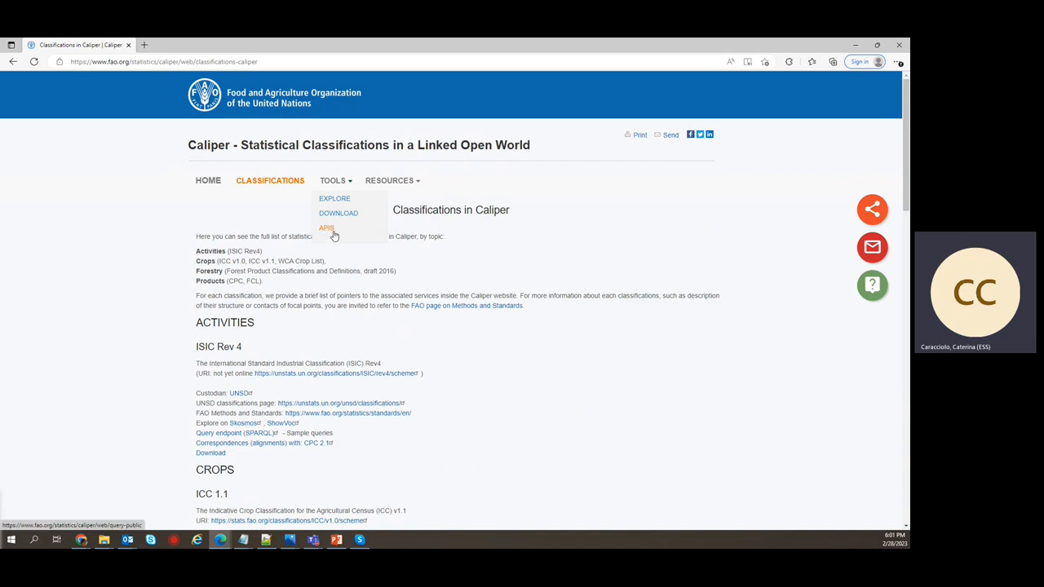
mouse_move(330, 241)
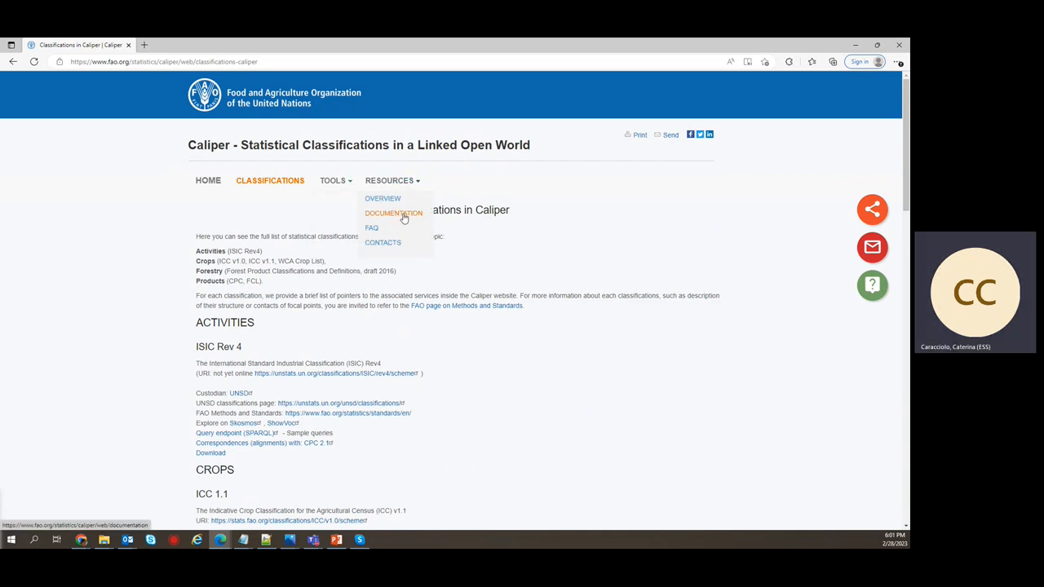
Step: Visit the Caliper Documentation and FAQ pages
click(393, 213)
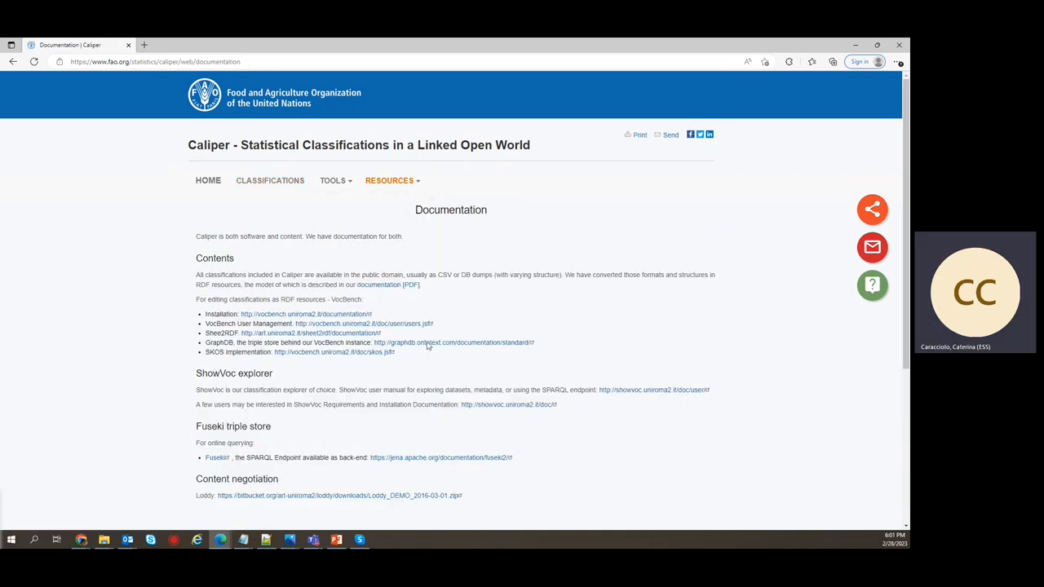
mouse_move(388, 285)
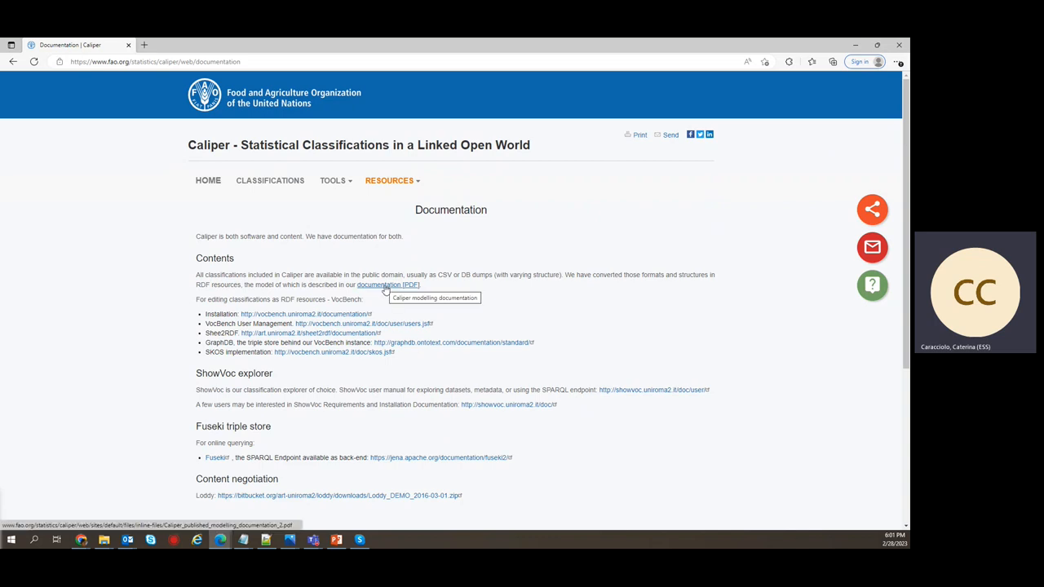
mouse_move(388, 294)
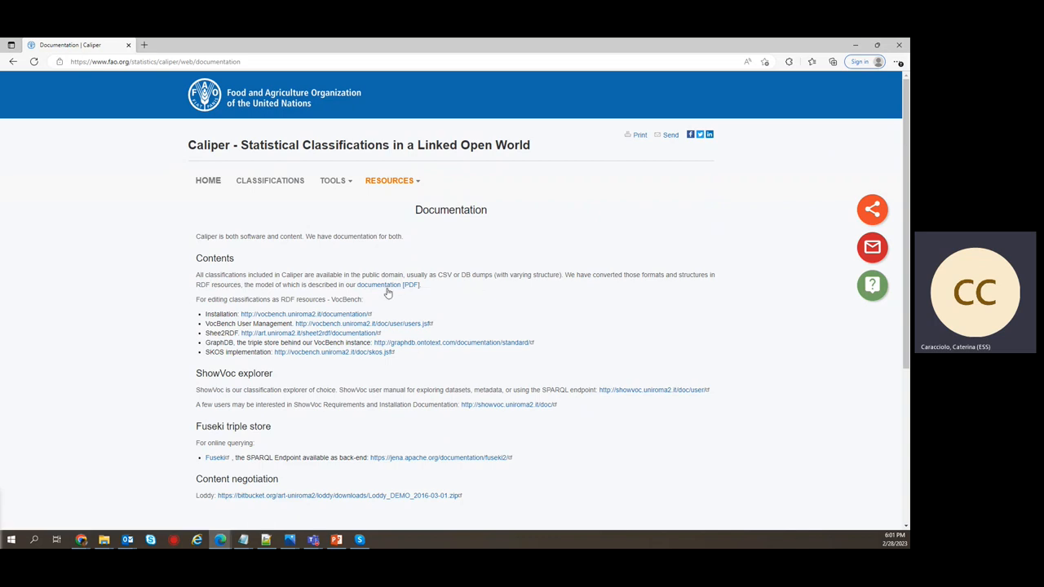
mouse_move(389, 285)
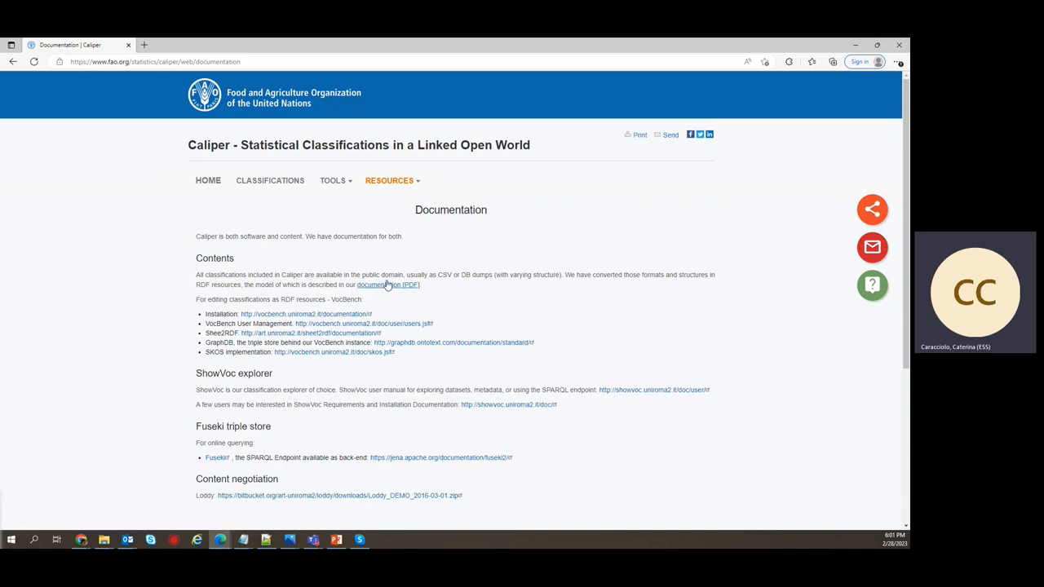
mouse_move(388, 285)
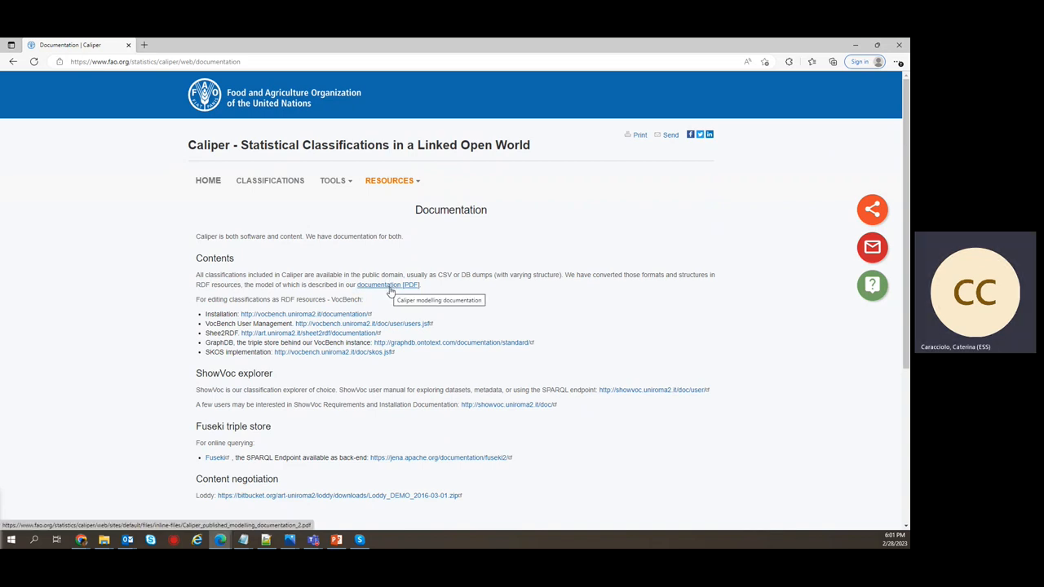
mouse_move(388, 292)
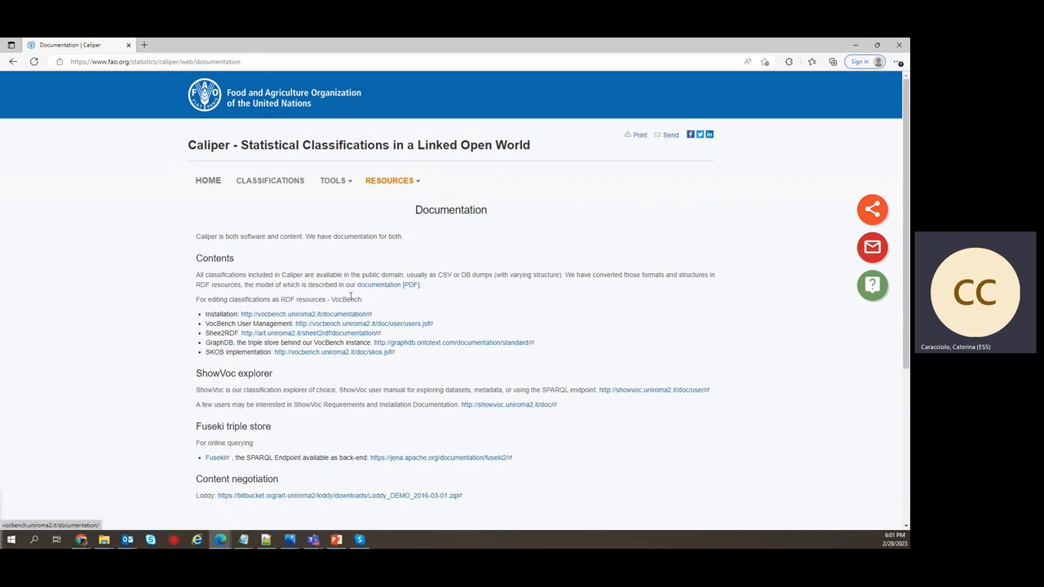
mouse_move(329, 373)
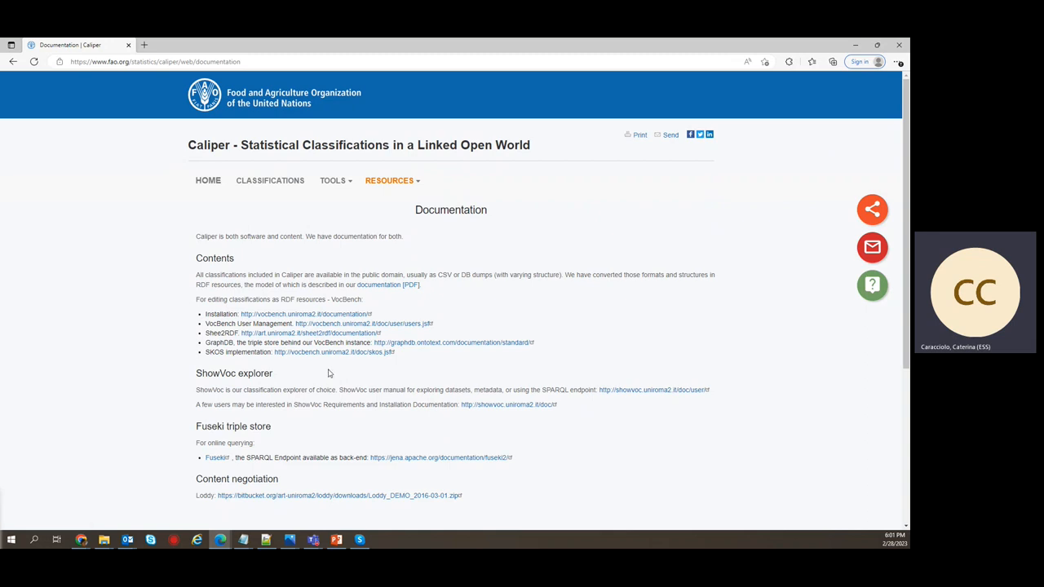
mouse_move(465, 434)
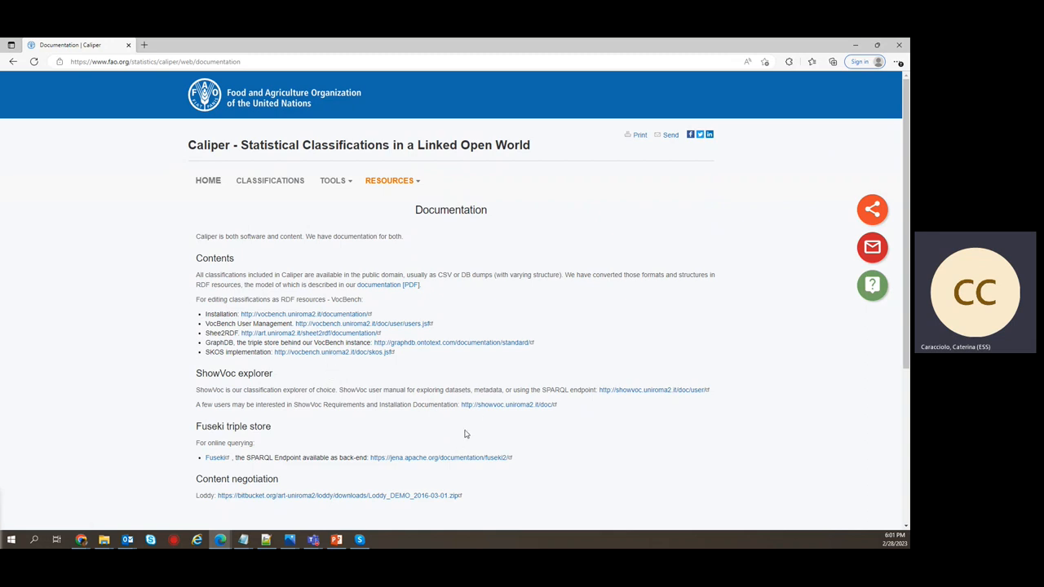
click(390, 181)
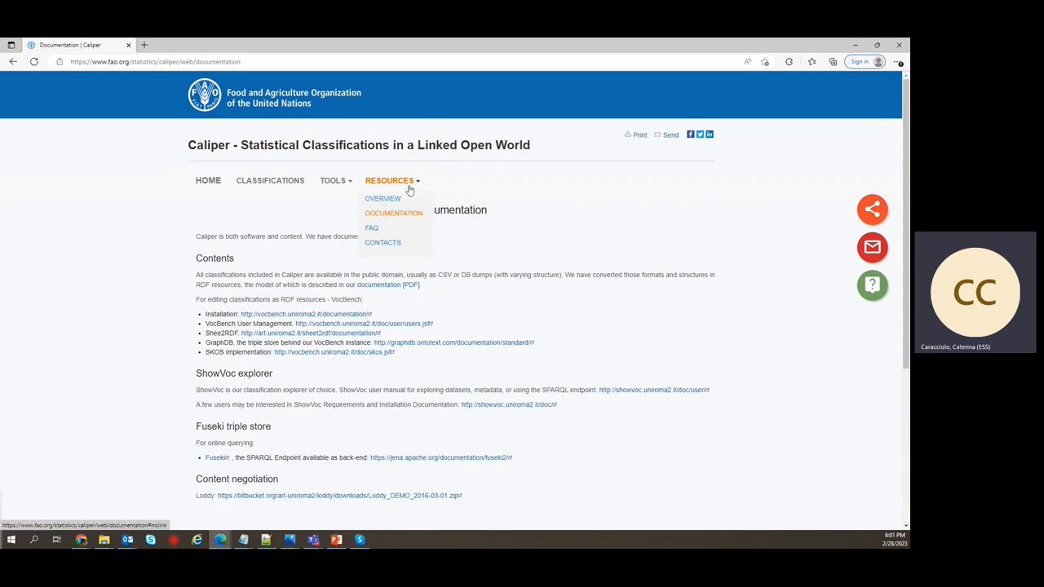
click(372, 227)
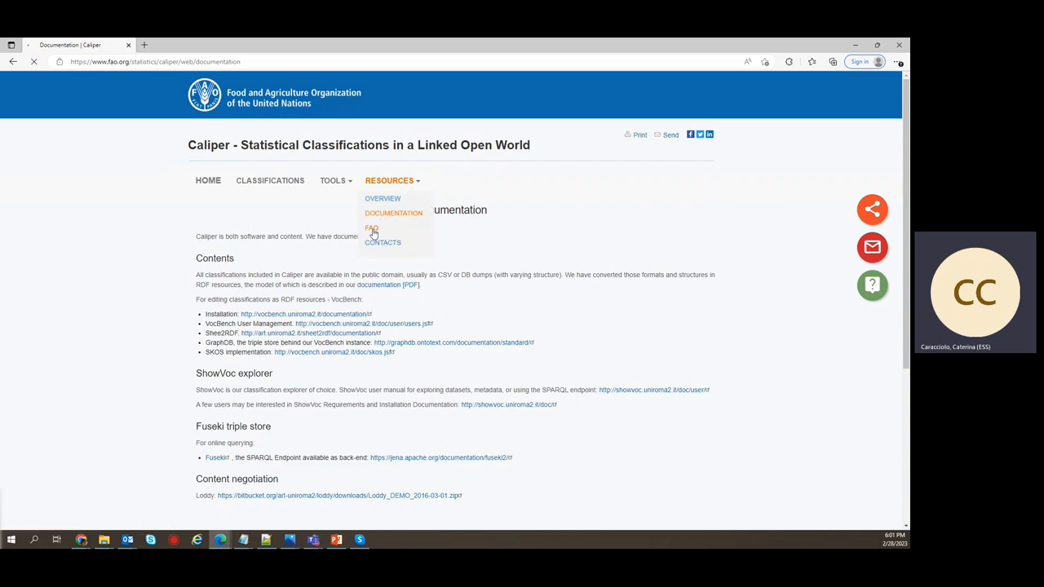
Step: Go to Explore Classifications and launch ShowVoc in a new browser tab
click(371, 228)
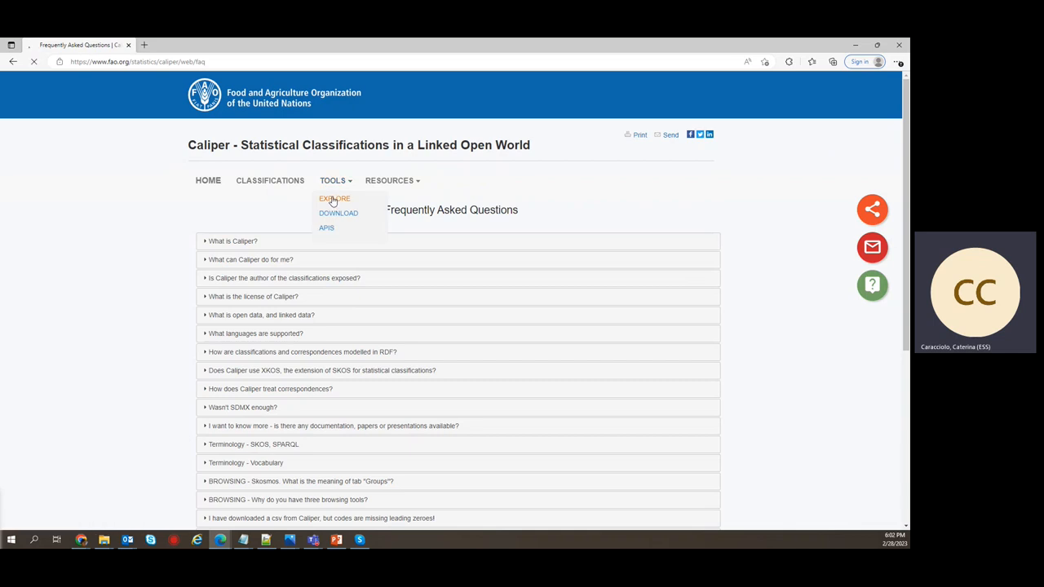
click(334, 198)
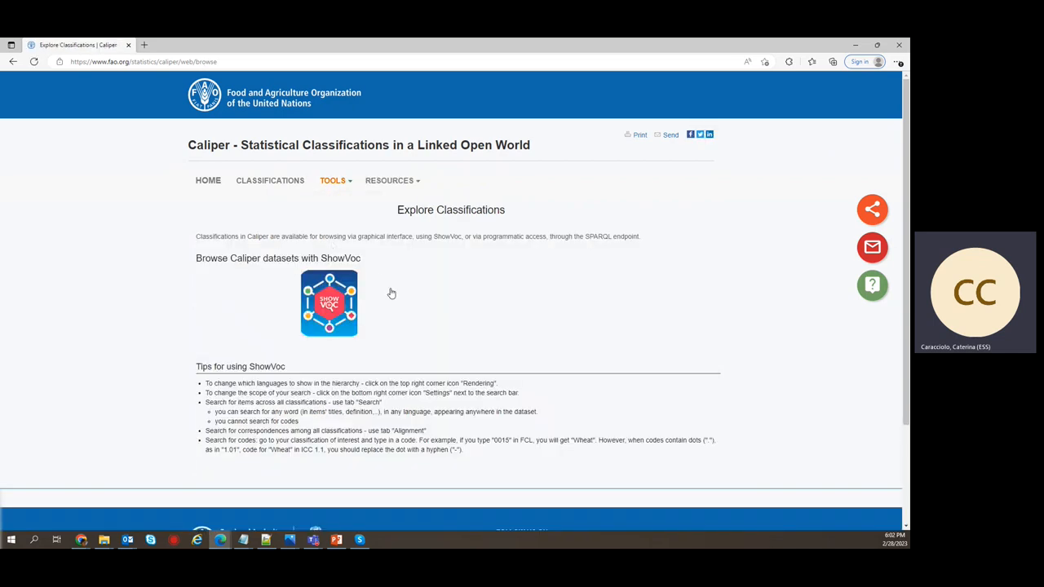
right_click(329, 303)
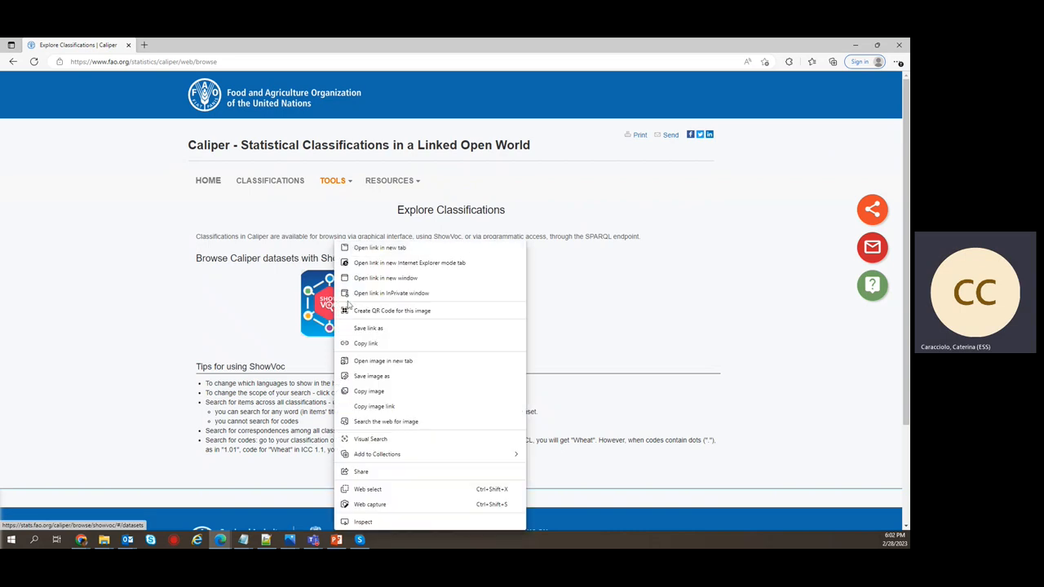
click(379, 247)
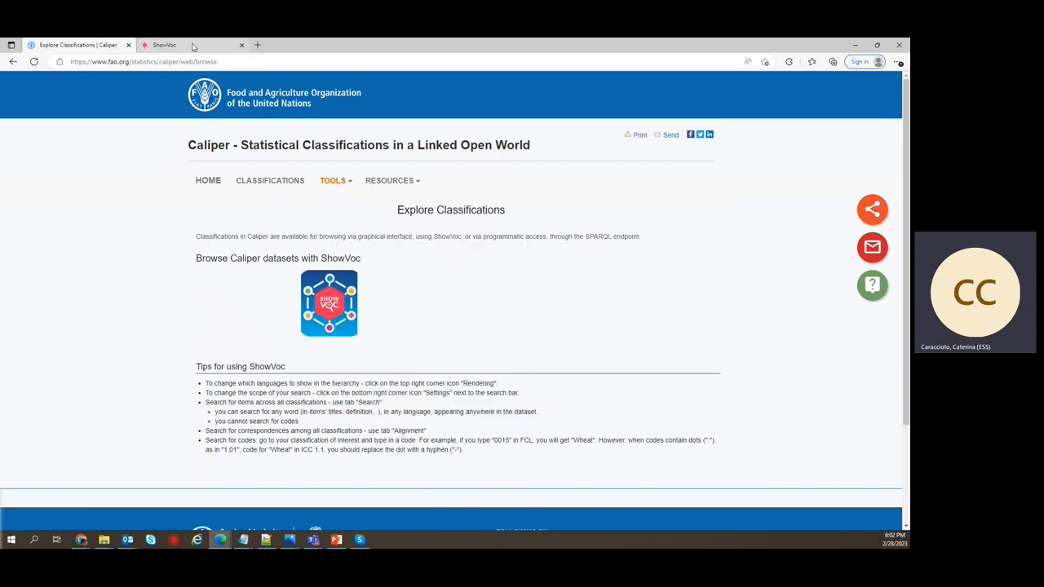
Step: Switch to the ShowVoc tab showing the Browse Caliper datasets list
click(163, 45)
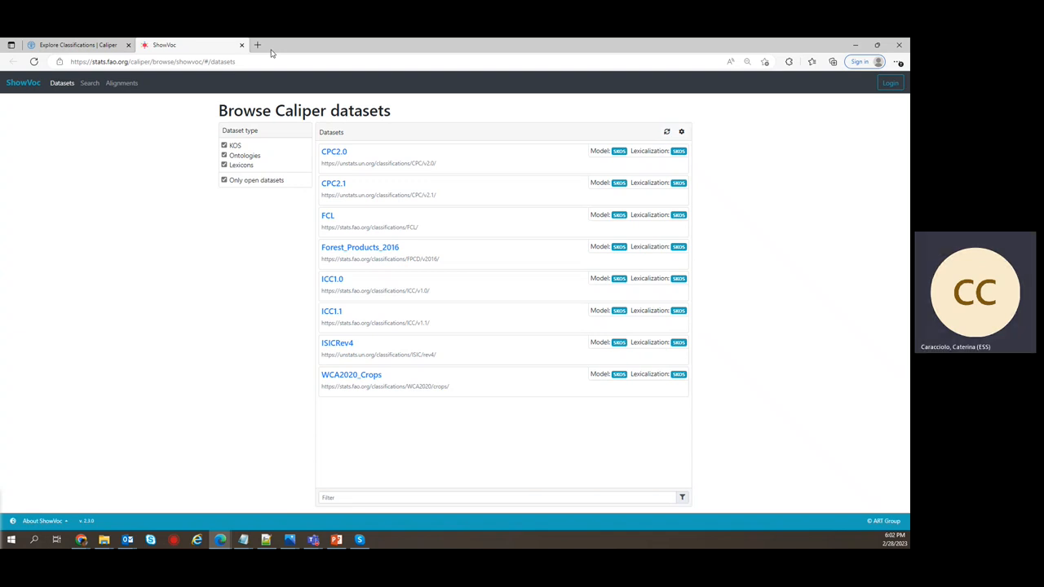
mouse_move(328, 188)
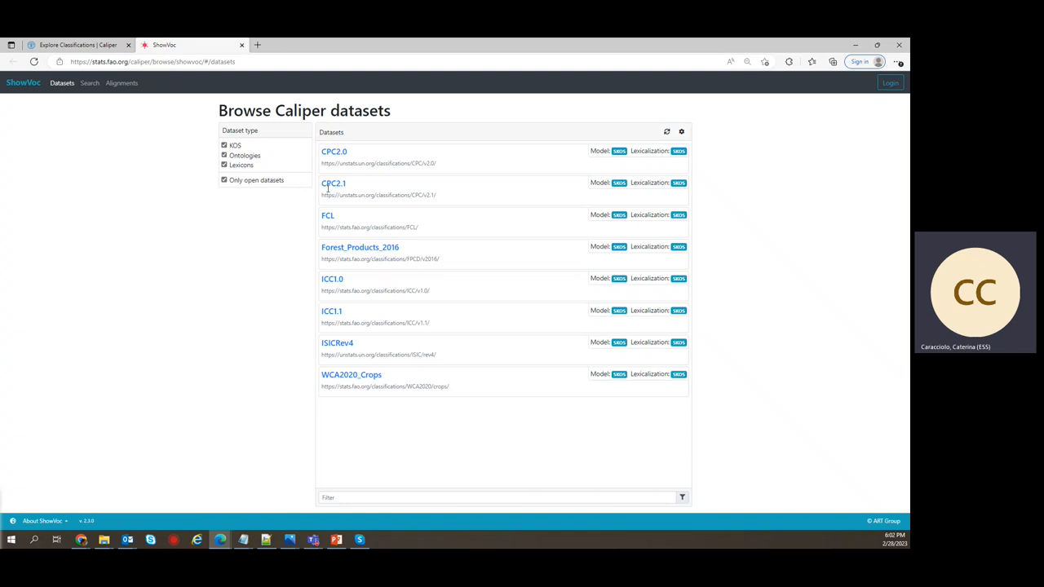
mouse_move(424, 270)
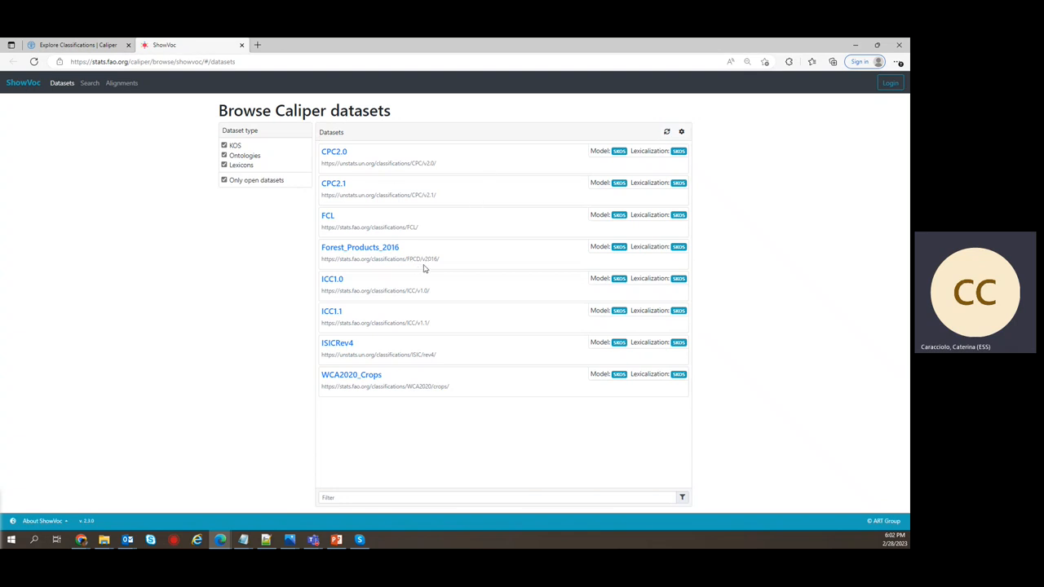
mouse_move(351, 351)
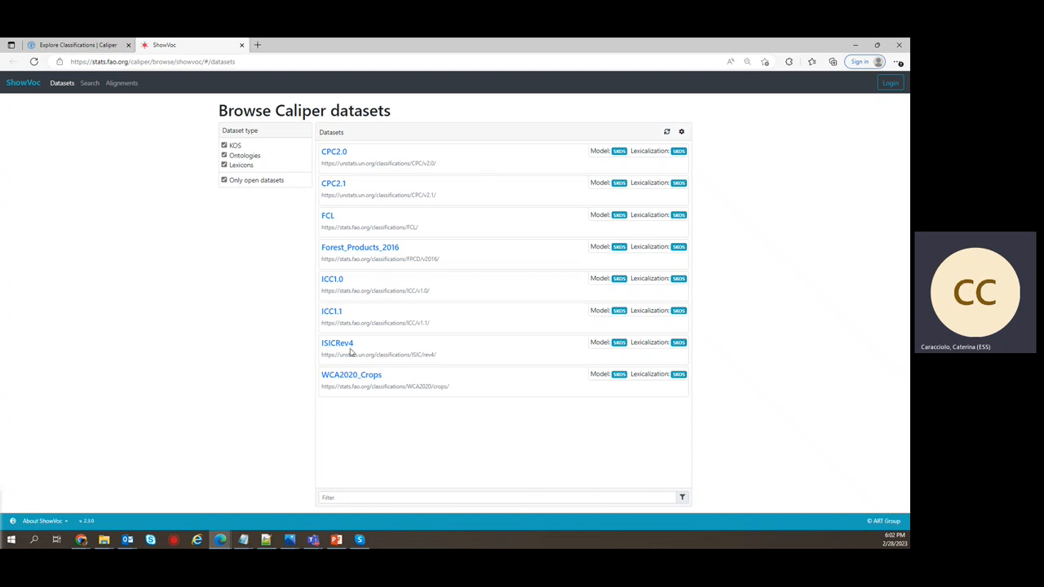
mouse_move(361, 351)
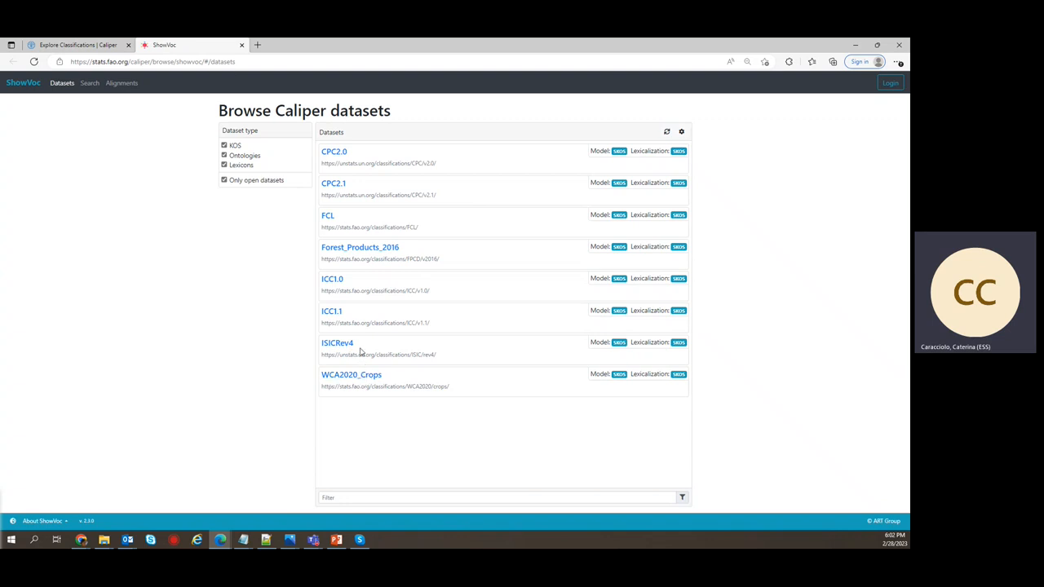
mouse_move(471, 294)
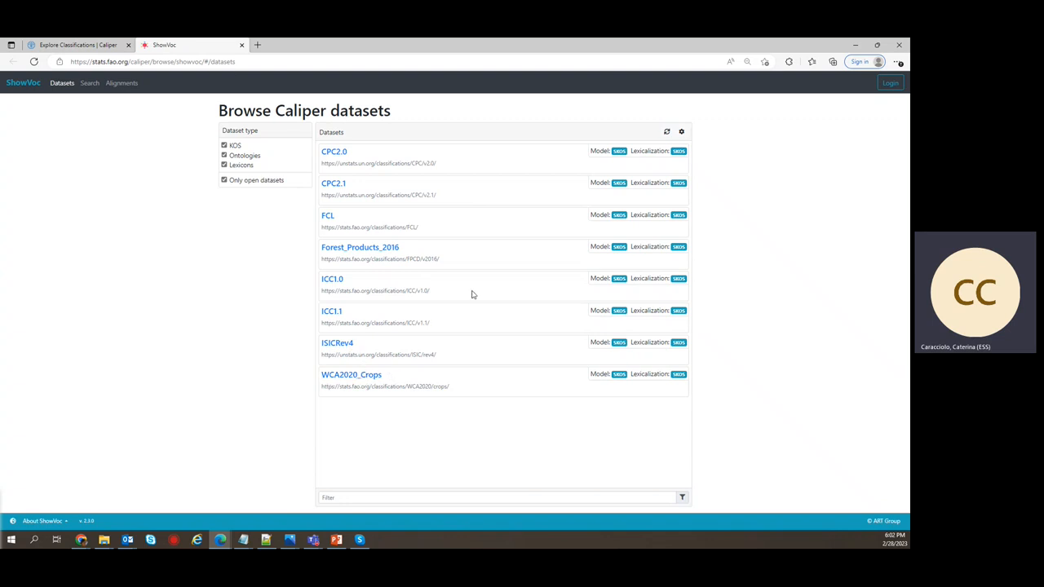
mouse_move(62, 82)
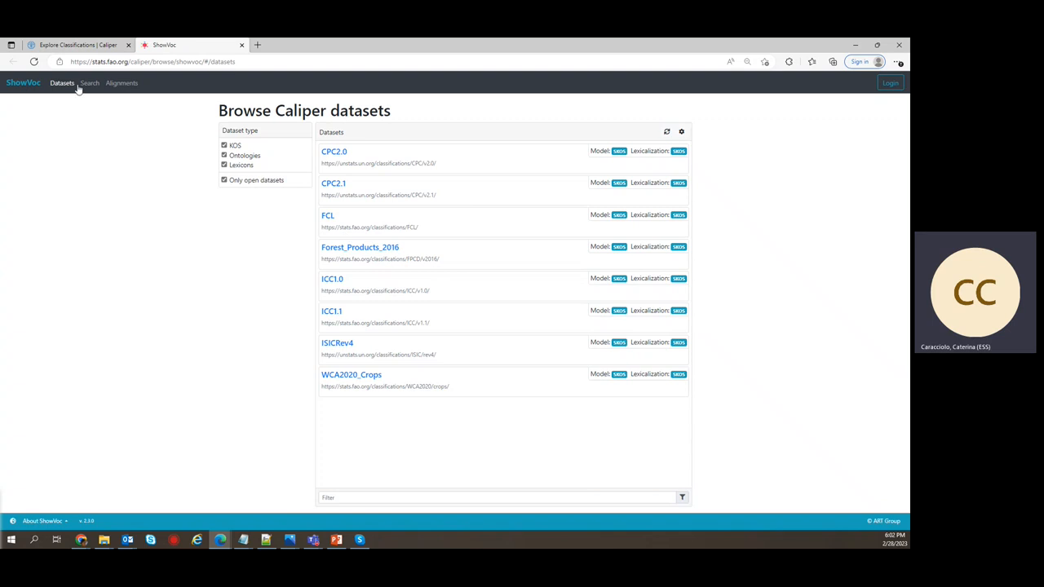
click(89, 82)
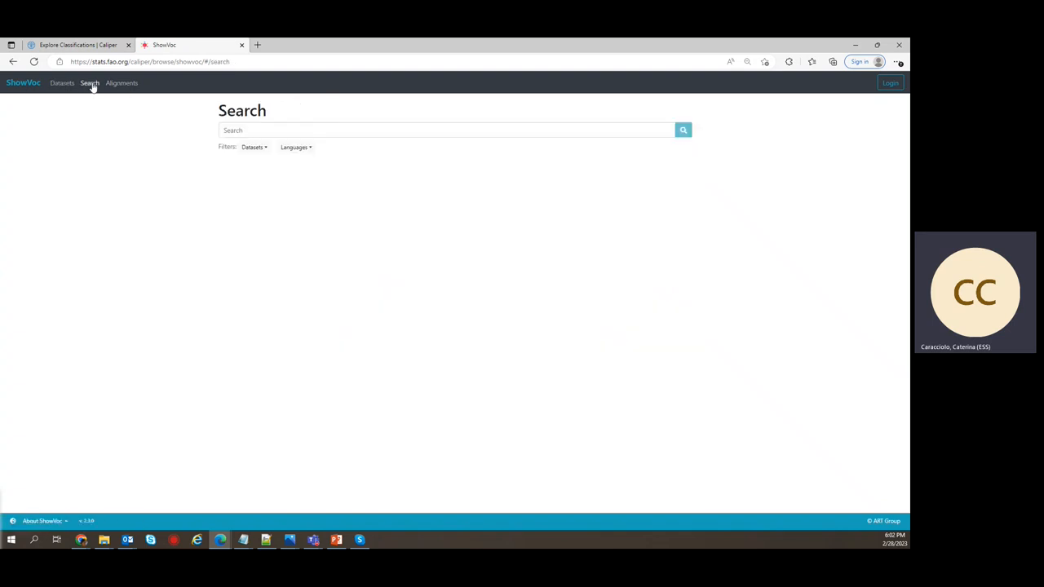
mouse_move(90, 83)
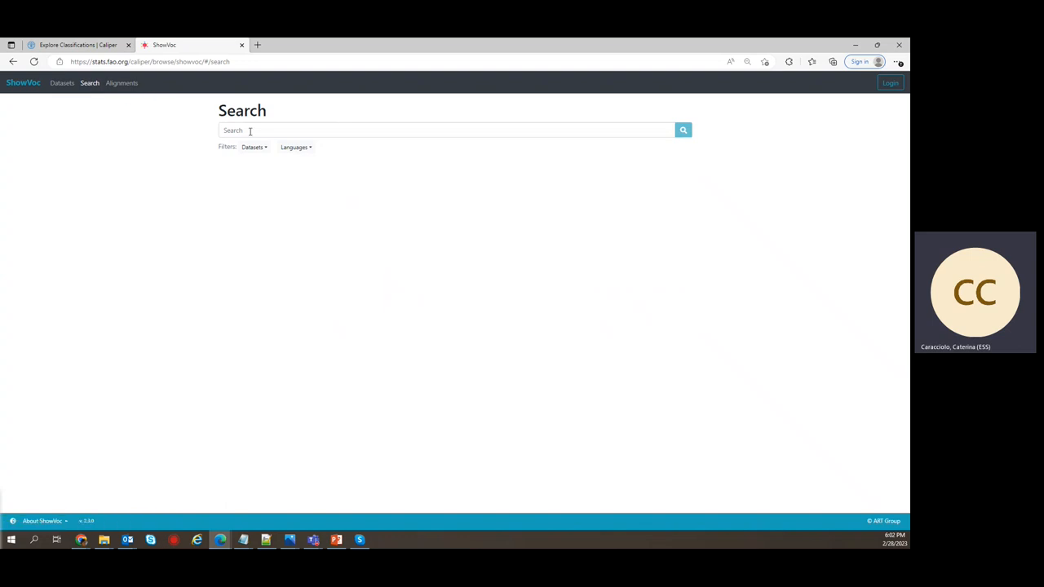
click(121, 82)
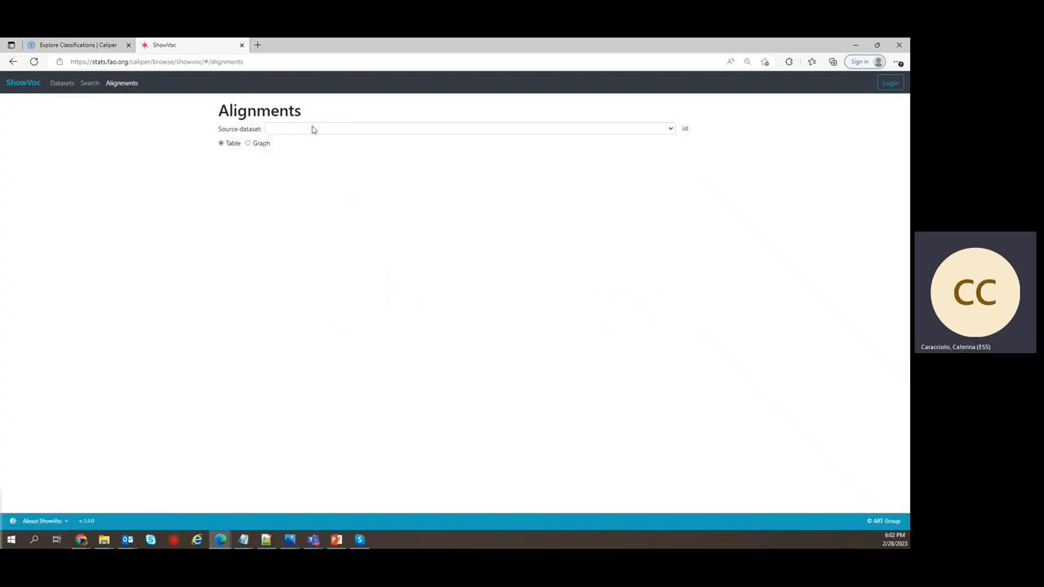
click(467, 128)
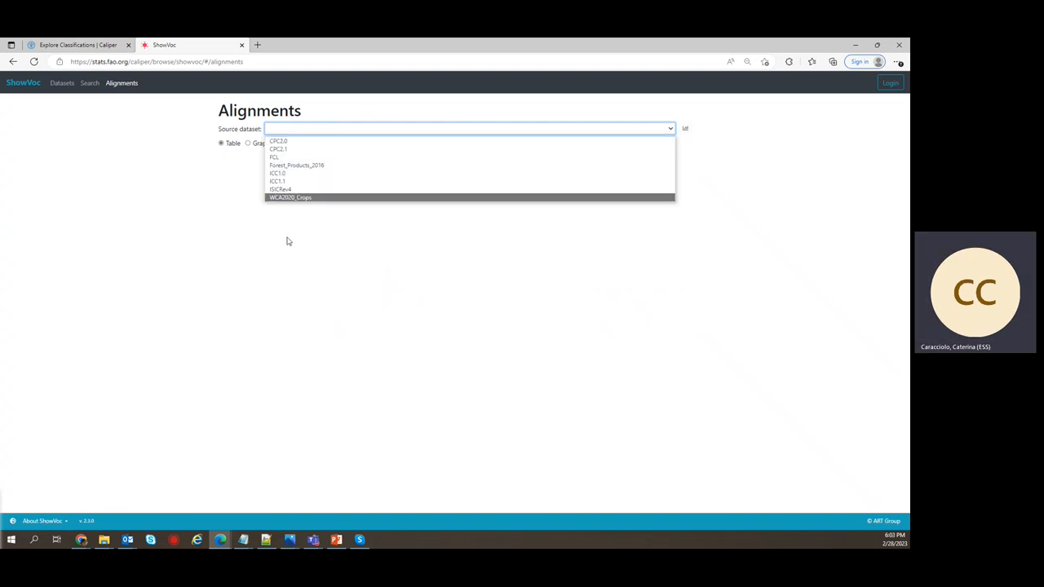
click(275, 156)
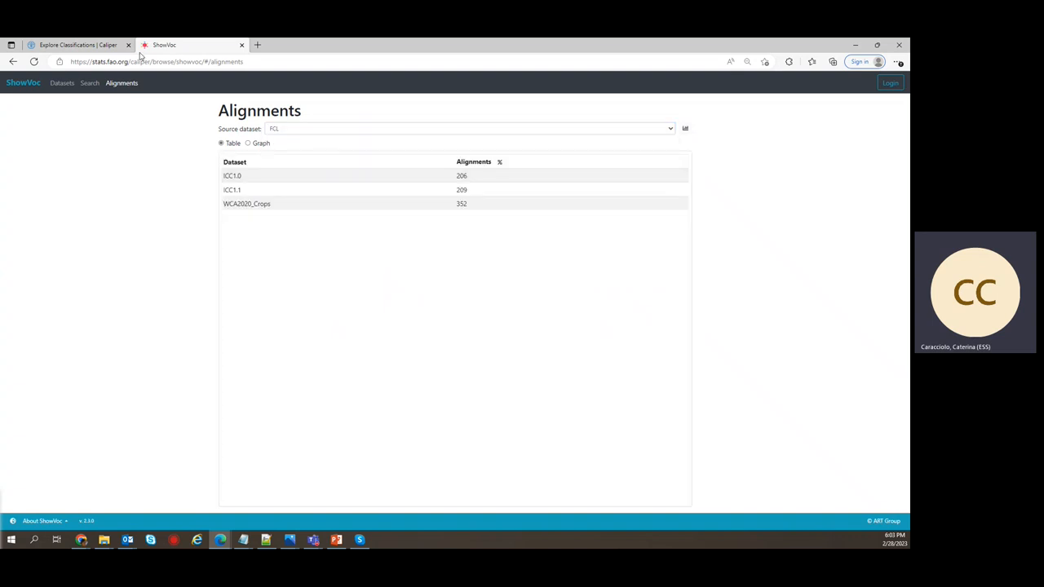
click(62, 82)
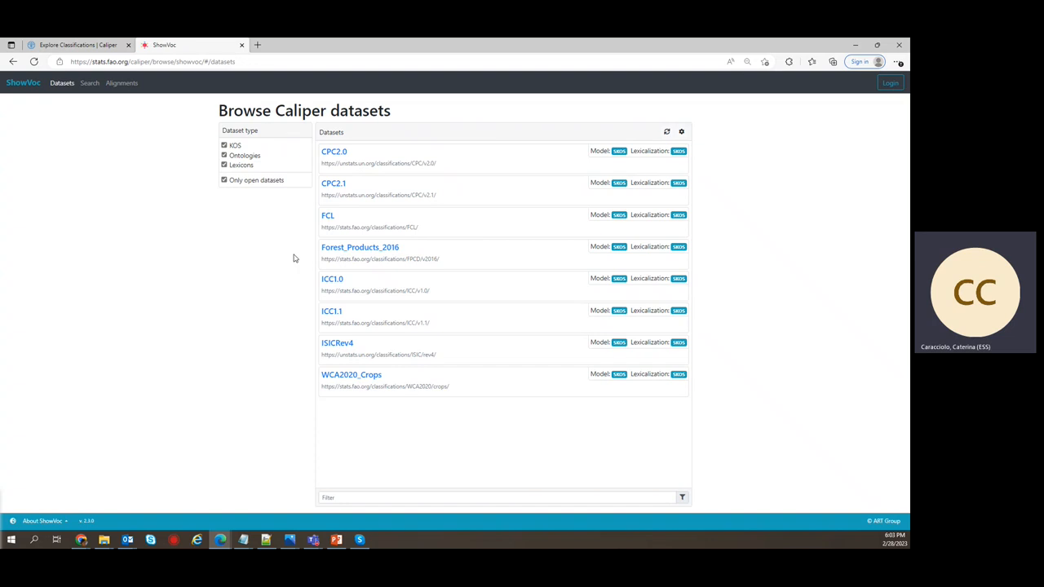
mouse_move(334, 258)
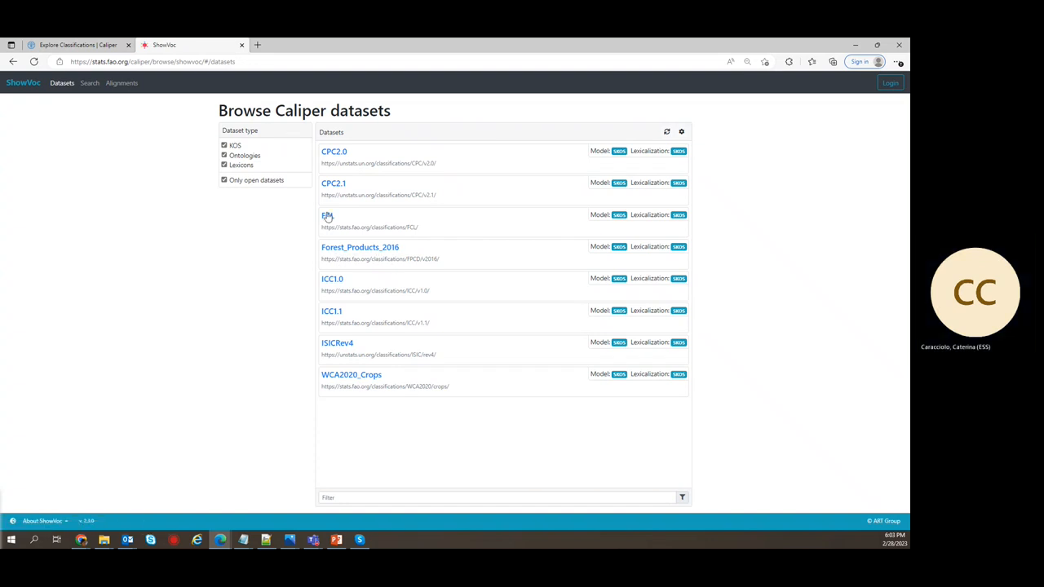
Step: Open the FCL dataset and inspect the FAOSTAT Commodity List scheme details
click(327, 216)
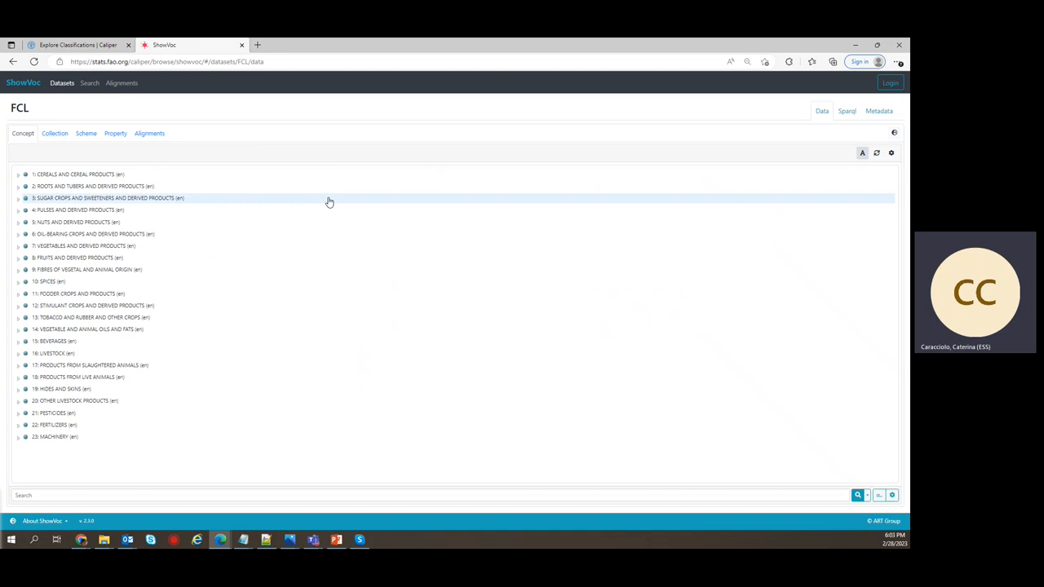
mouse_move(102, 155)
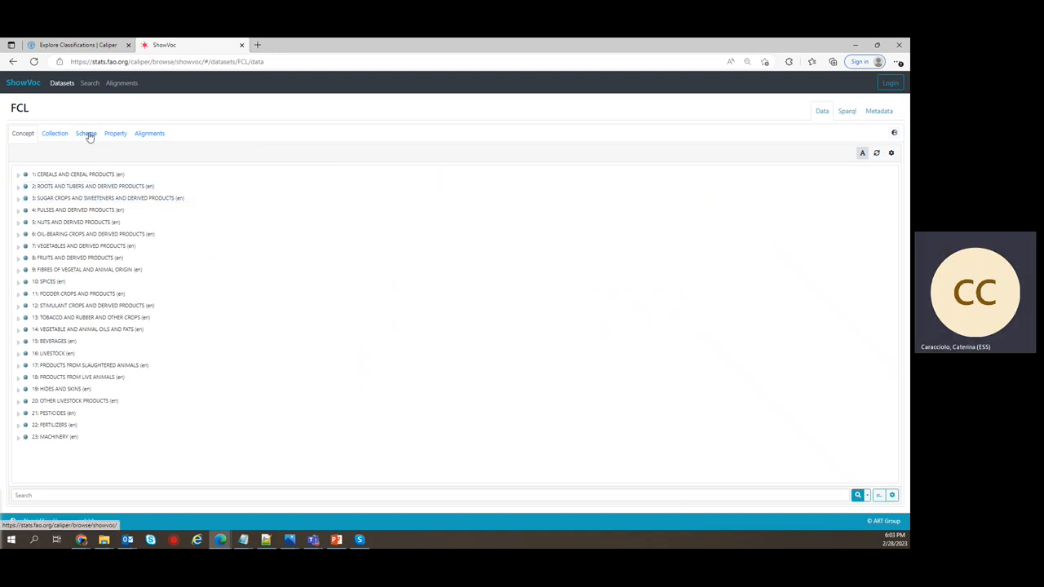
click(85, 133)
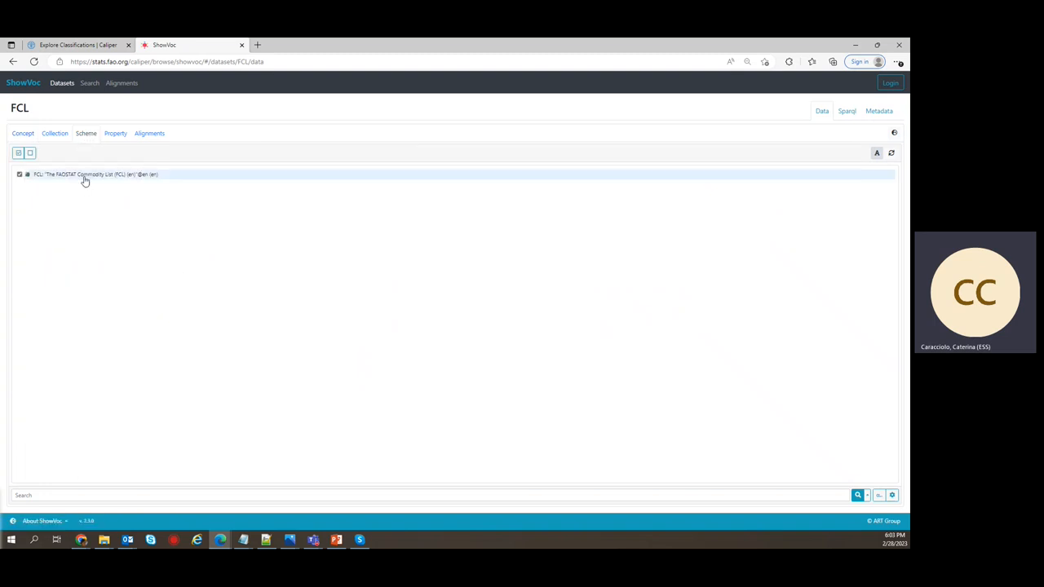
click(95, 173)
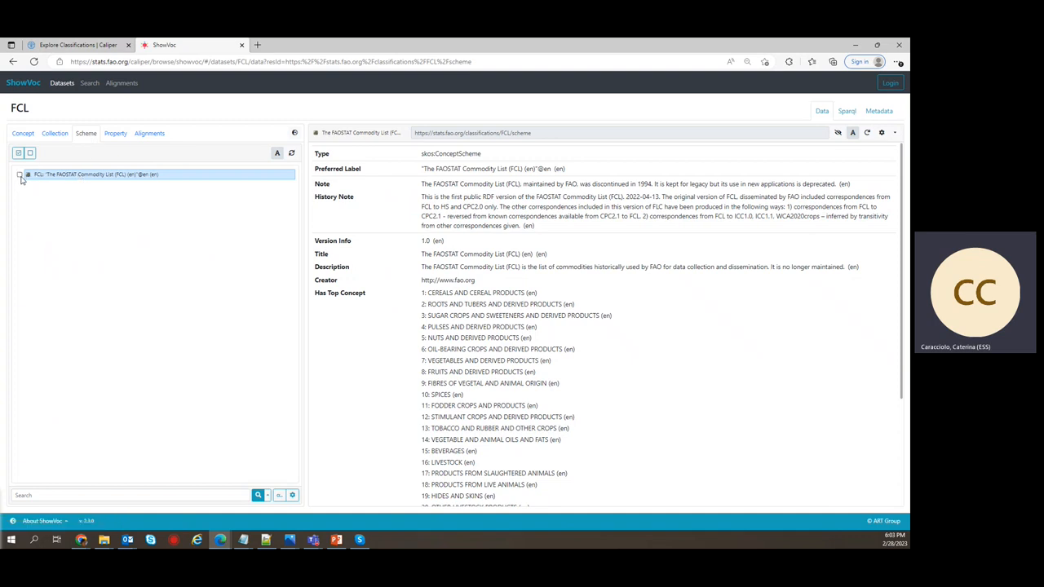
click(20, 175)
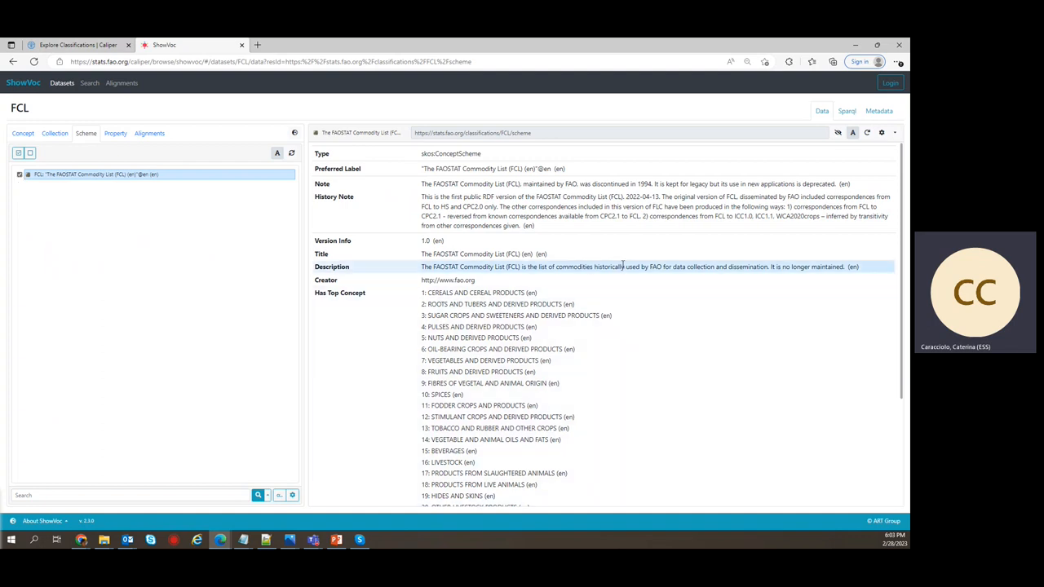
scroll(down, 3)
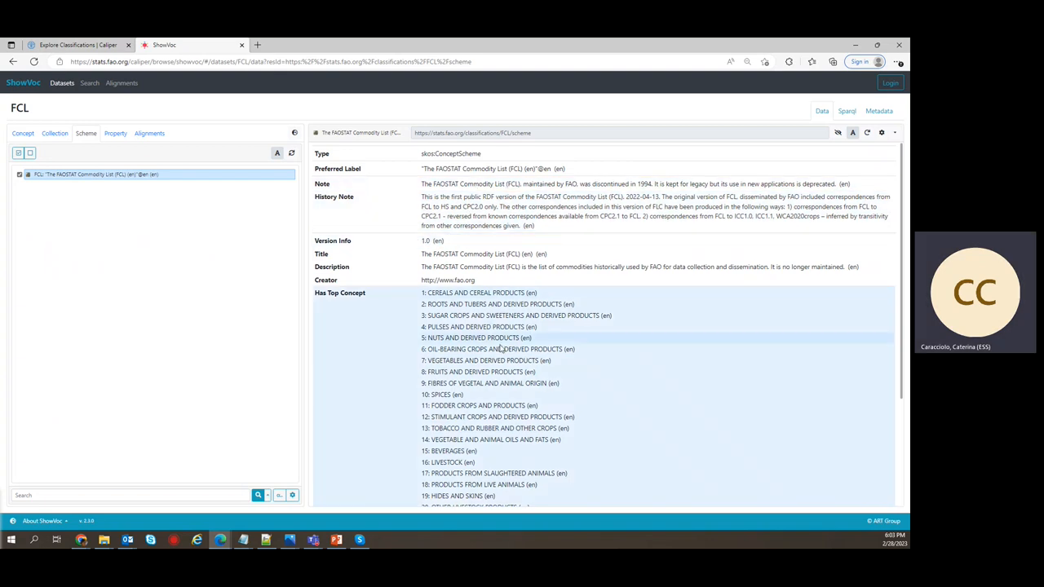
scroll(down, 3)
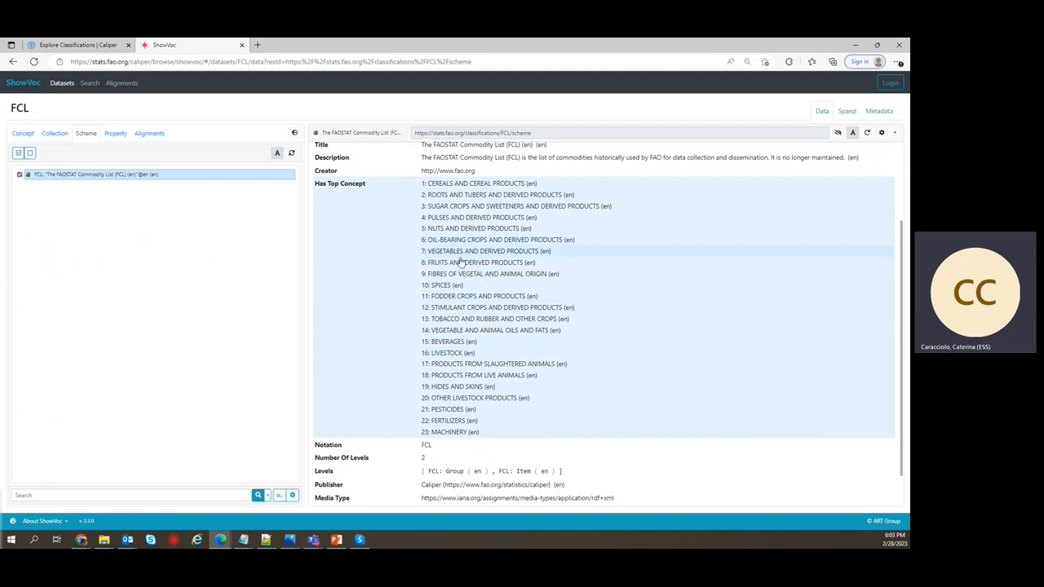
scroll(down, 3)
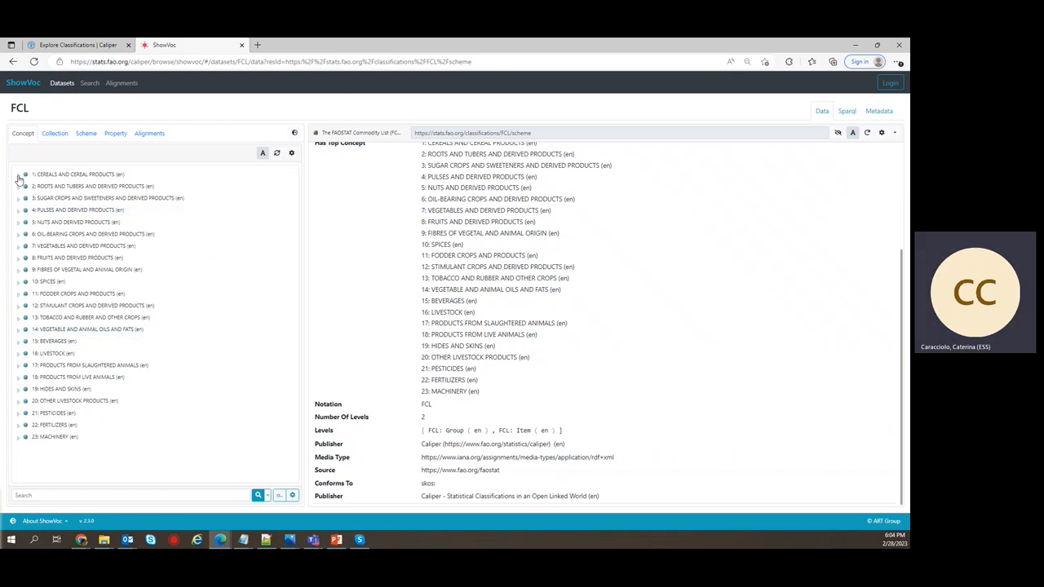
Step: Expand 1: CEREALS AND CEREAL PRODUCTS and view the Wheat concept 0015
click(78, 173)
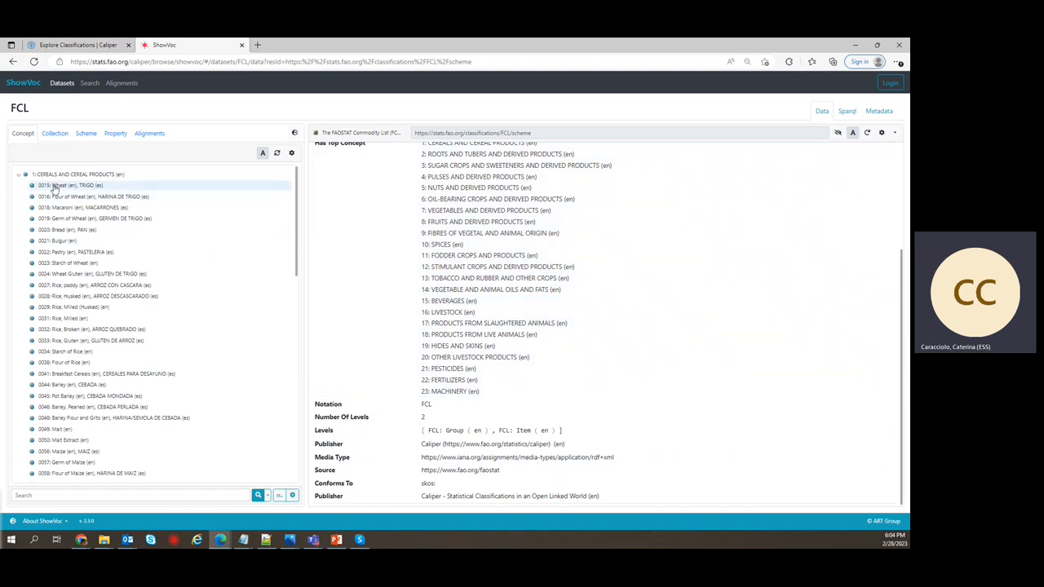
click(73, 185)
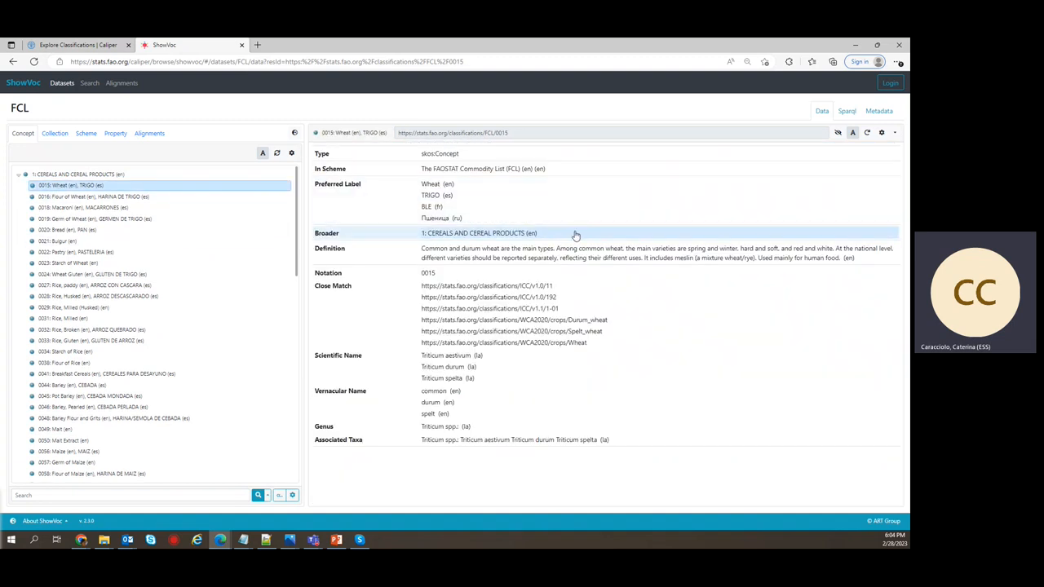
mouse_move(230, 393)
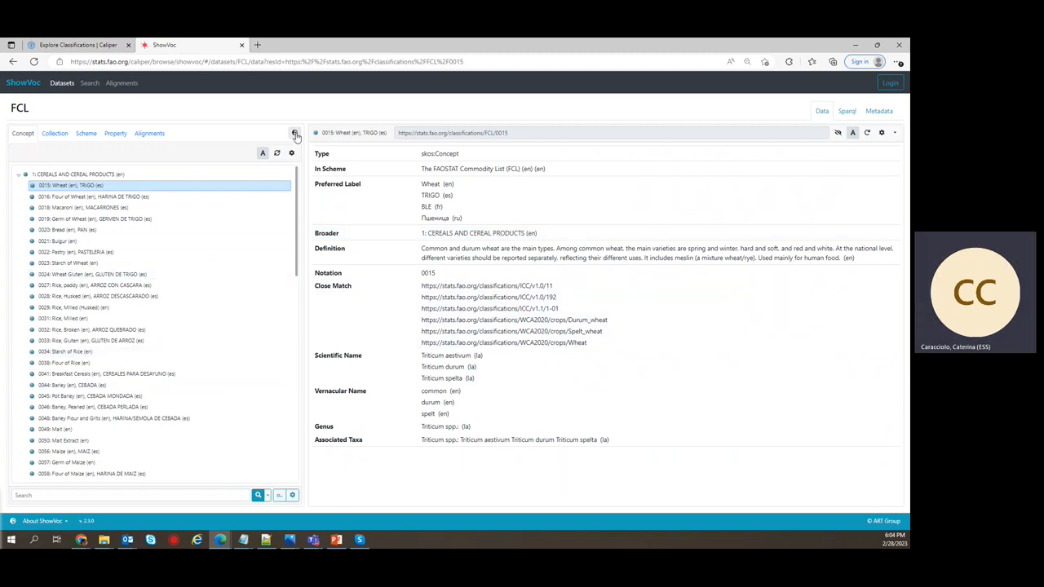
Step: Clear all rendering languages so labels appear in every language
click(294, 132)
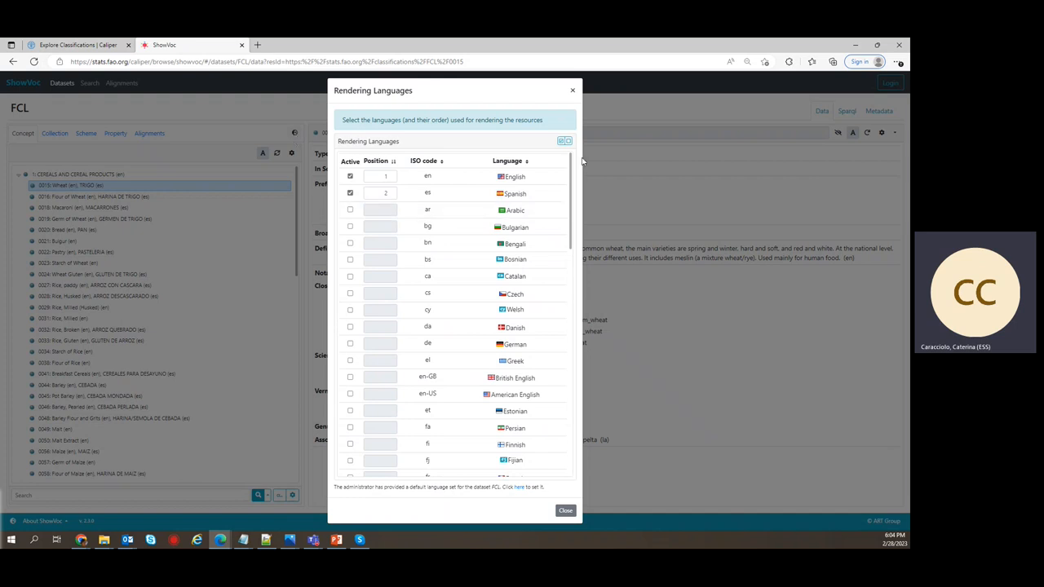
mouse_move(491, 425)
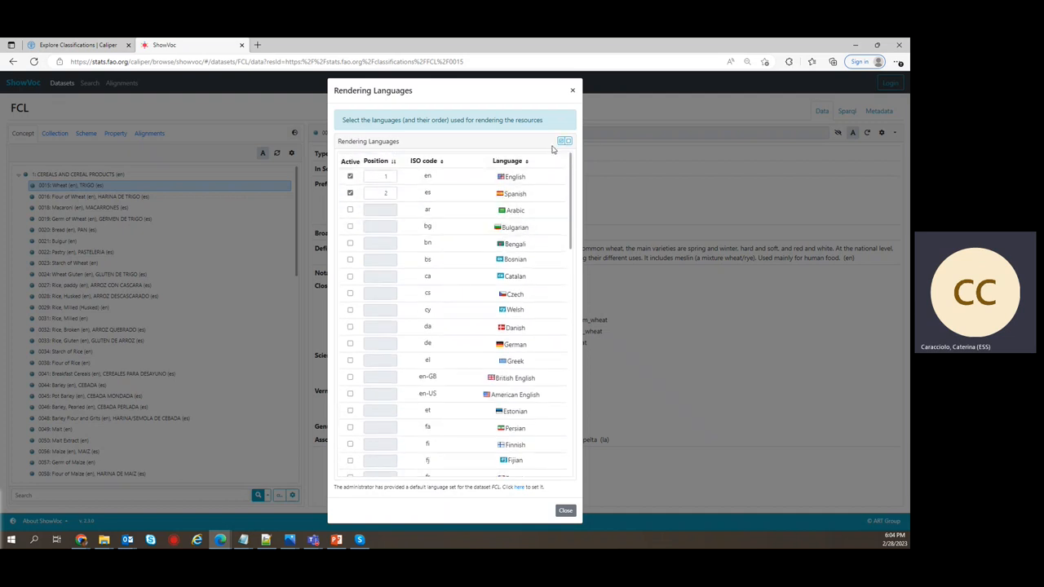
click(560, 141)
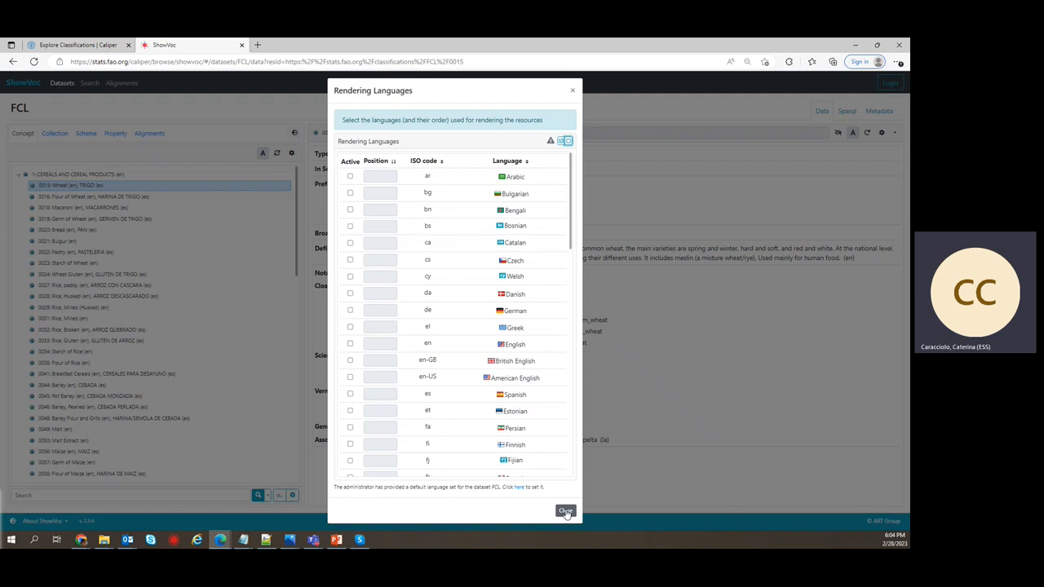
click(565, 511)
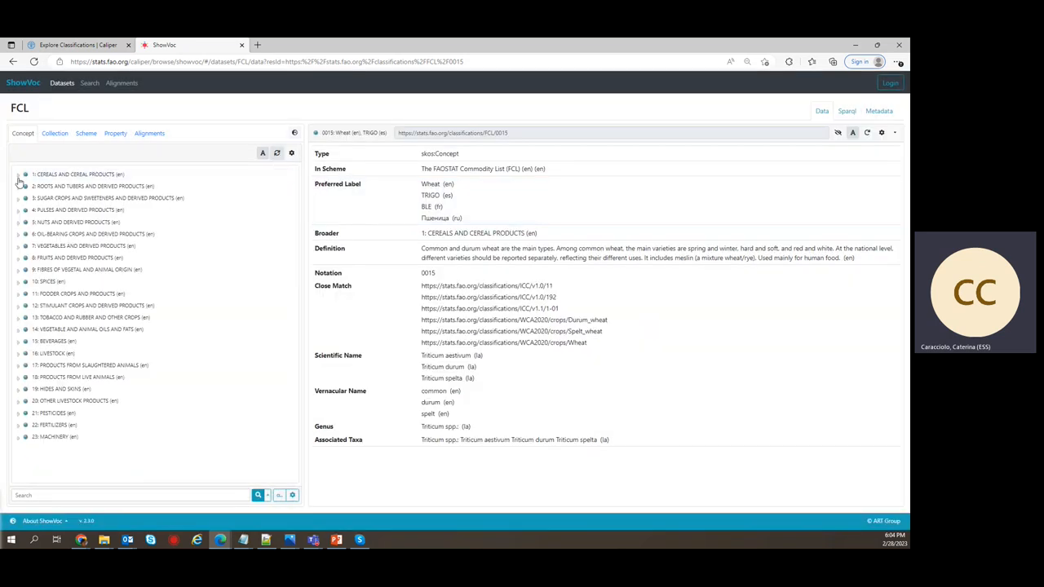
Step: Expand the cereals branch and set label rendering to English and Spanish
click(19, 174)
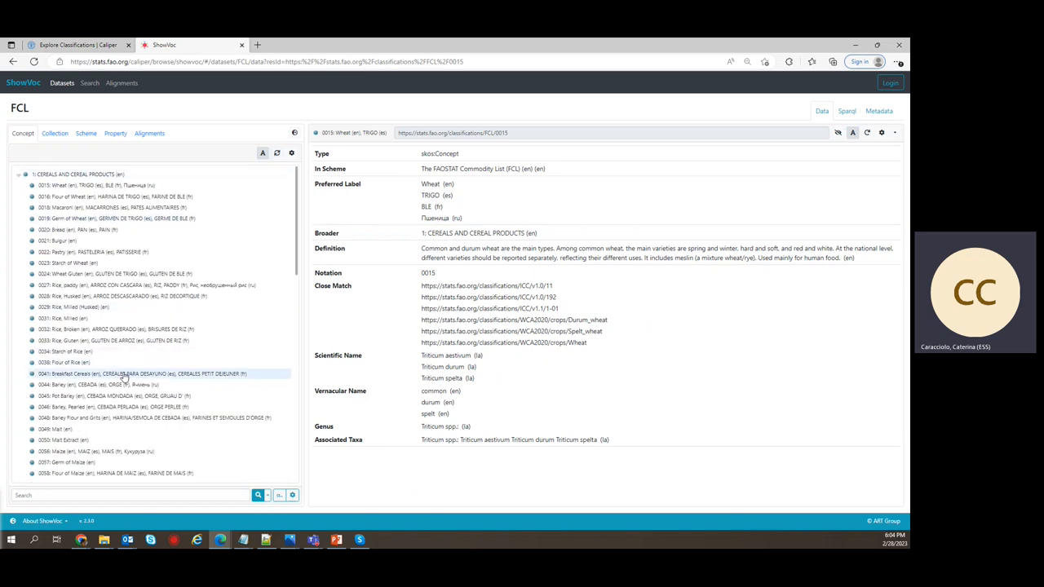
mouse_move(170, 376)
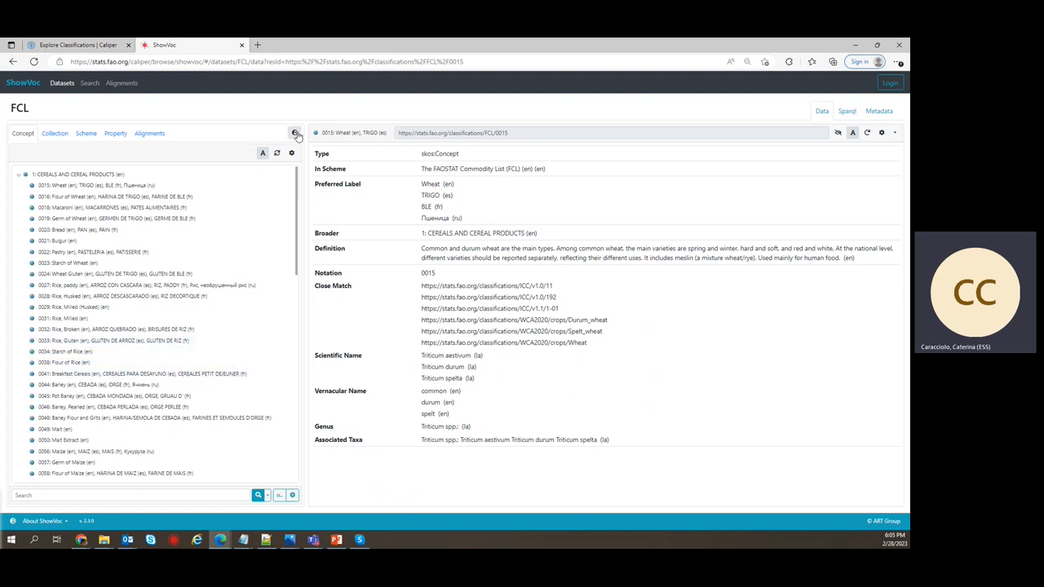
click(295, 133)
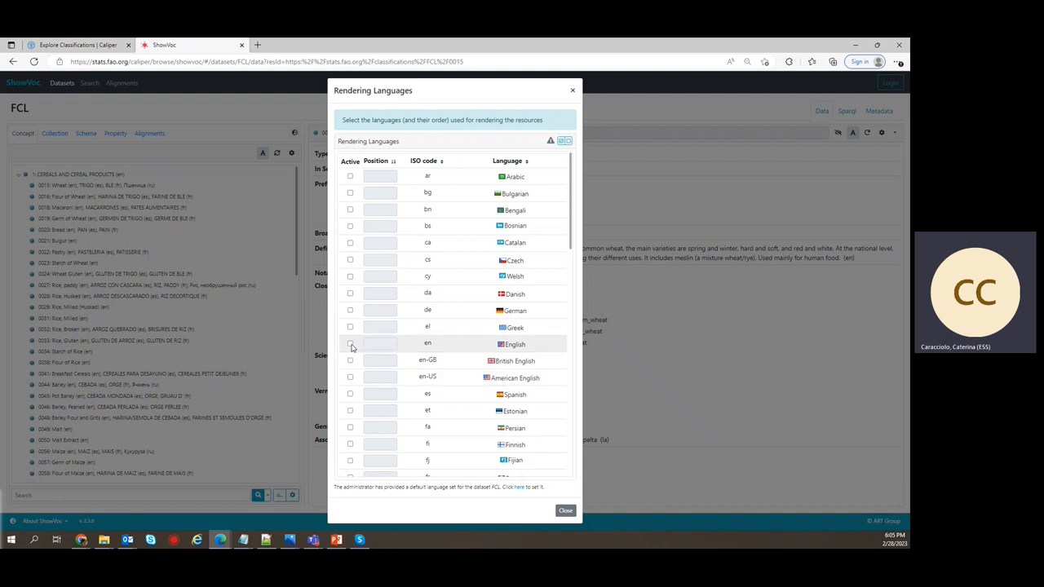
click(350, 342)
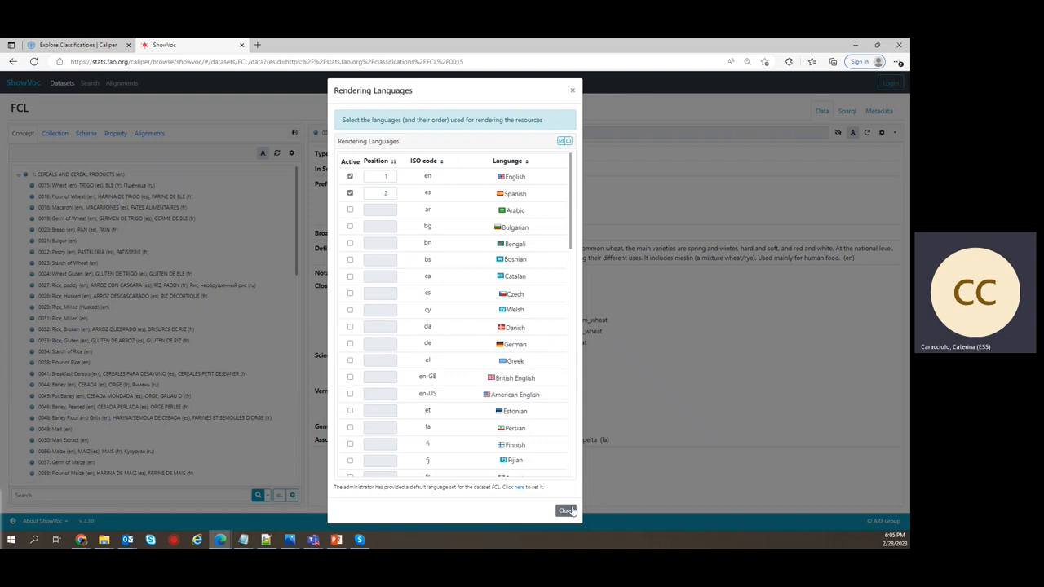
click(567, 510)
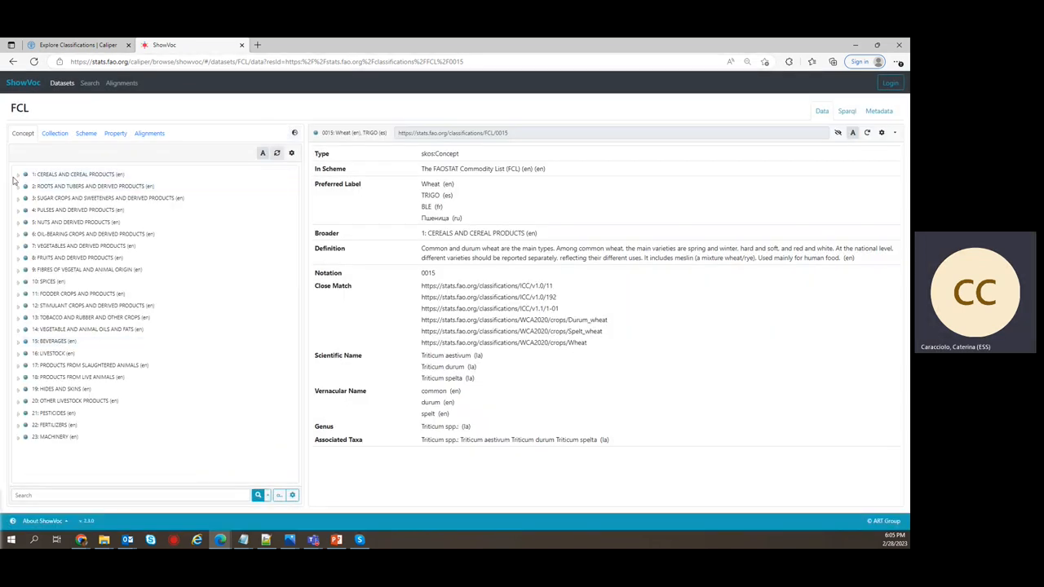
Step: Re-expand CEREALS AND CEREAL PRODUCTS to see wheat, rice, barley and maize
click(18, 174)
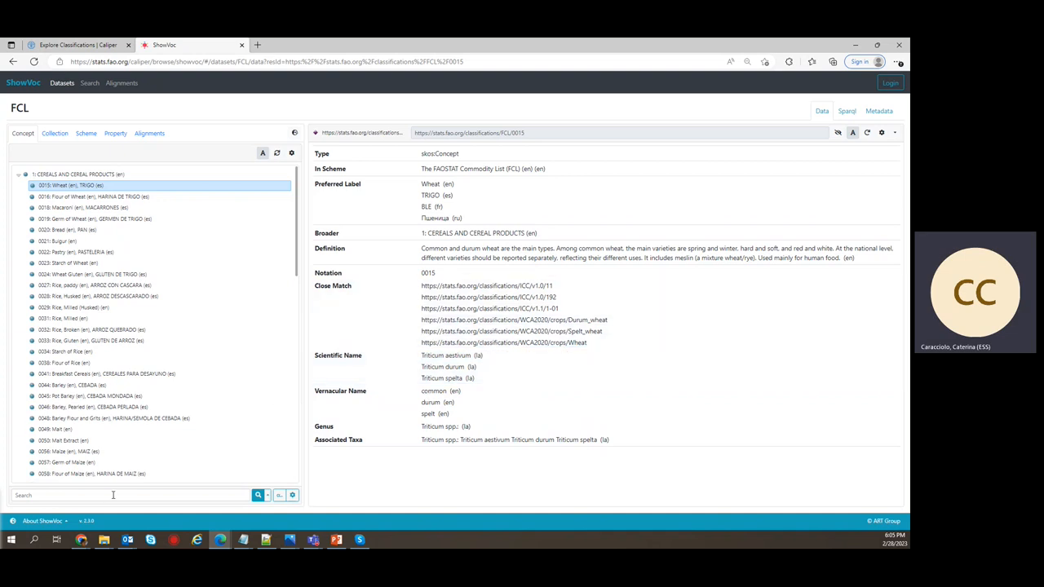
click(130, 495)
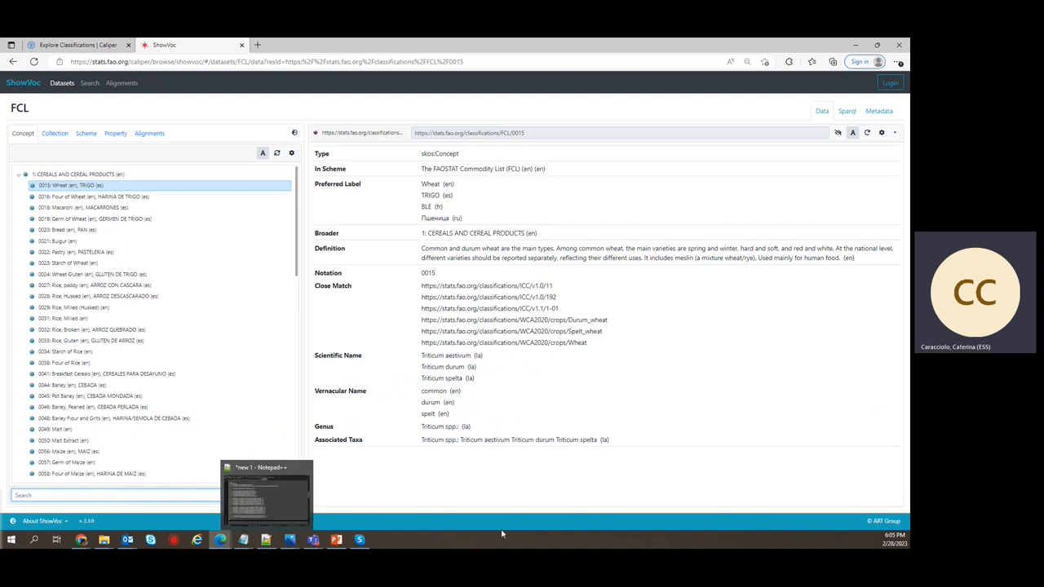
Step: Search concepts for 'sugar' using Contains matching
click(292, 495)
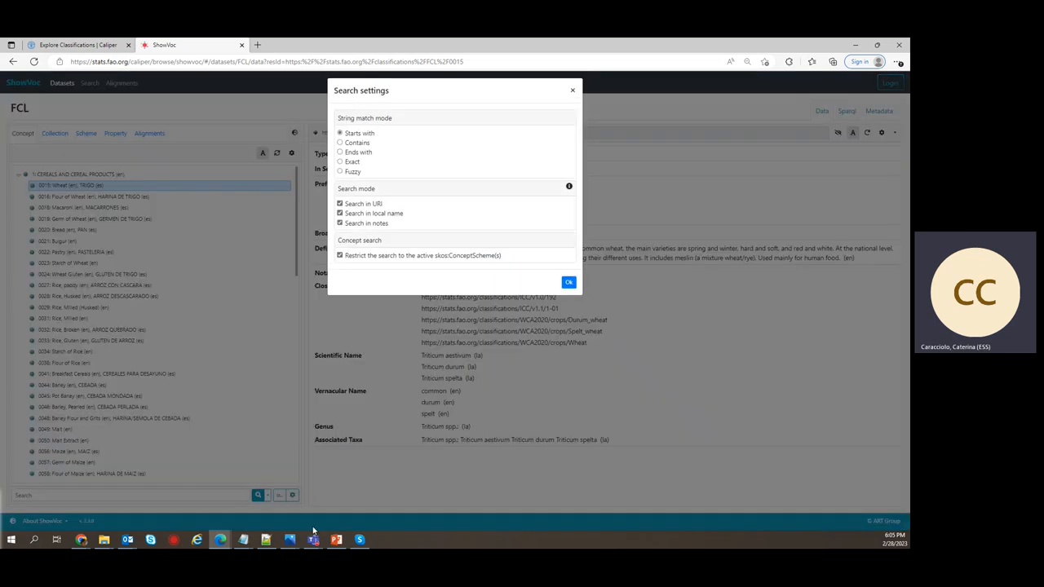
mouse_move(463, 143)
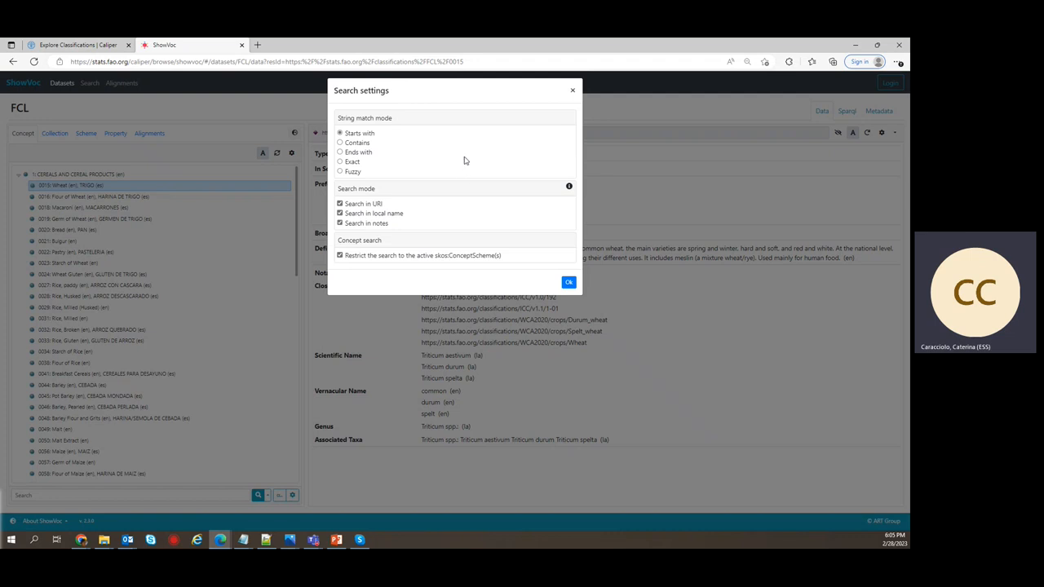
mouse_move(368, 148)
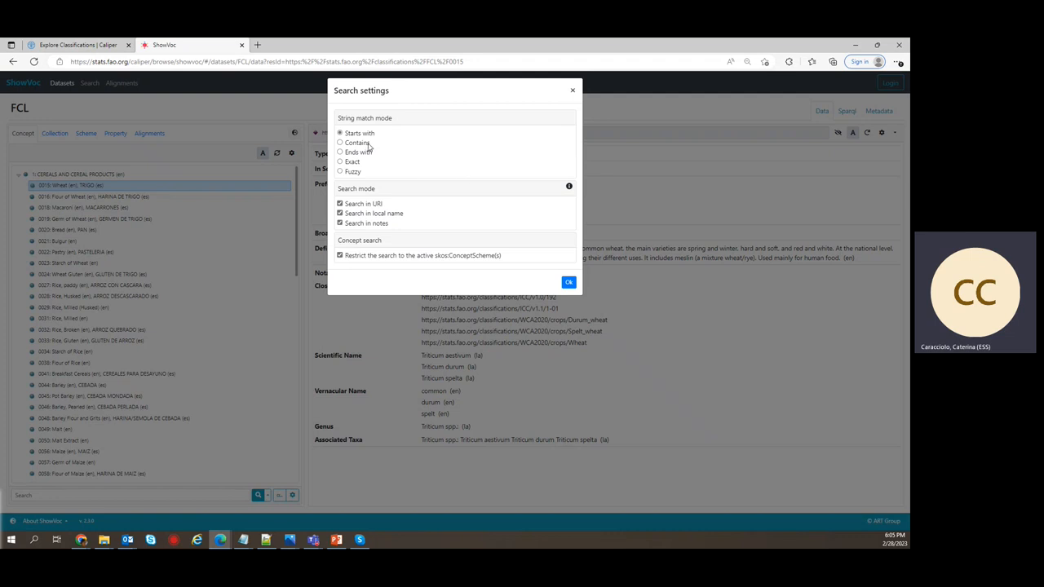
click(568, 282)
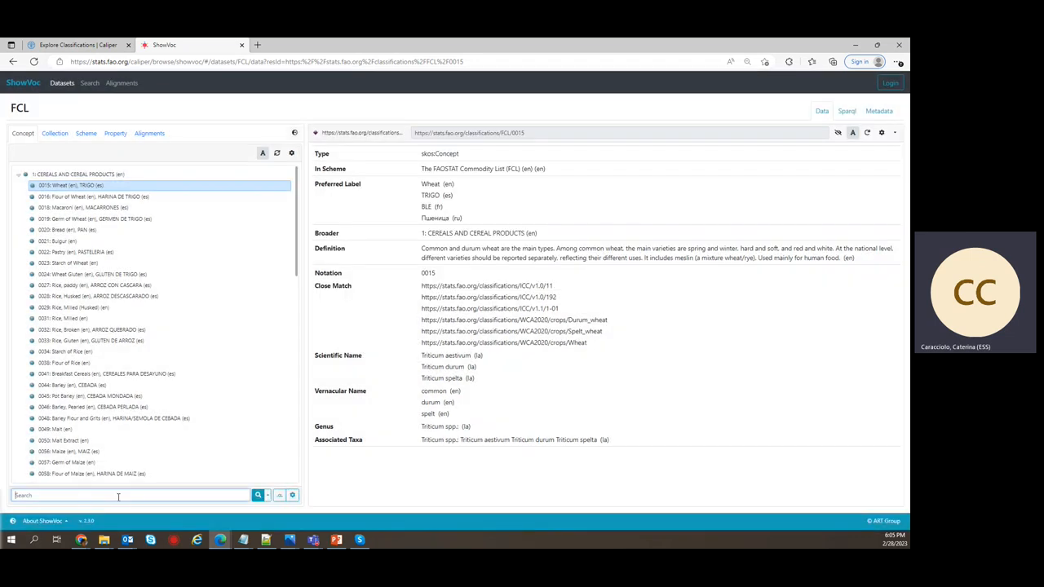
text(sugar)
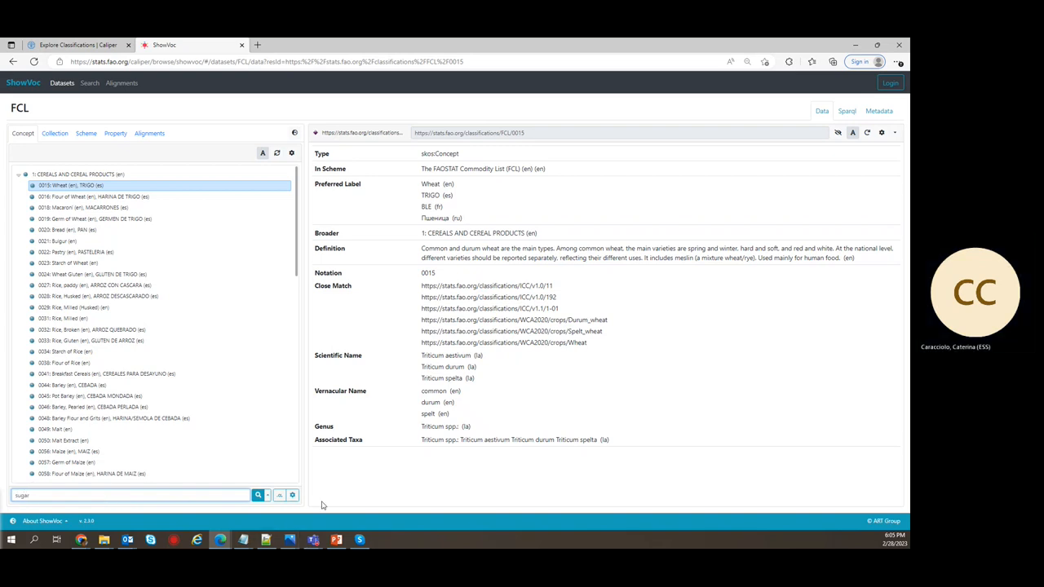
click(292, 495)
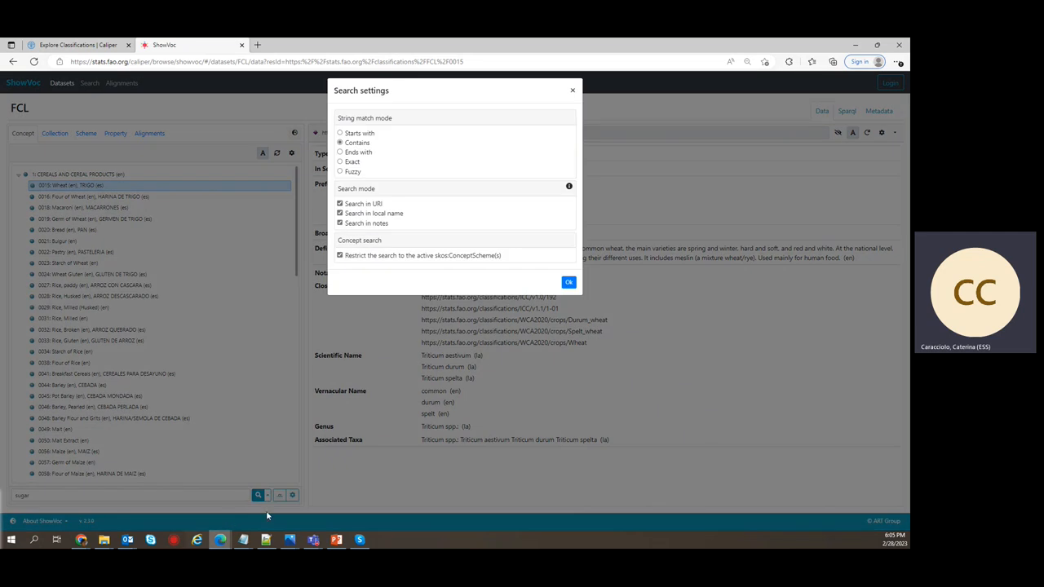
mouse_move(366, 150)
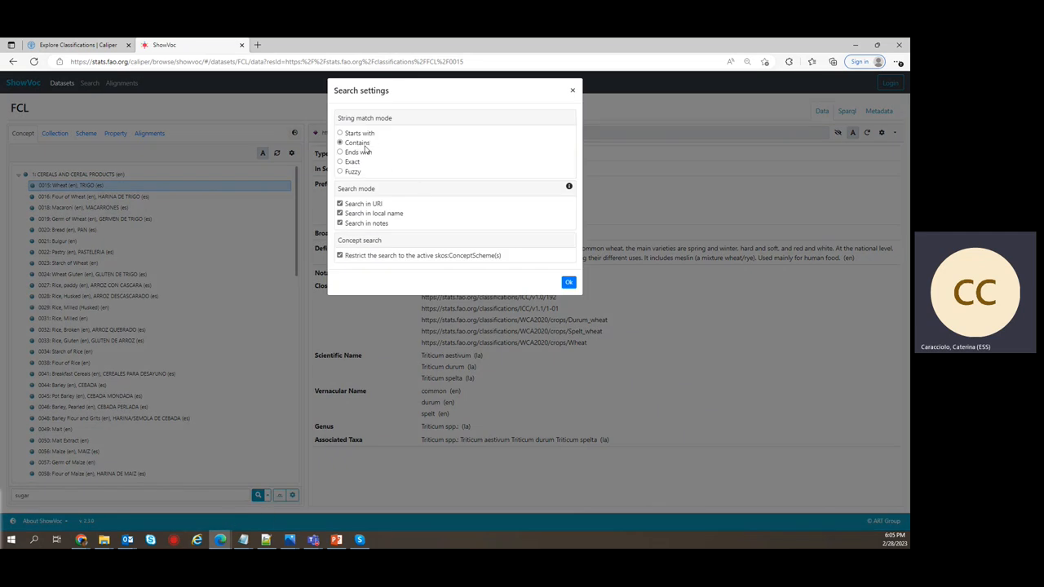
mouse_move(373, 143)
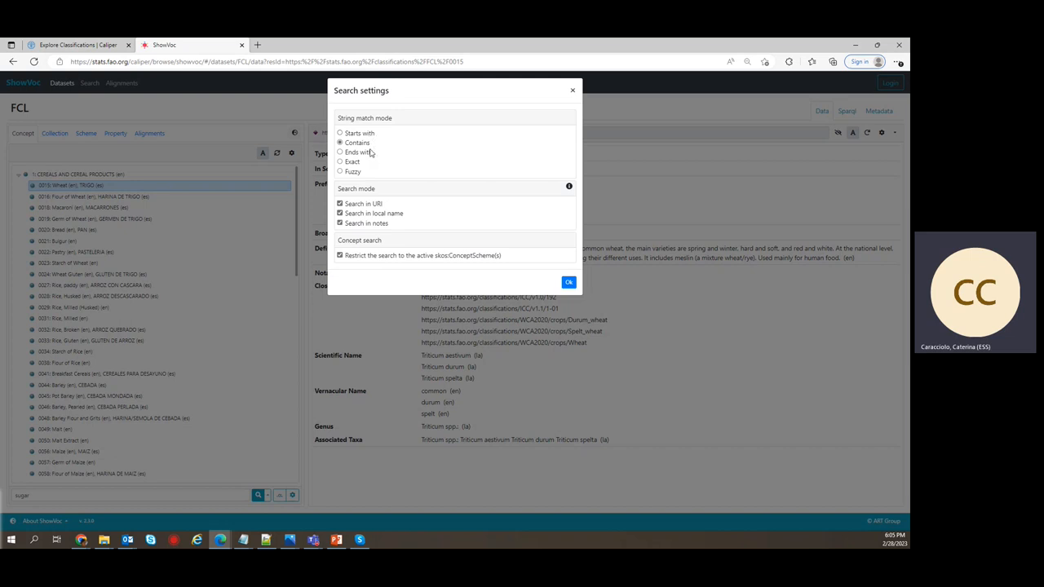
mouse_move(356, 165)
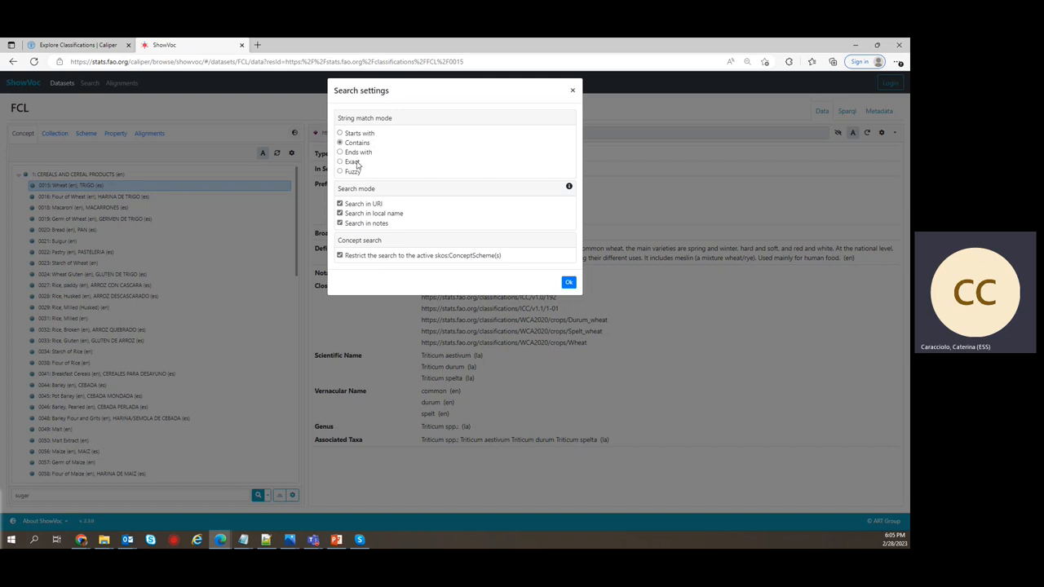
mouse_move(399, 196)
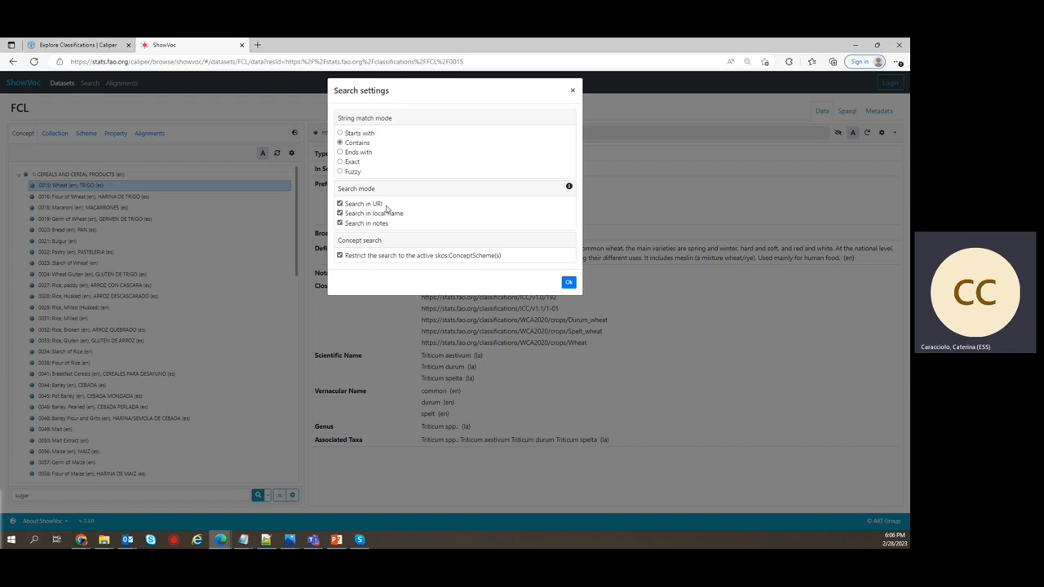
mouse_move(400, 229)
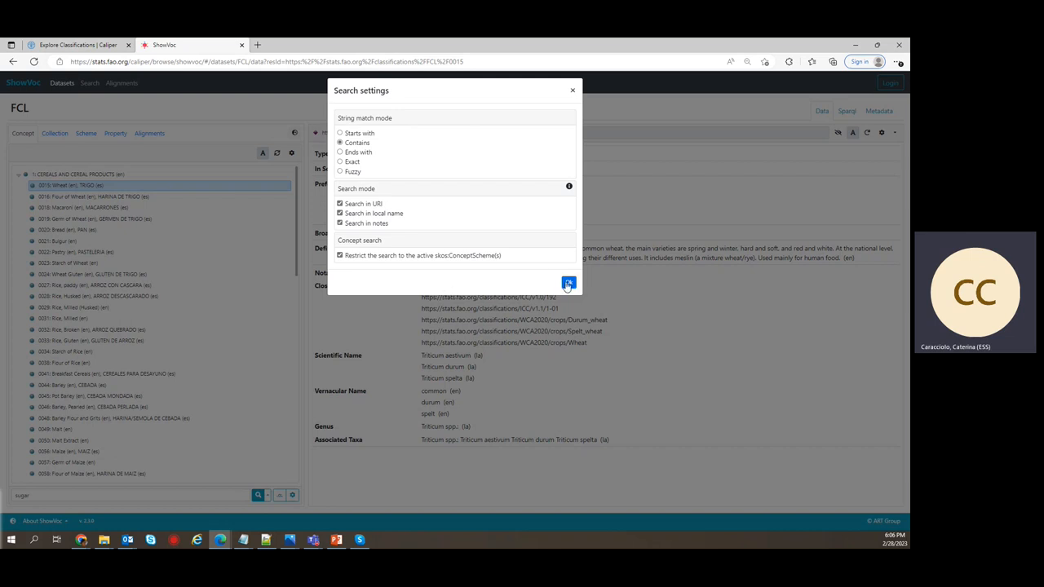
click(568, 284)
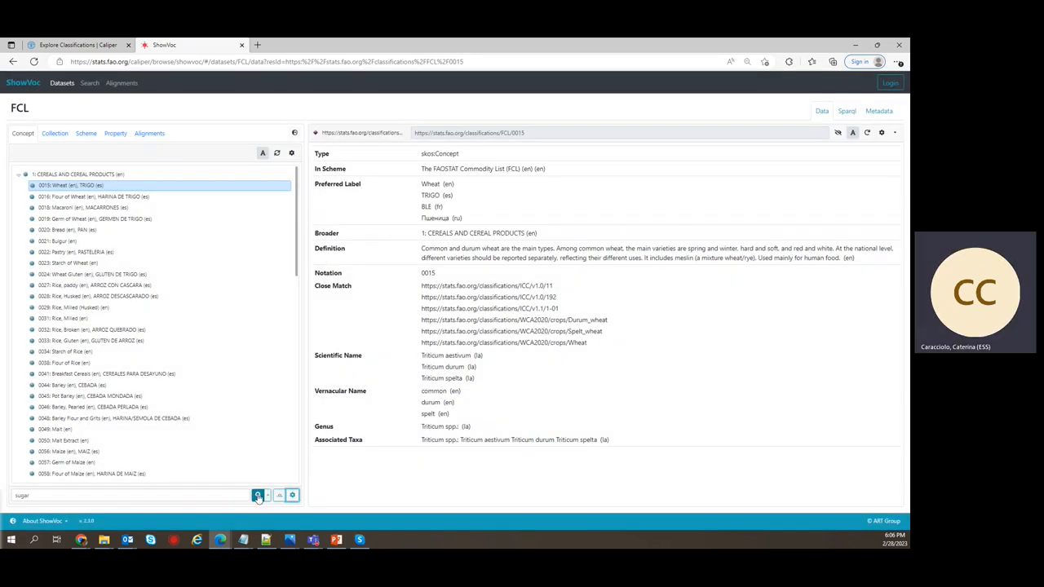
click(257, 495)
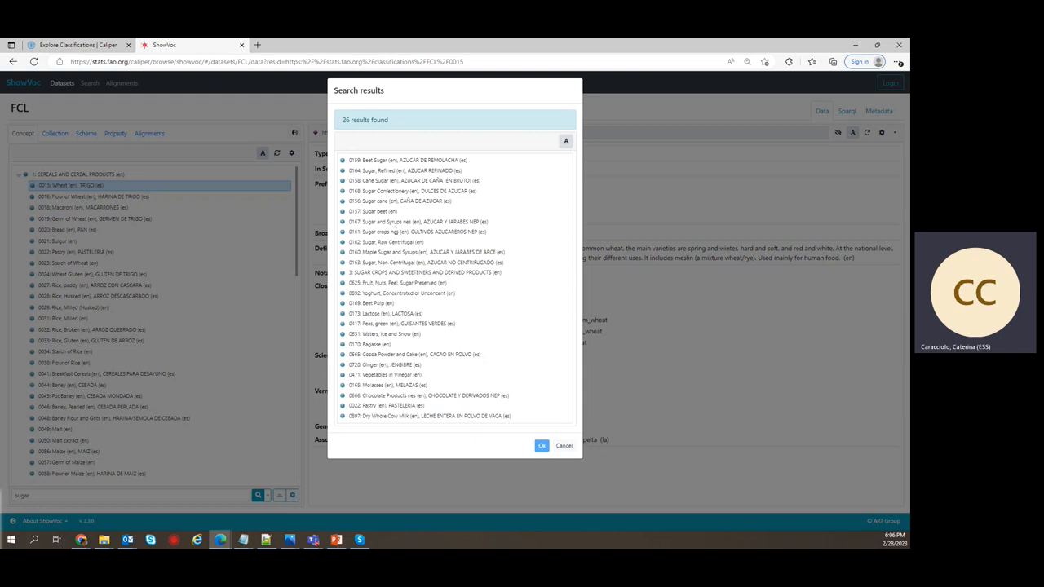
Step: Open the 0156: Sugar cane concept from the search results
click(399, 200)
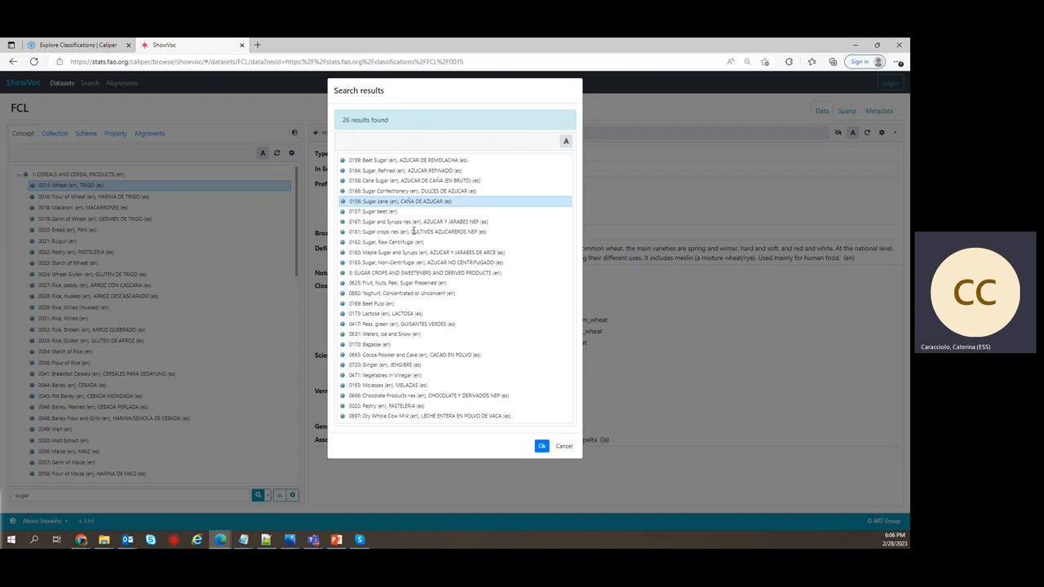
click(541, 446)
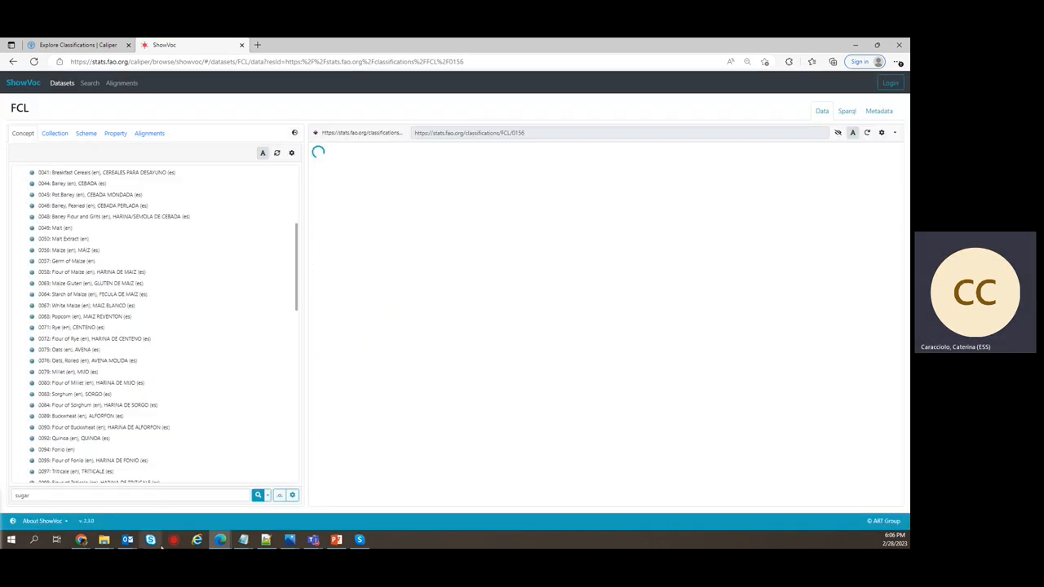
click(90, 477)
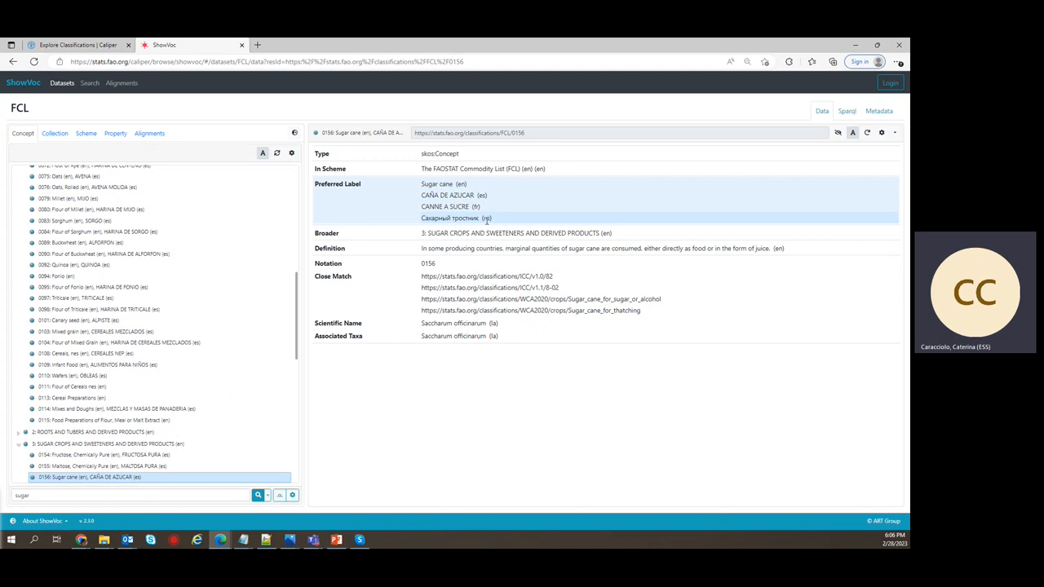
mouse_move(559, 221)
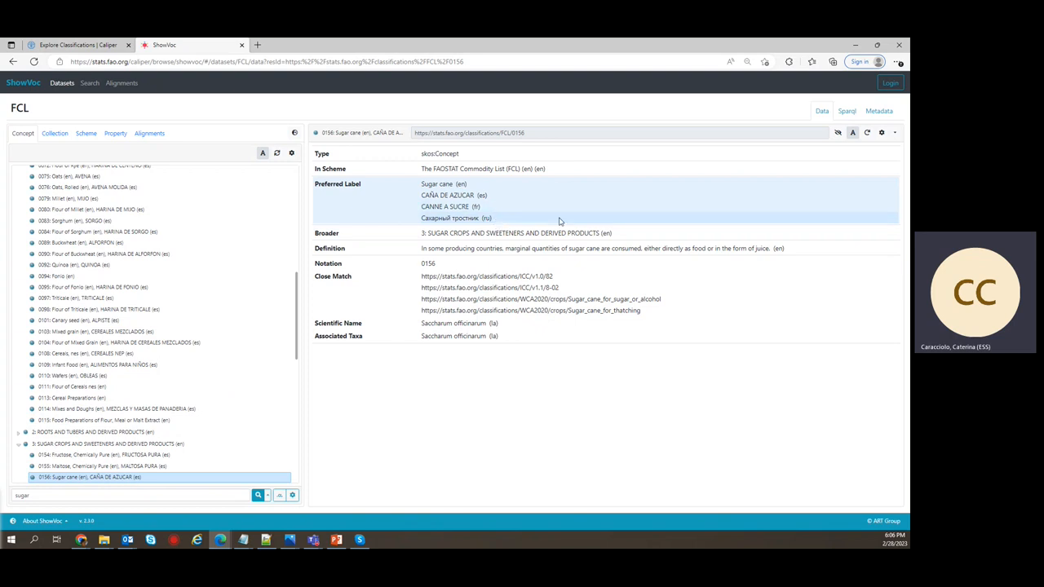
mouse_move(881, 132)
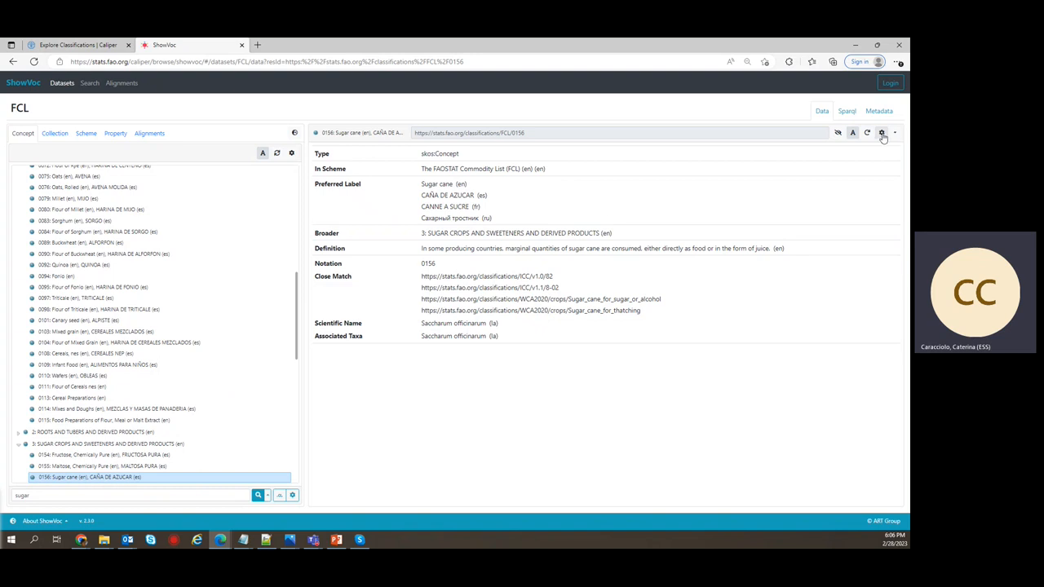
Step: Filter concept detail values to English and Spanish
click(882, 133)
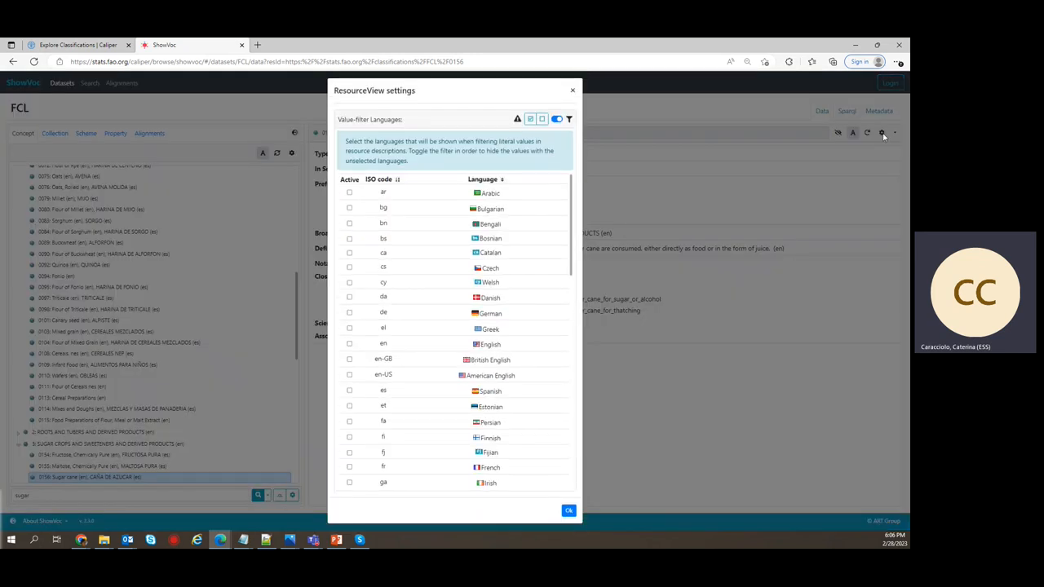
mouse_move(504, 238)
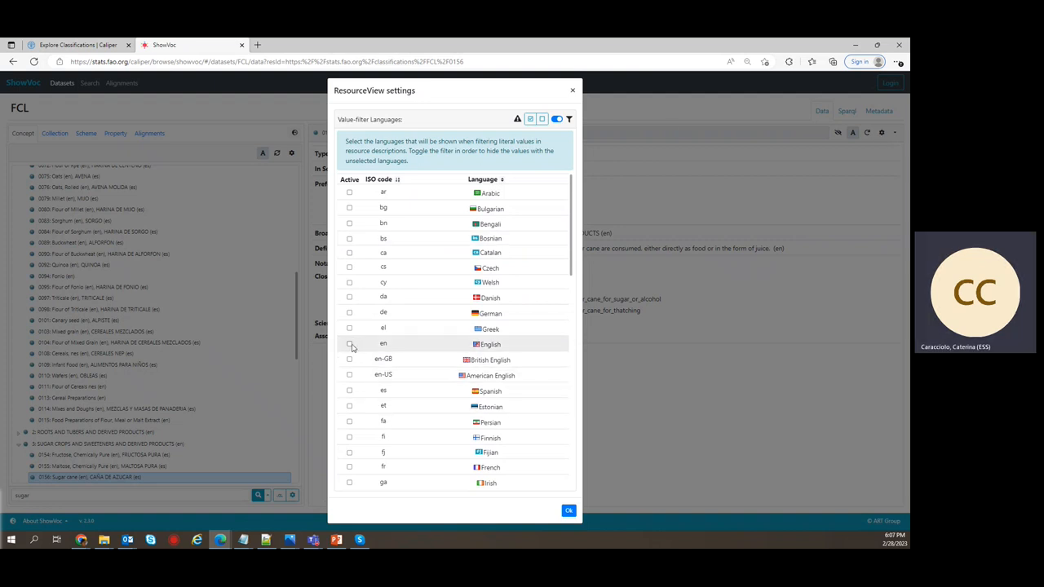
click(349, 343)
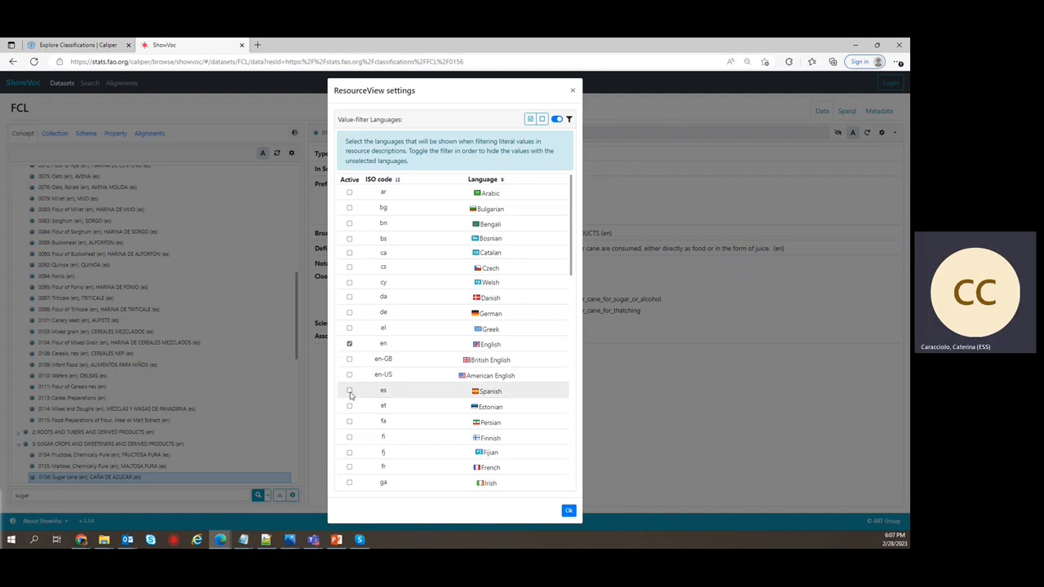
click(349, 391)
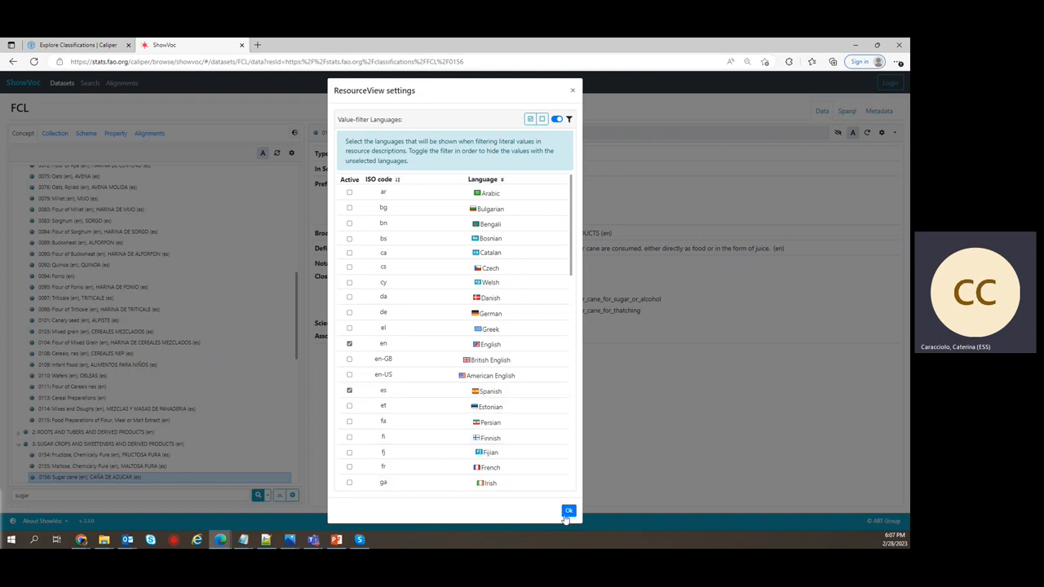
click(568, 511)
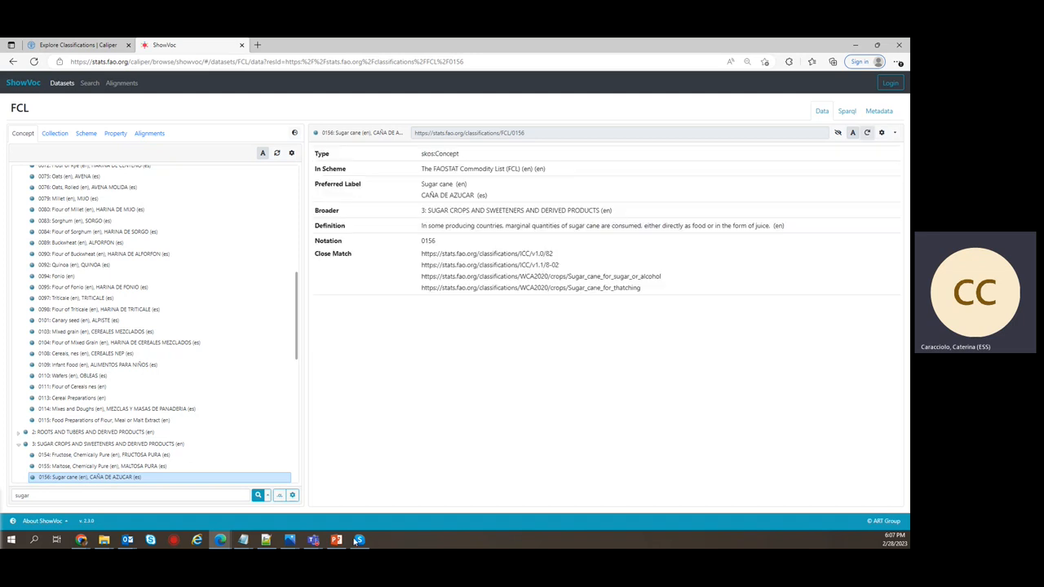
Step: Turn the value filter off to show all languages, then back on
click(882, 132)
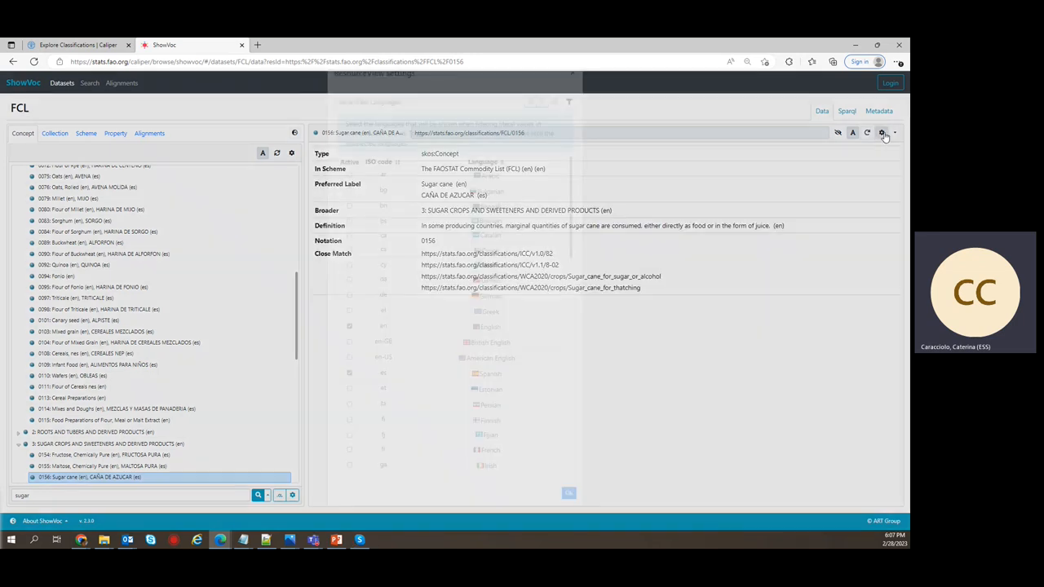
click(882, 133)
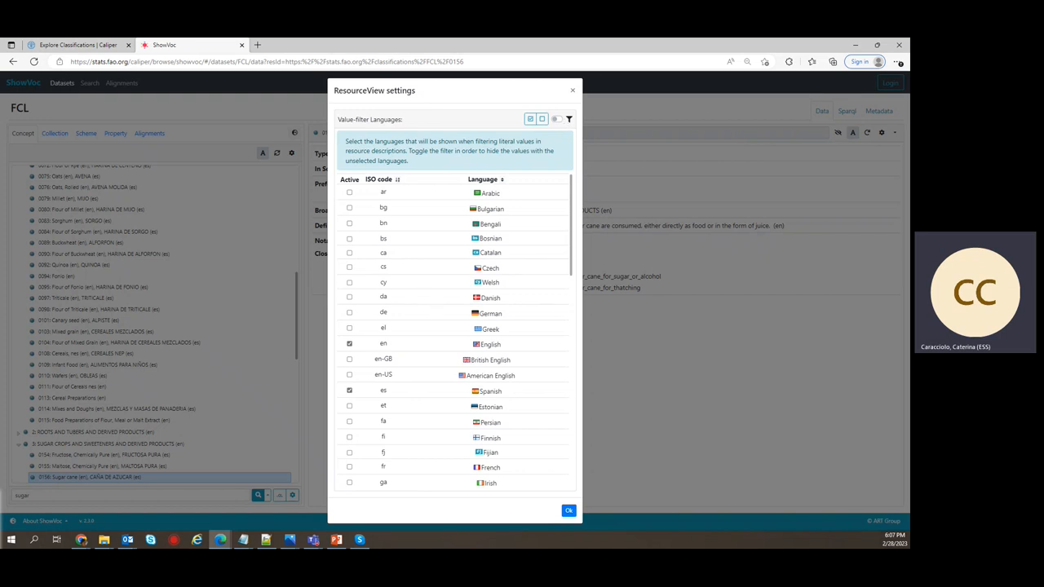
click(569, 511)
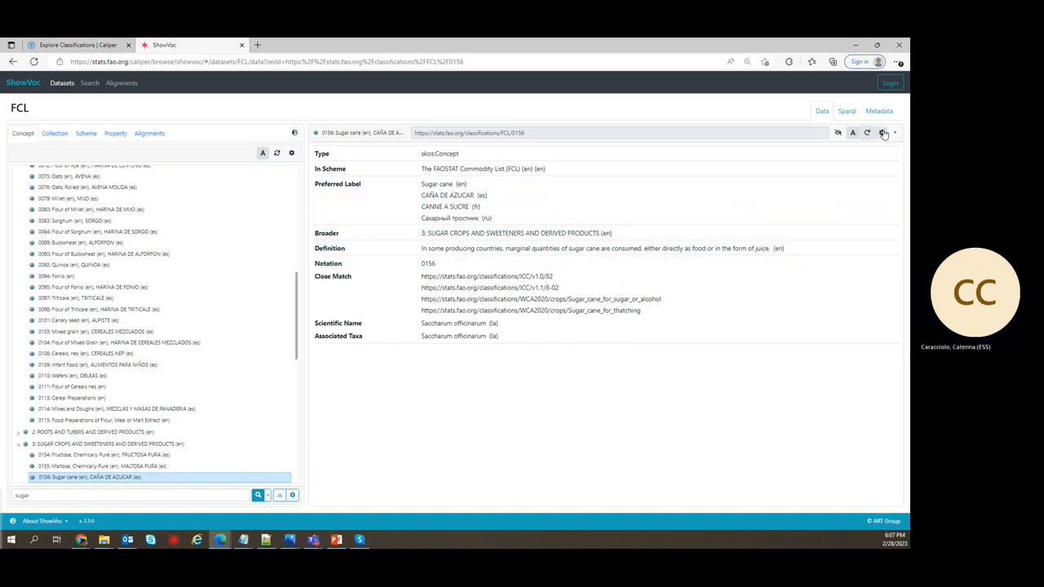
click(881, 132)
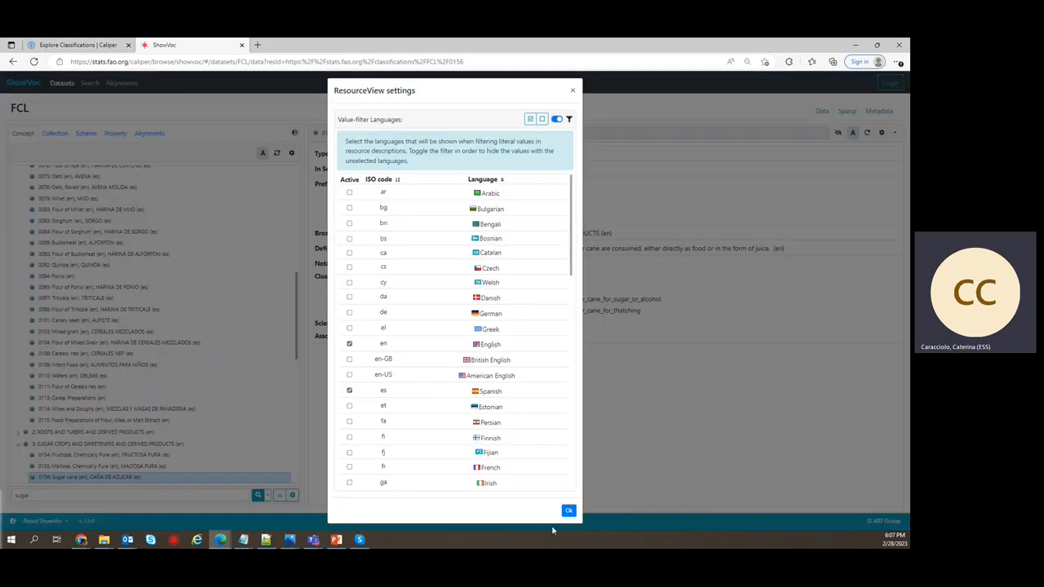
click(569, 510)
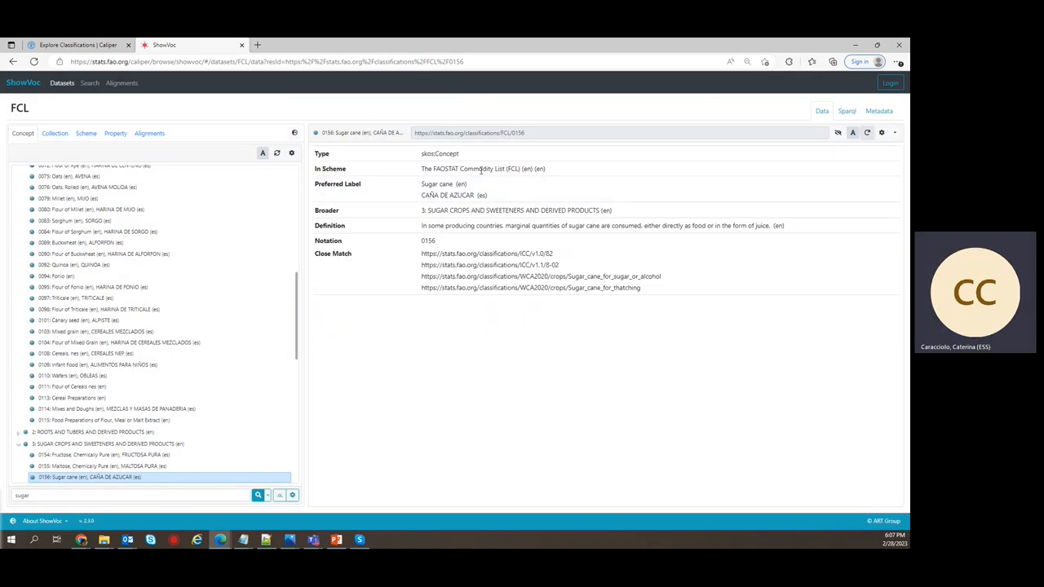
mouse_move(483, 169)
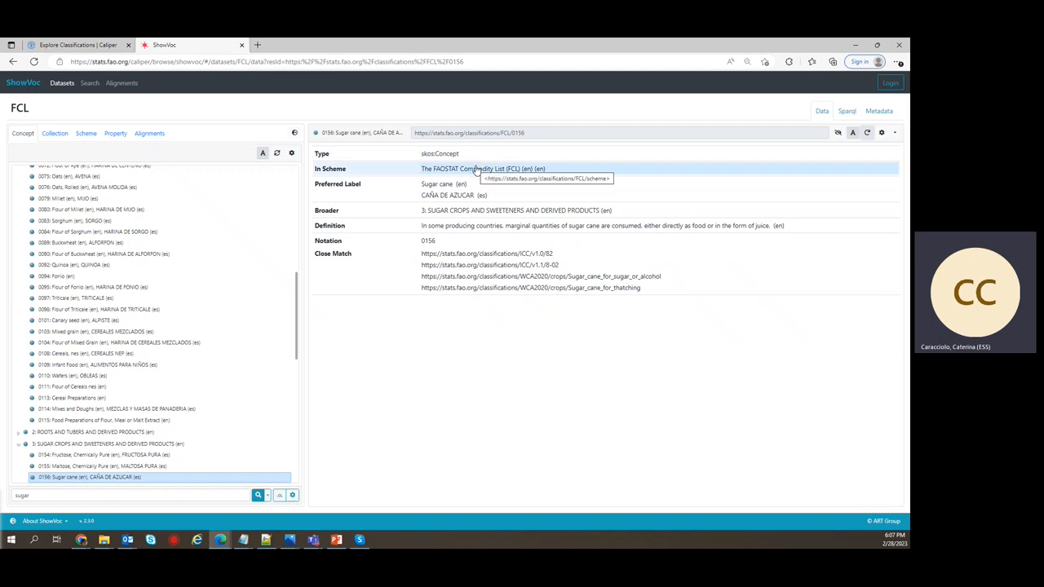
mouse_move(530, 135)
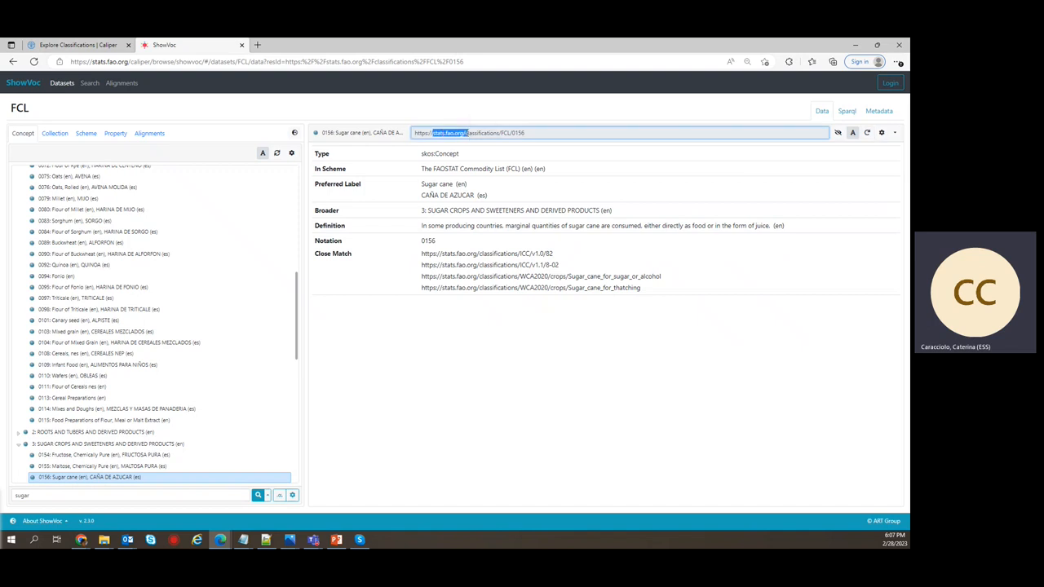
double_click(508, 132)
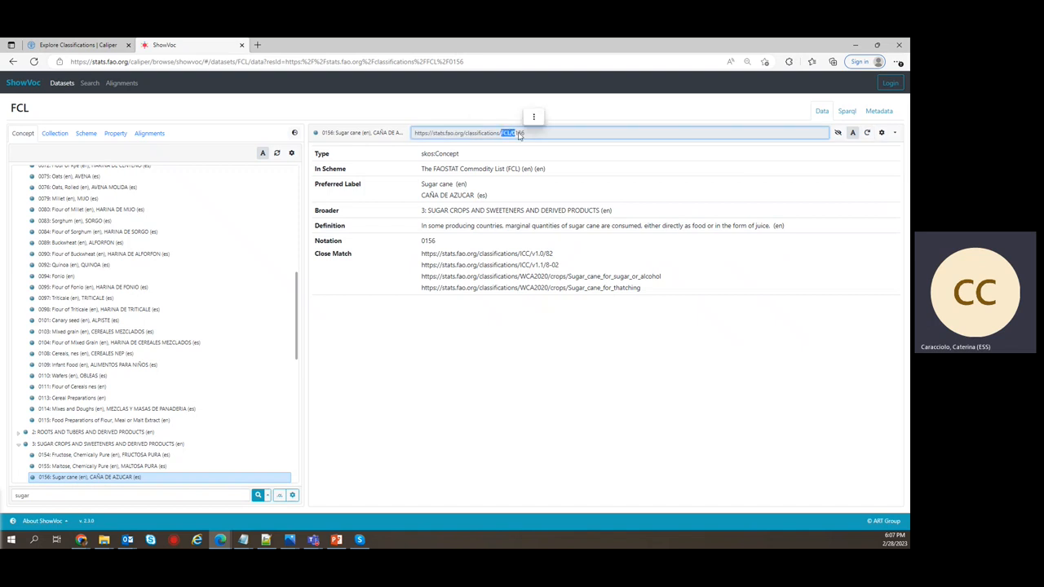
double_click(518, 132)
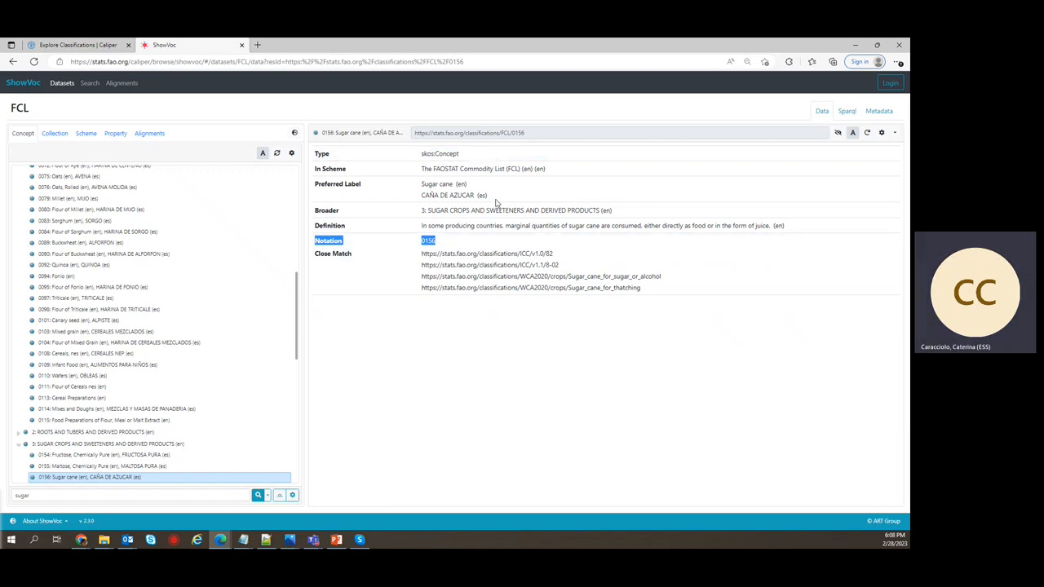
mouse_move(424, 210)
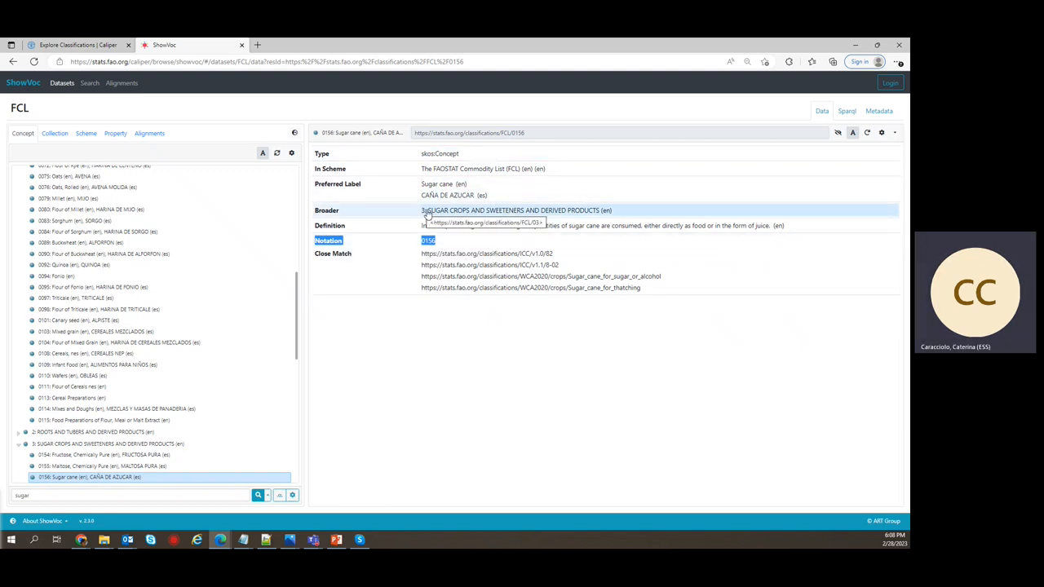
mouse_move(161, 487)
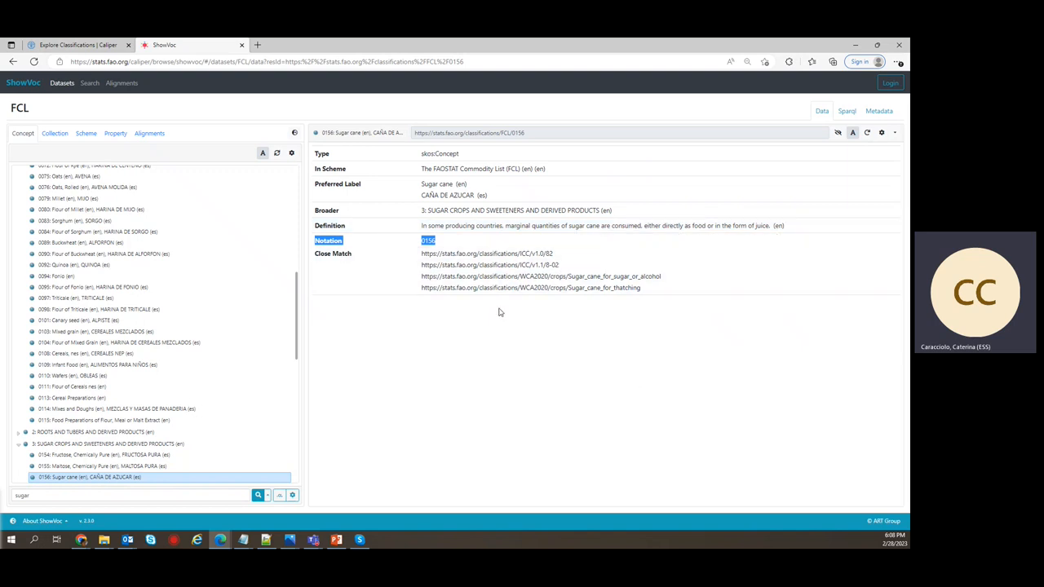
mouse_move(491, 298)
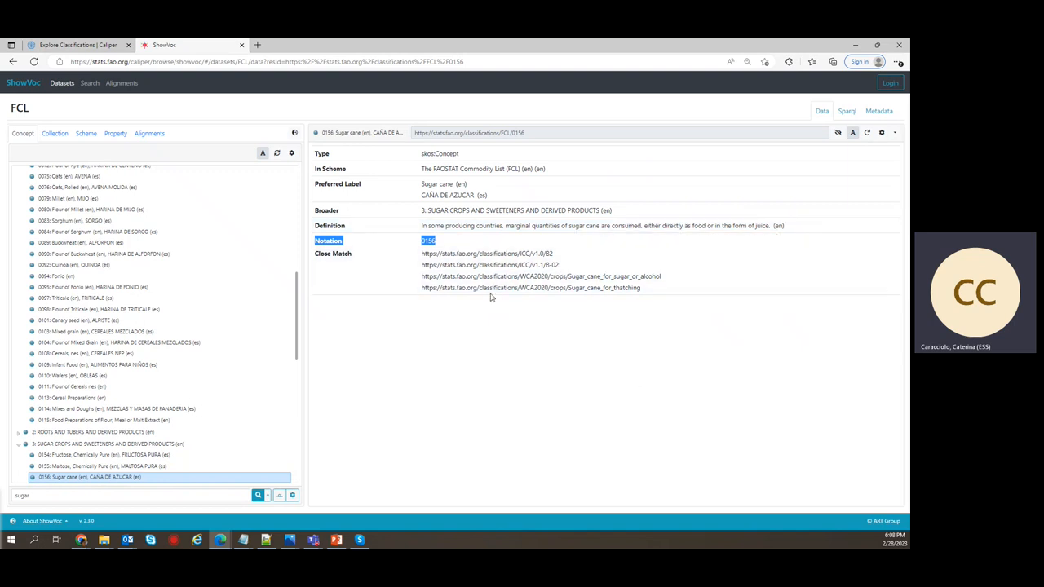
mouse_move(511, 298)
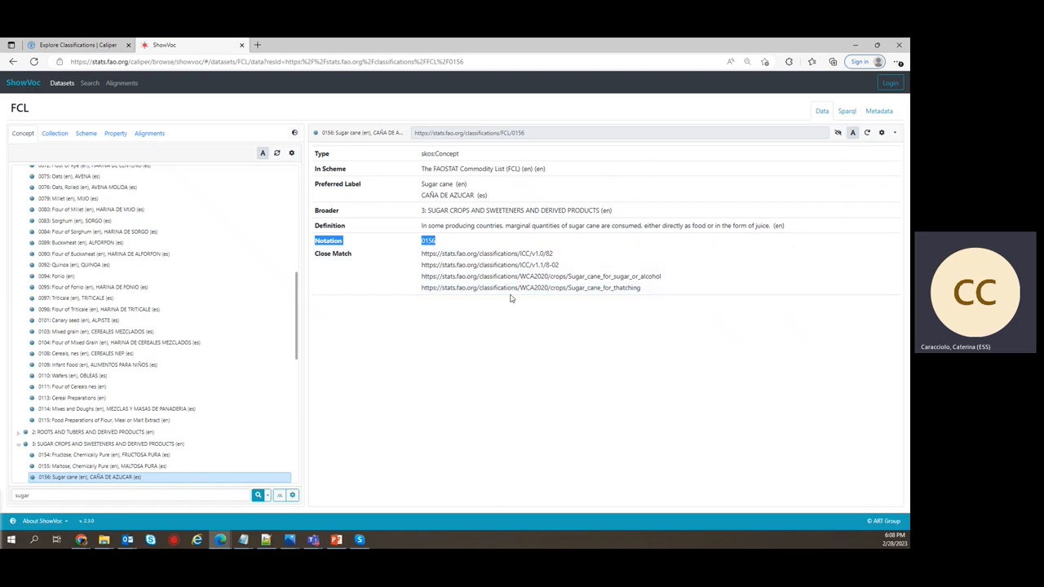
mouse_move(492, 298)
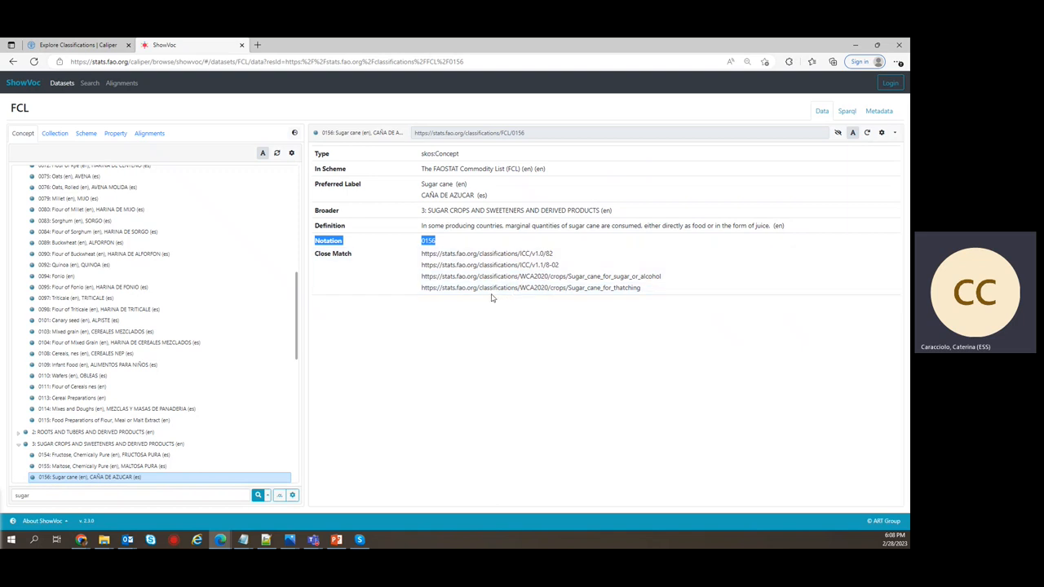
mouse_move(468, 355)
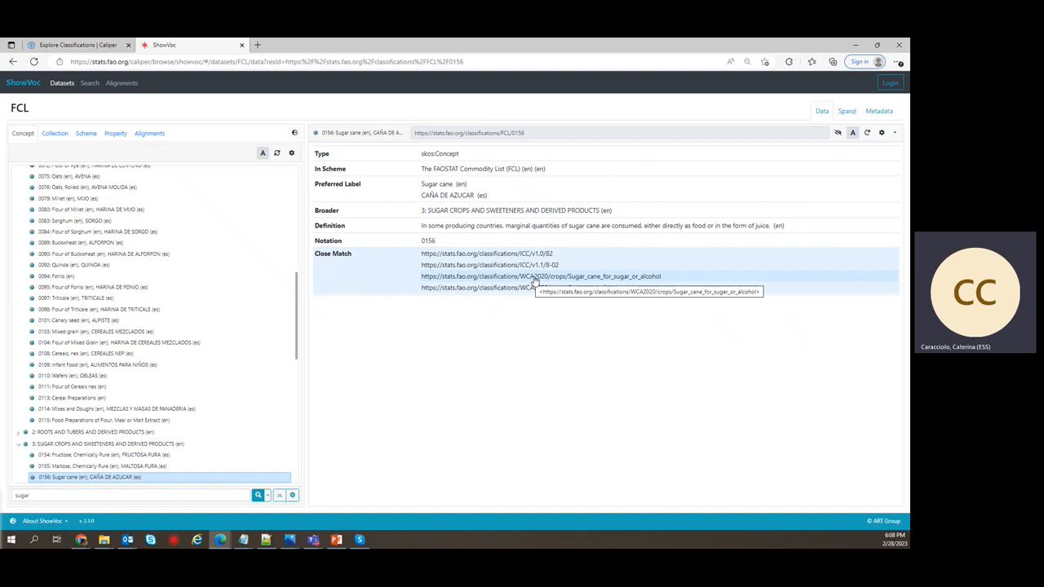
click(540, 277)
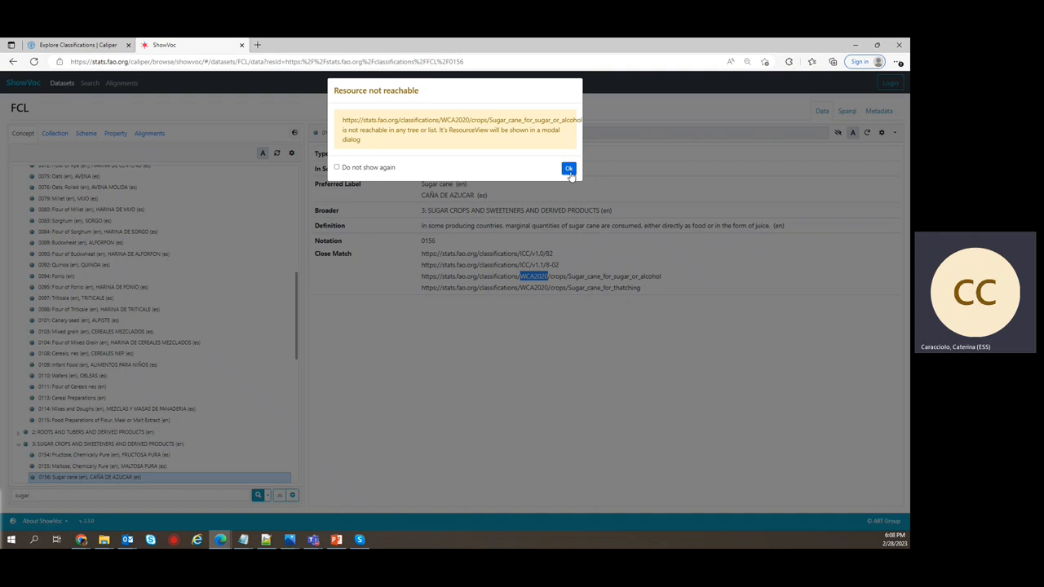
click(568, 169)
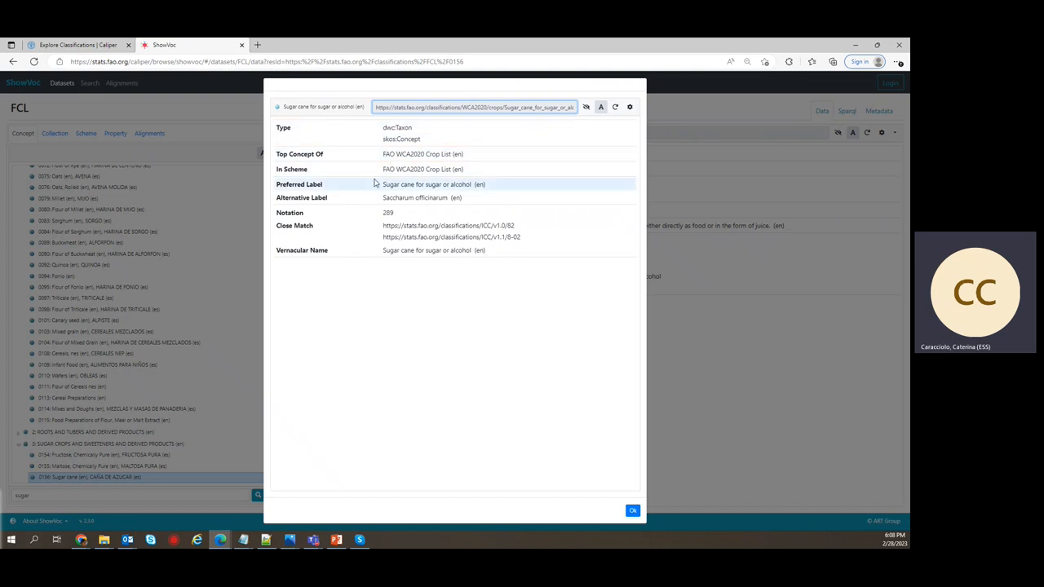
mouse_move(400, 221)
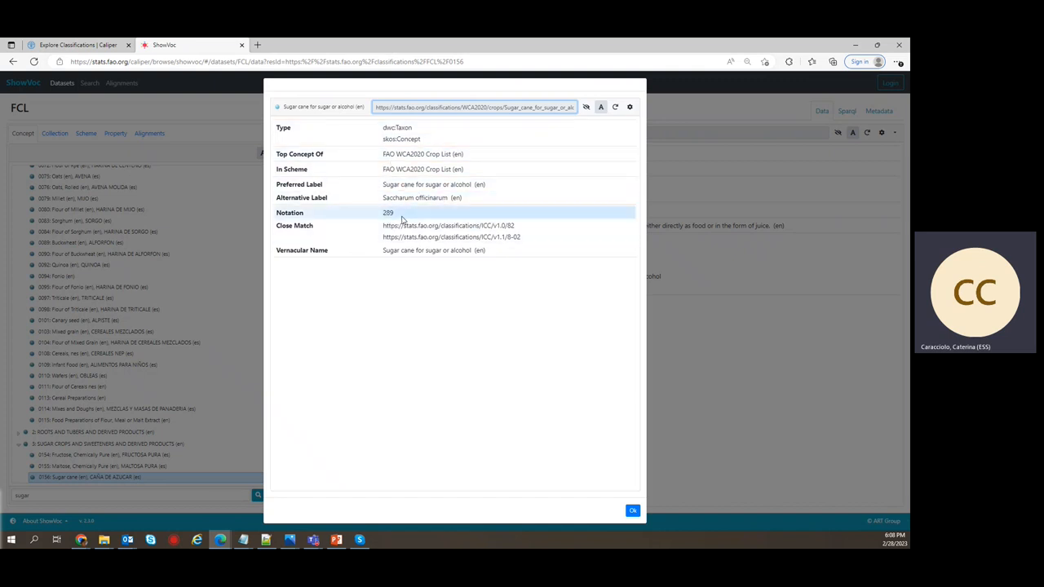
mouse_move(406, 219)
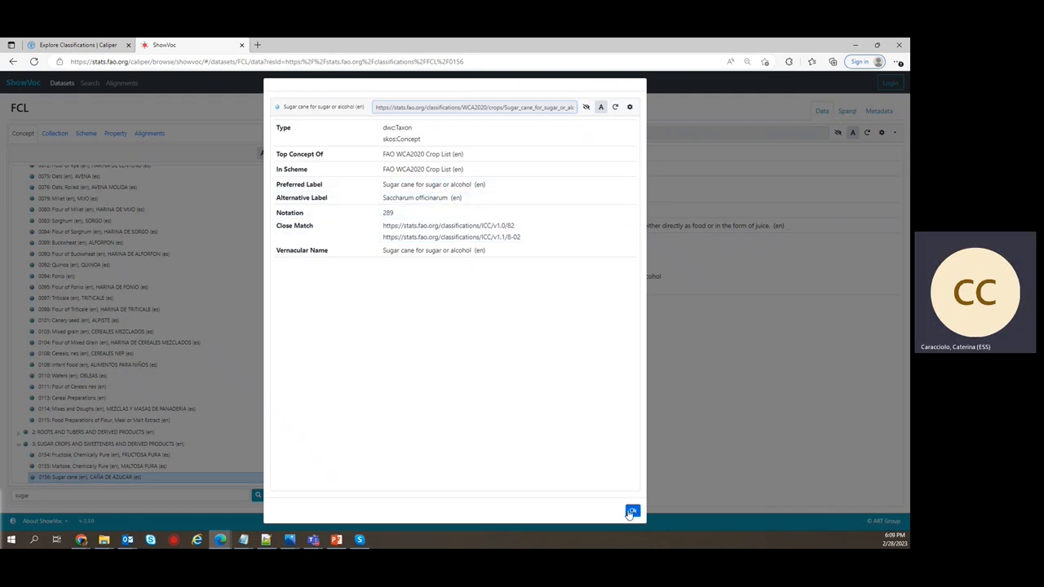
click(632, 512)
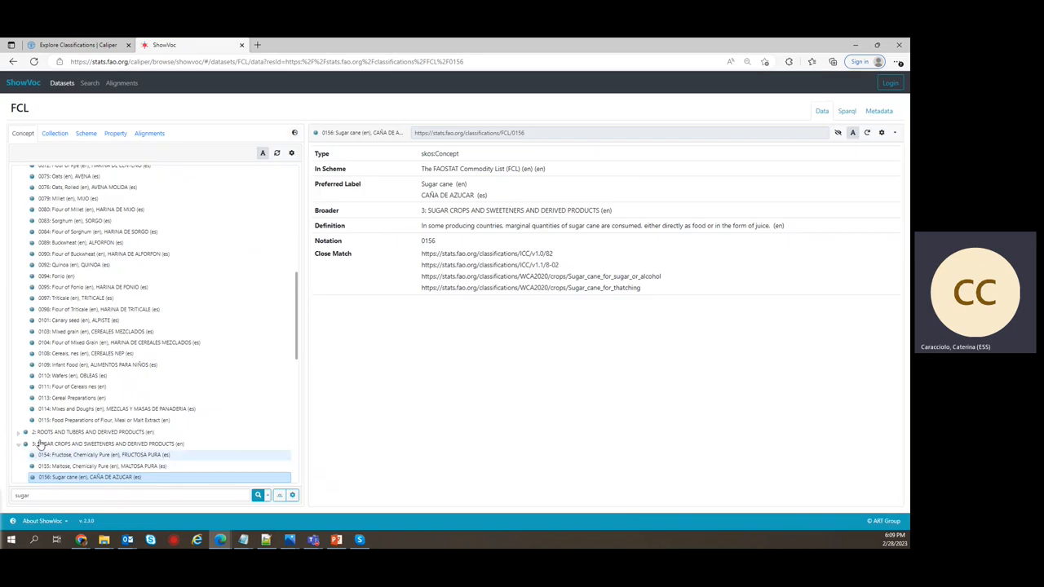
Step: Collapse the '3: SUGAR CROPS AND SWEETENERS AND DERIVED PRODUCTS' branch in the FCL concept tree
click(18, 444)
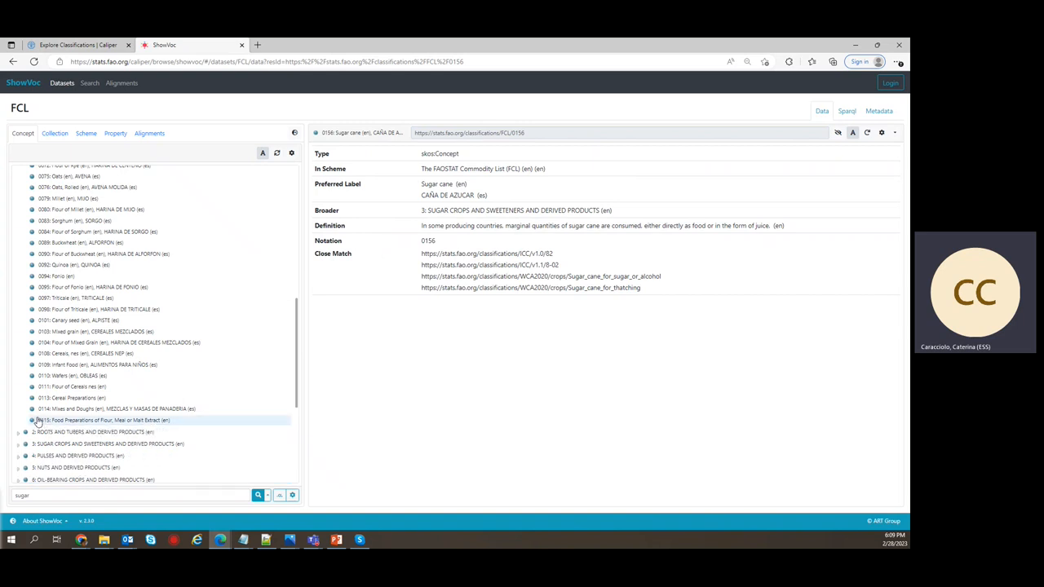
mouse_move(73, 432)
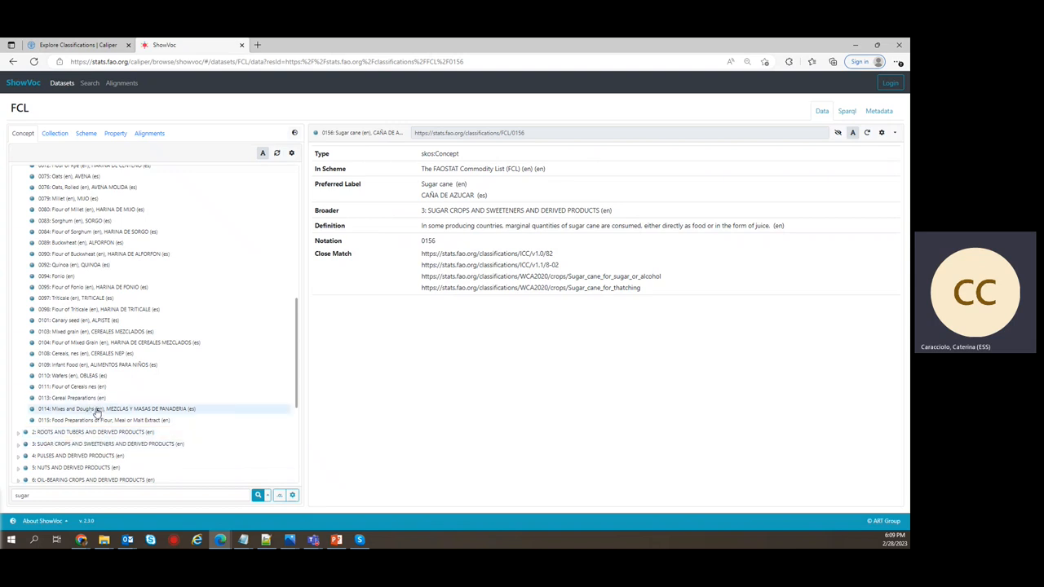
mouse_move(92, 416)
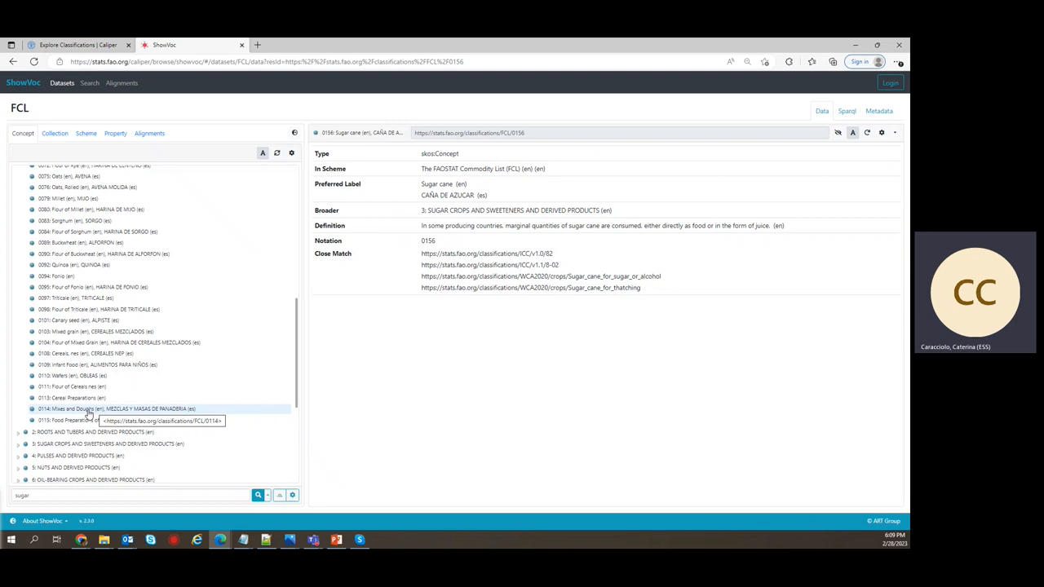
mouse_move(87, 414)
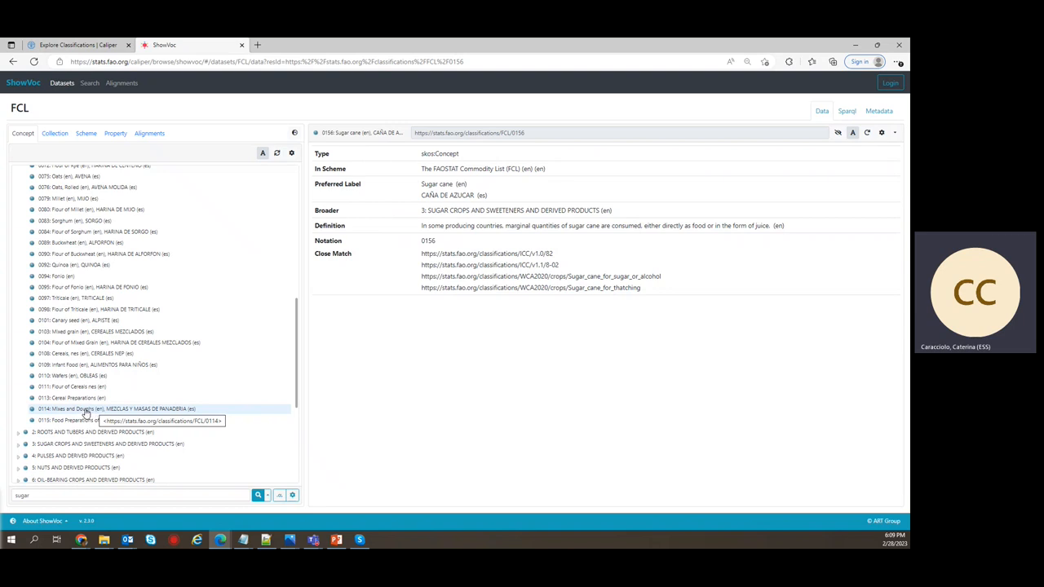
mouse_move(87, 398)
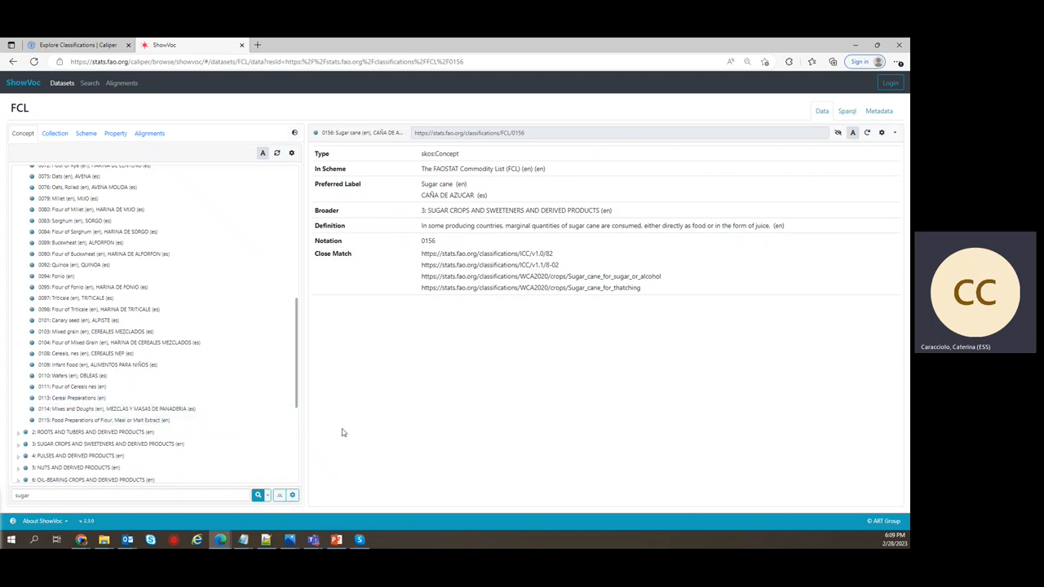
mouse_move(339, 438)
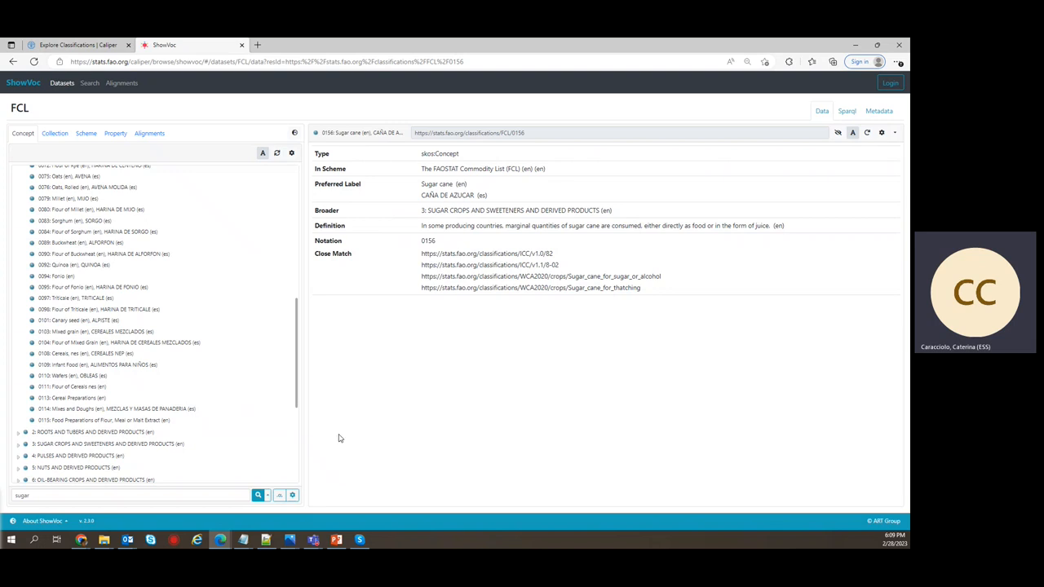
mouse_move(335, 435)
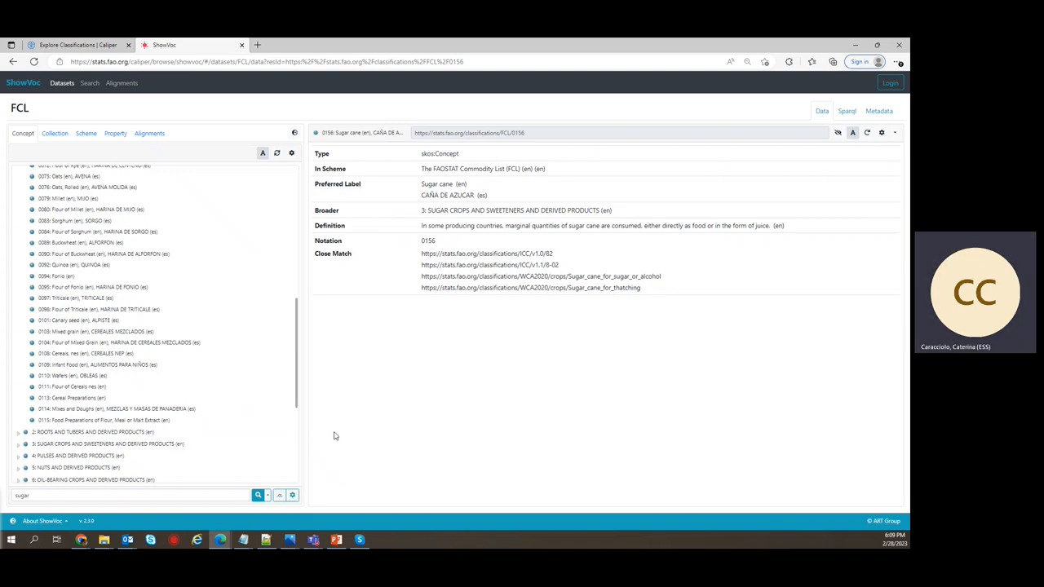
mouse_move(310, 441)
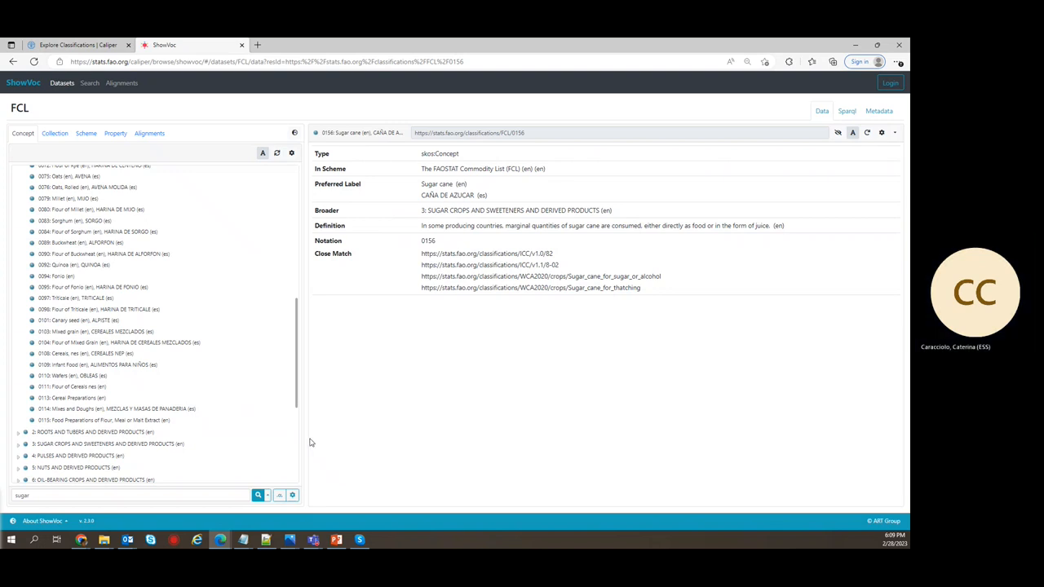